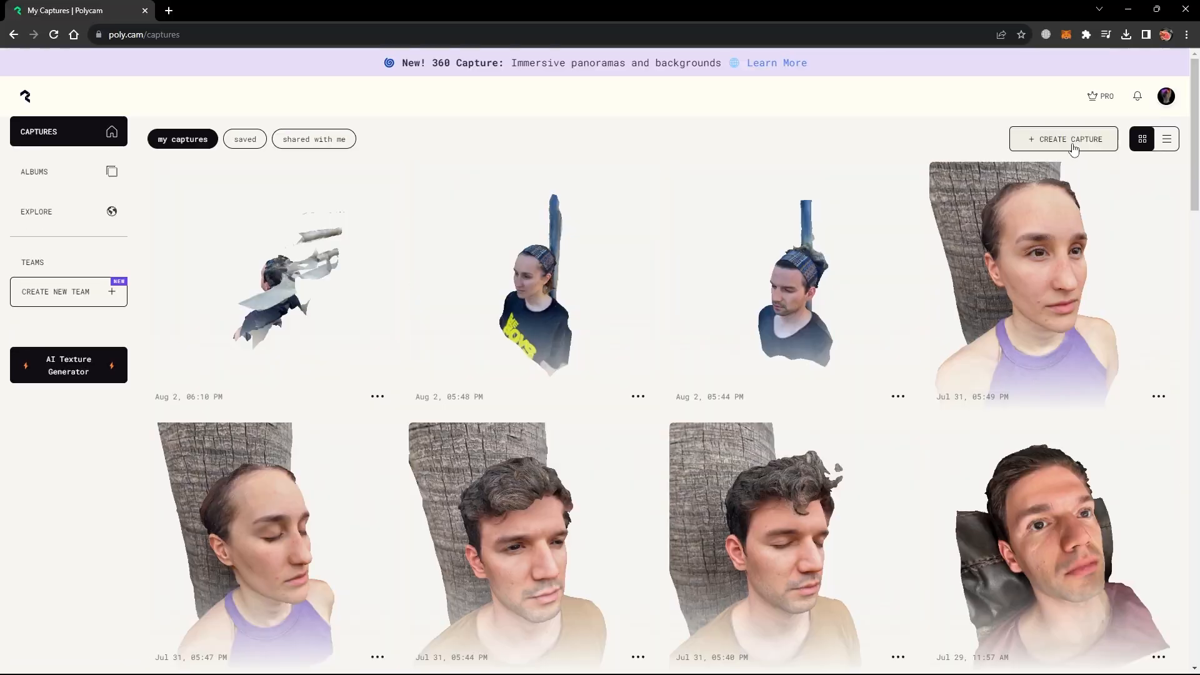
# Start a new 3D-model capture from photos, then return to My Captures.
pyautogui.click(1063, 139)
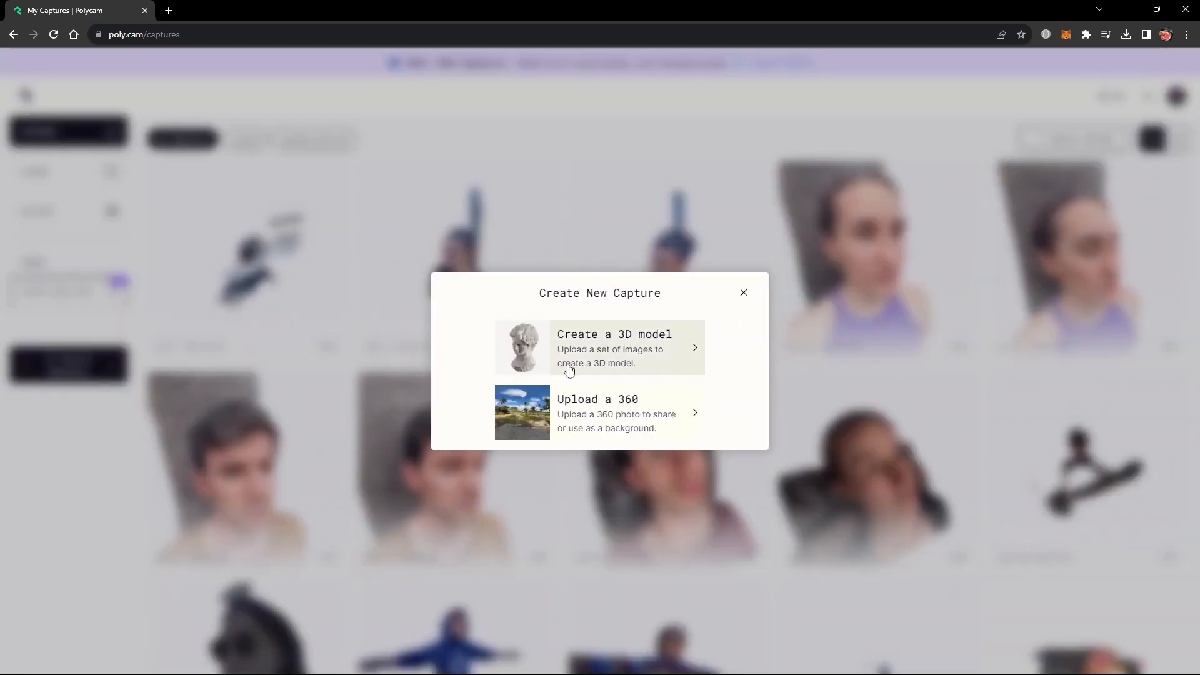
pyautogui.click(742, 293)
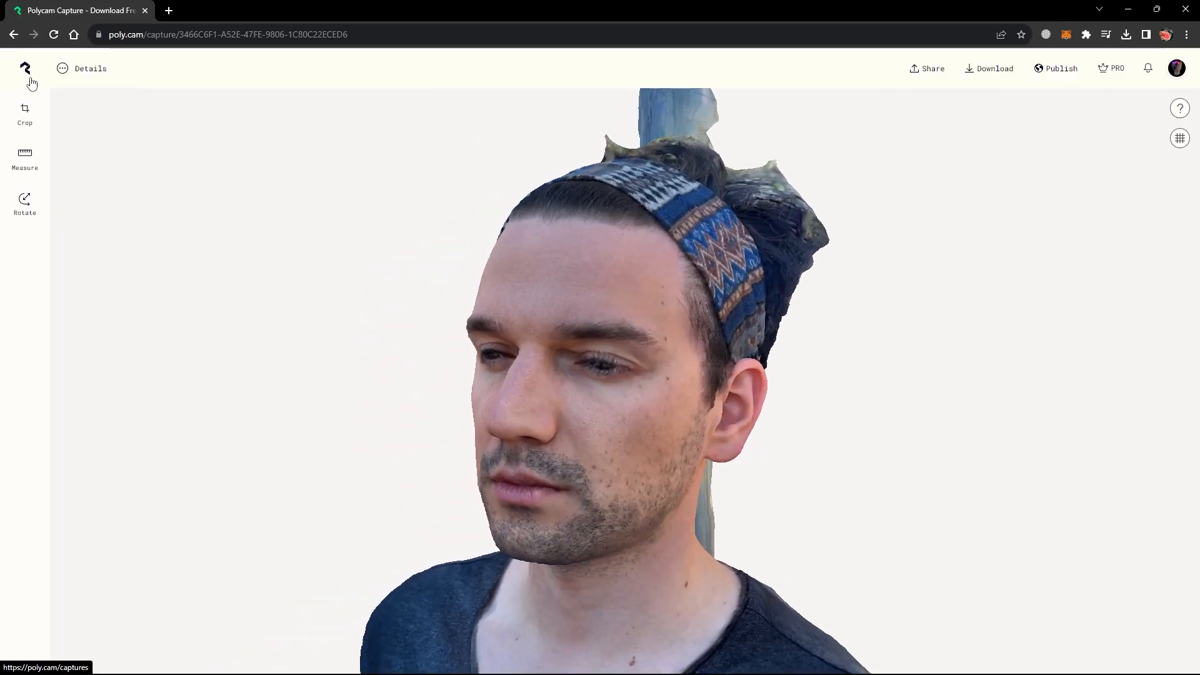
pyautogui.click(25, 67)
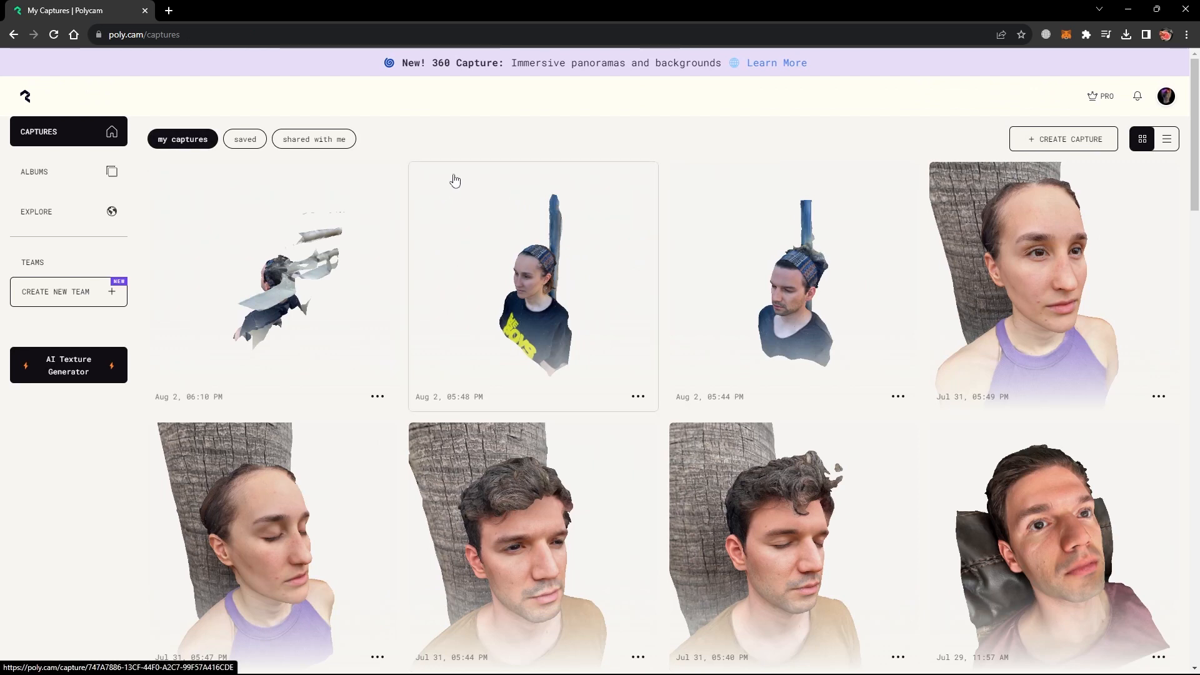
pyautogui.moveTo(1012, 155)
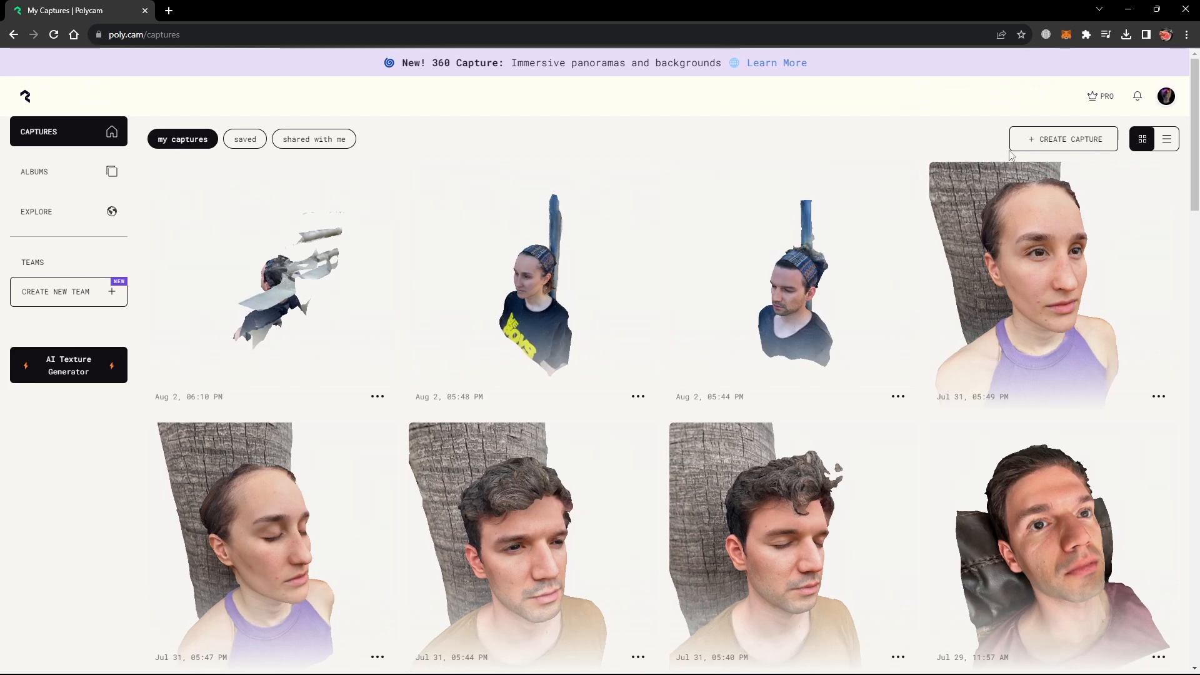
pyautogui.moveTo(1073, 151)
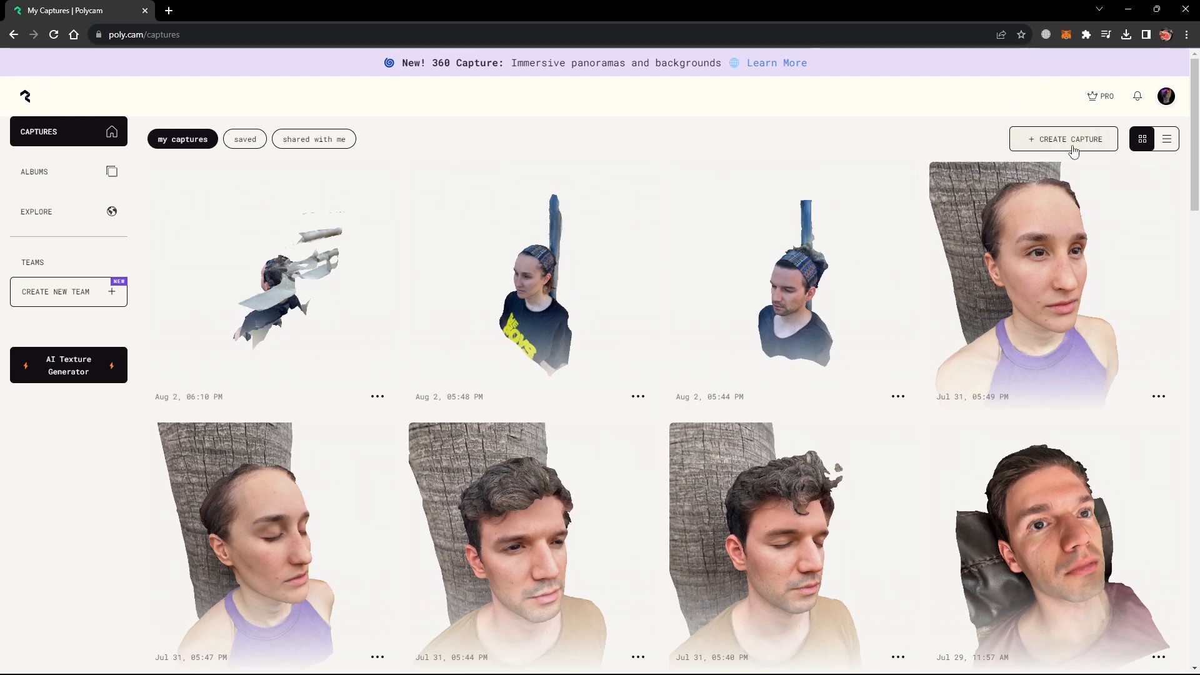
# Start another 3D-model capture, then open a head scan and orbit it to inspect the face.
pyautogui.click(1063, 138)
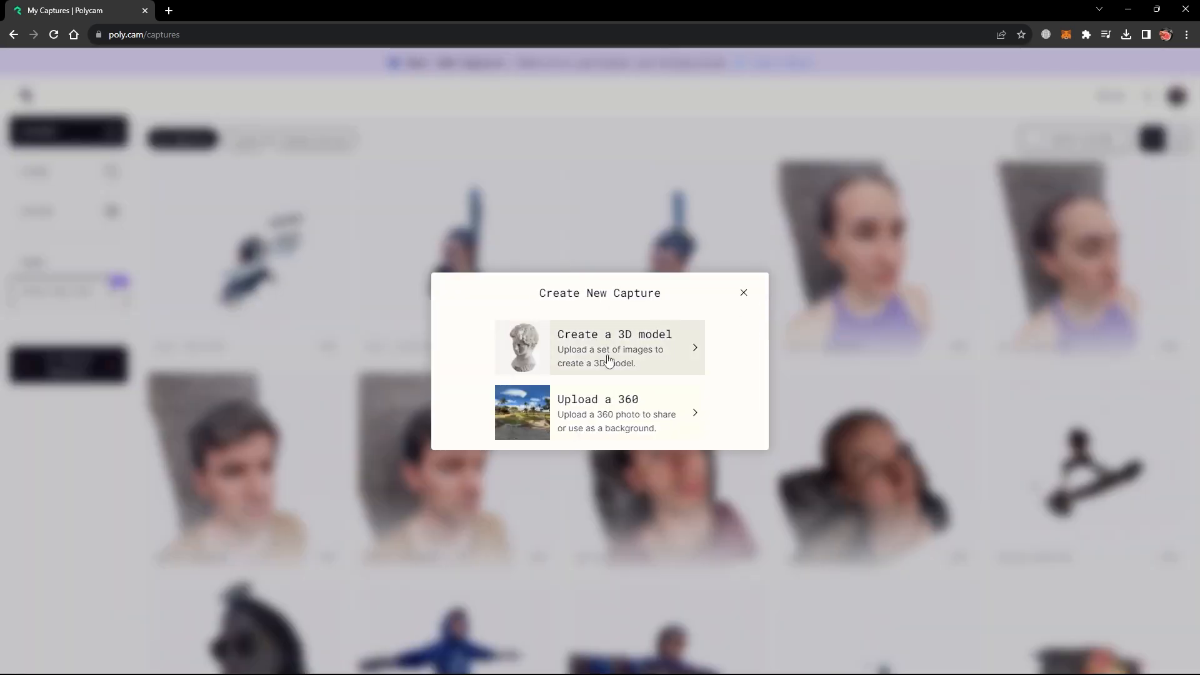
pyautogui.click(741, 293)
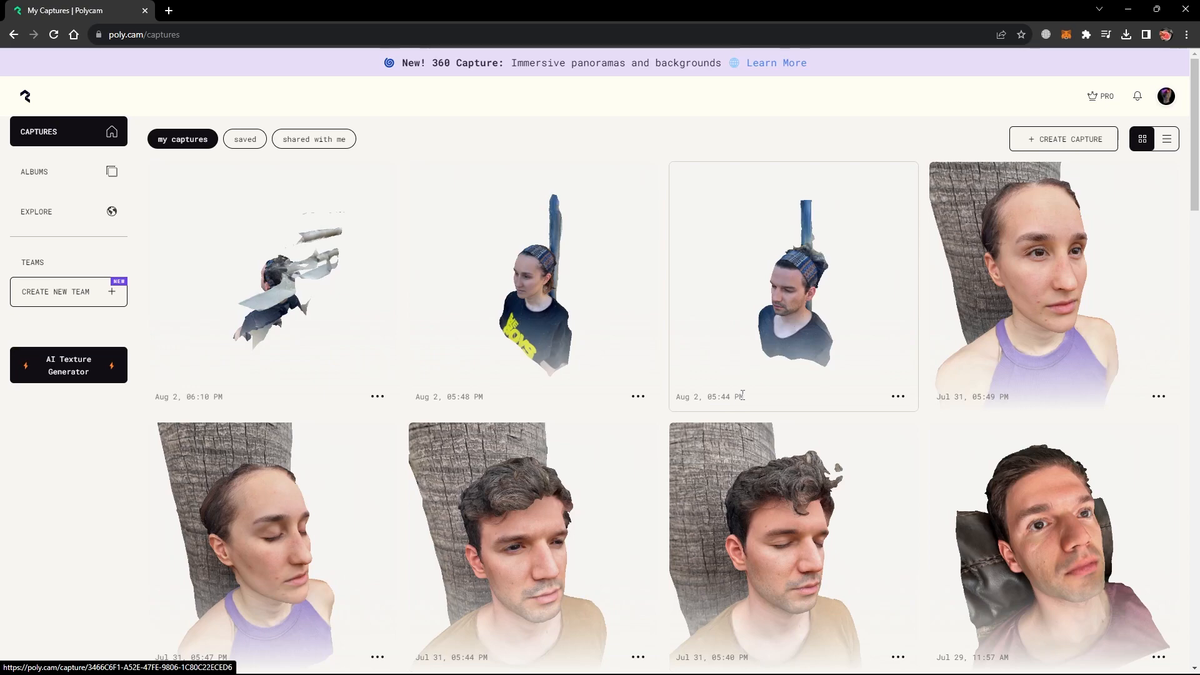
pyautogui.click(793, 287)
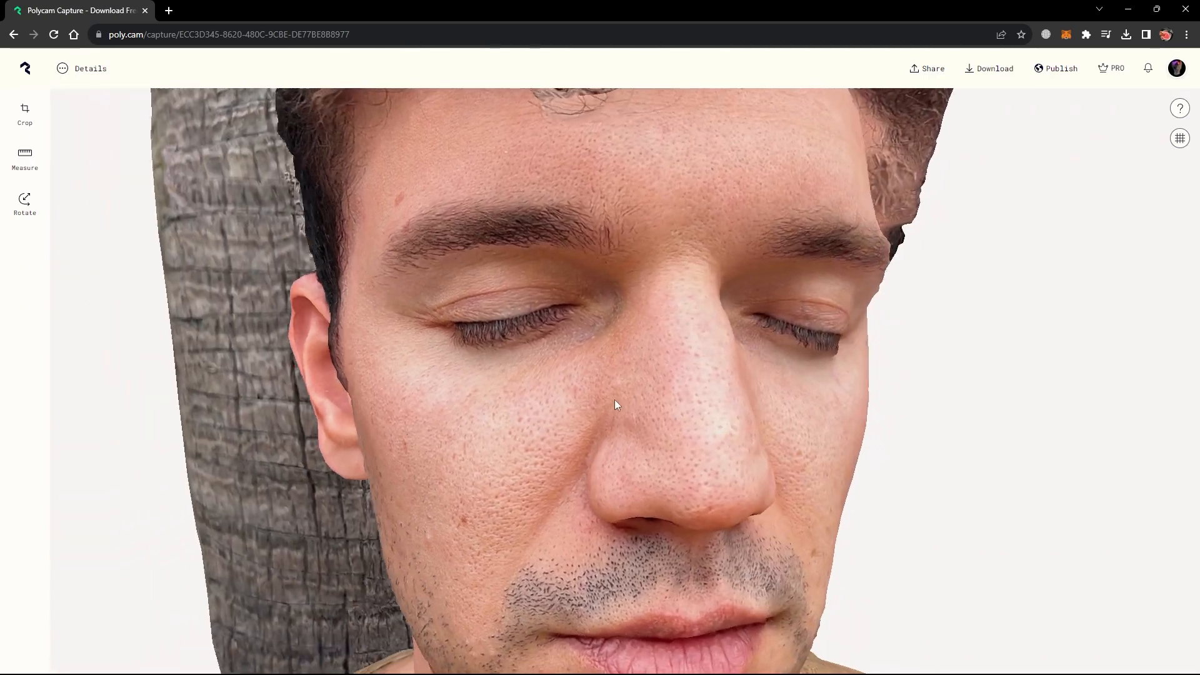
pyautogui.moveTo(619, 404); pyautogui.dragTo(496, 265)
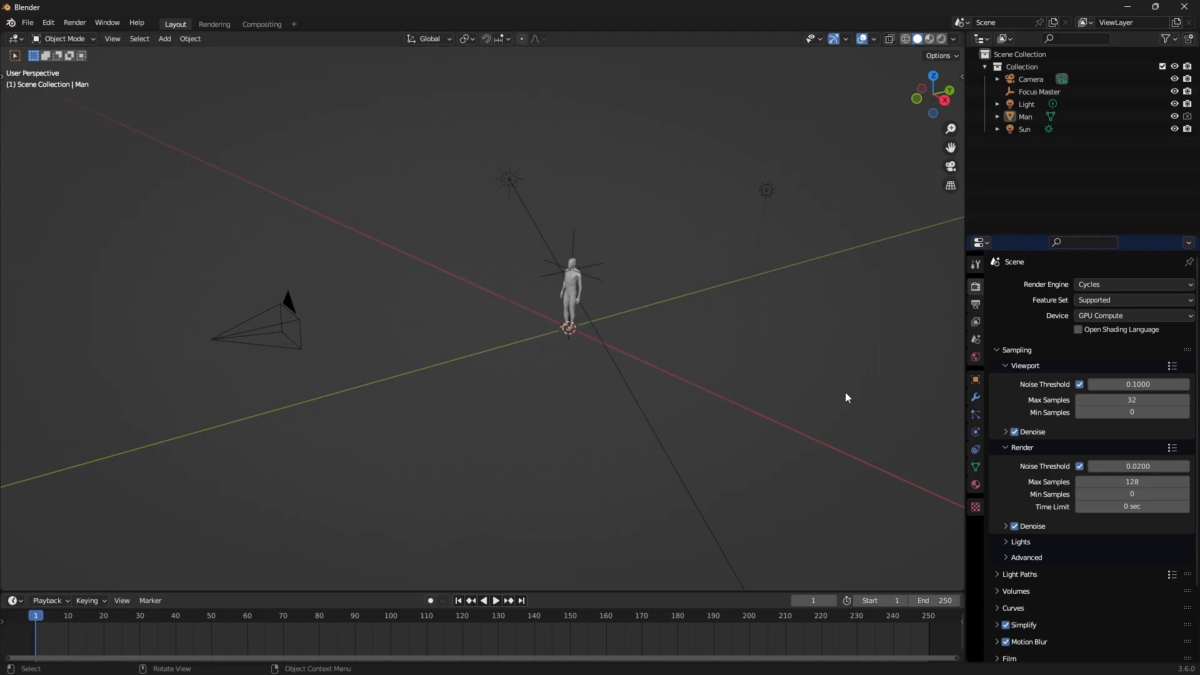
# Import the glTF bust scan and rotate it about the vertical axis to match the base body.
pyautogui.press('shift+a')
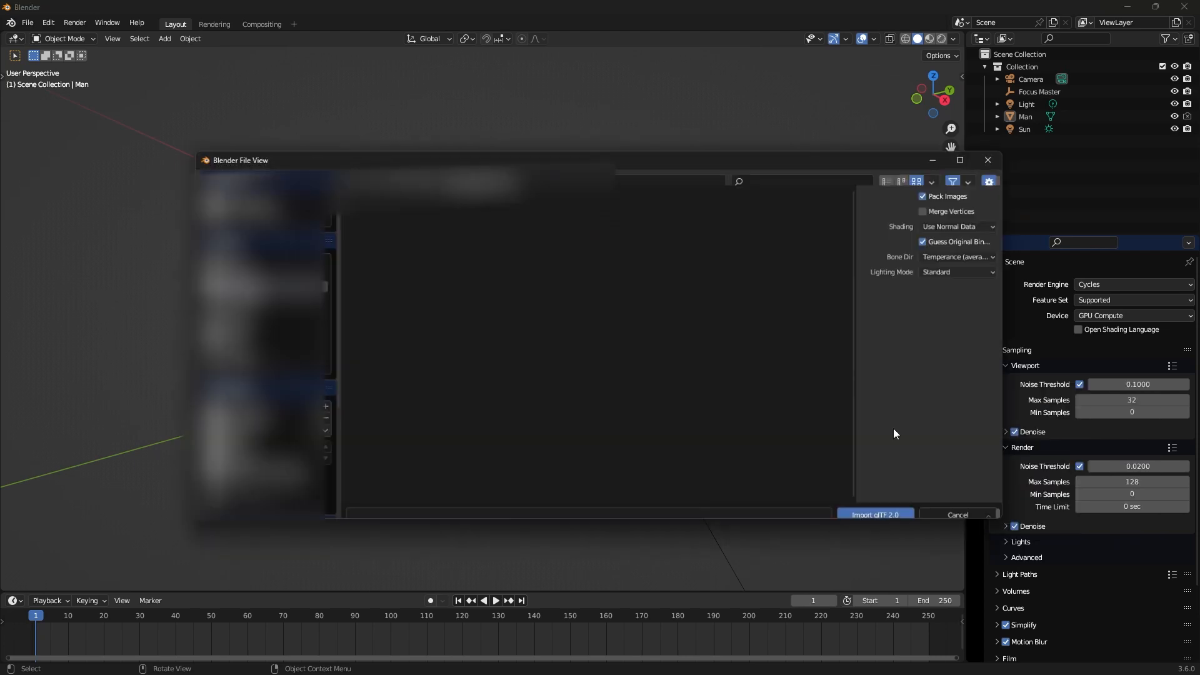
pyautogui.click(874, 514)
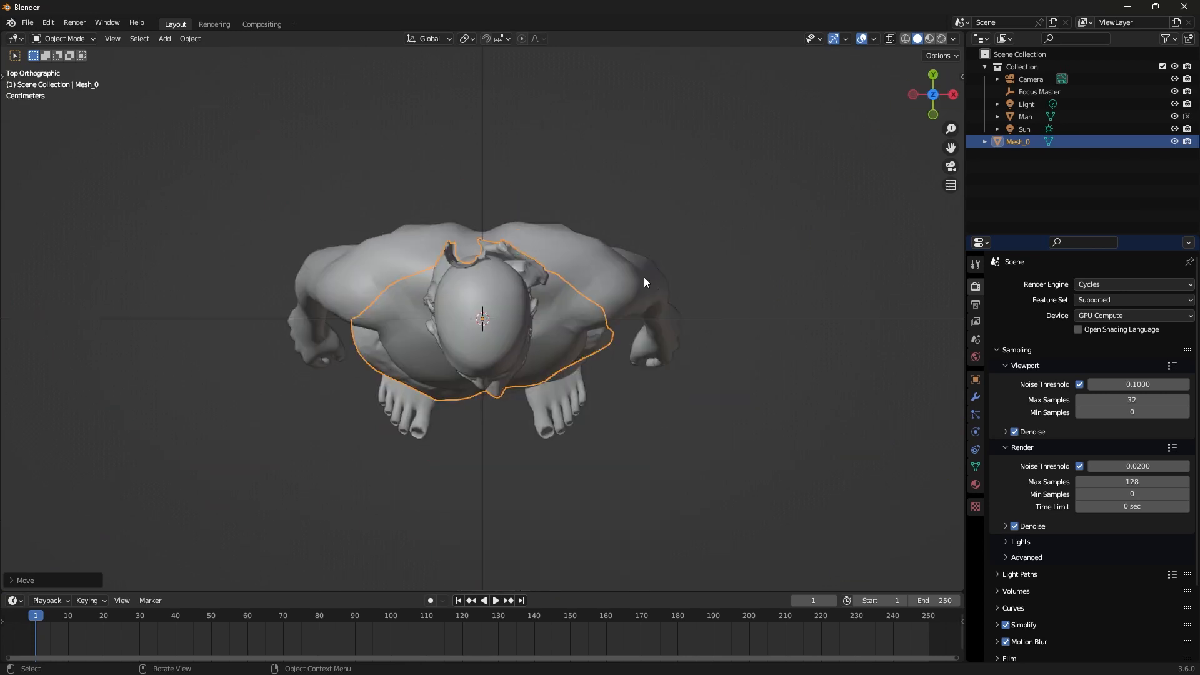
pyautogui.press('g')
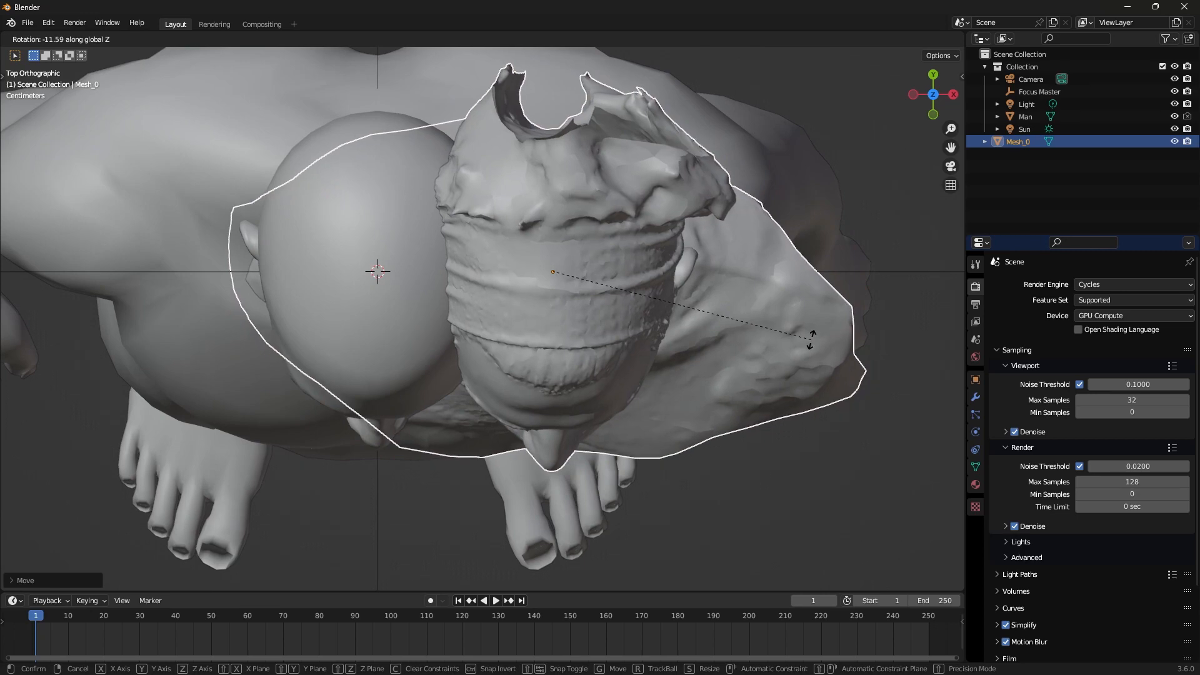
pyautogui.click(756, 404)
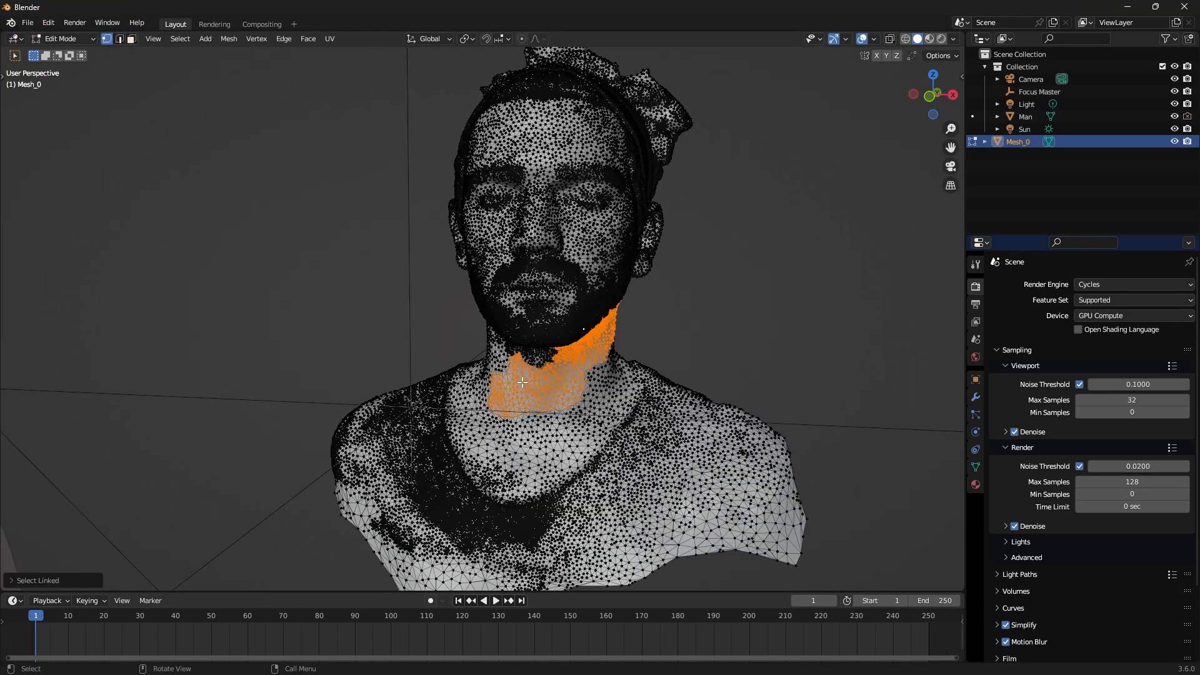
# Select the whole scan mesh and merge duplicate vertices by distance.
pyautogui.press('l')
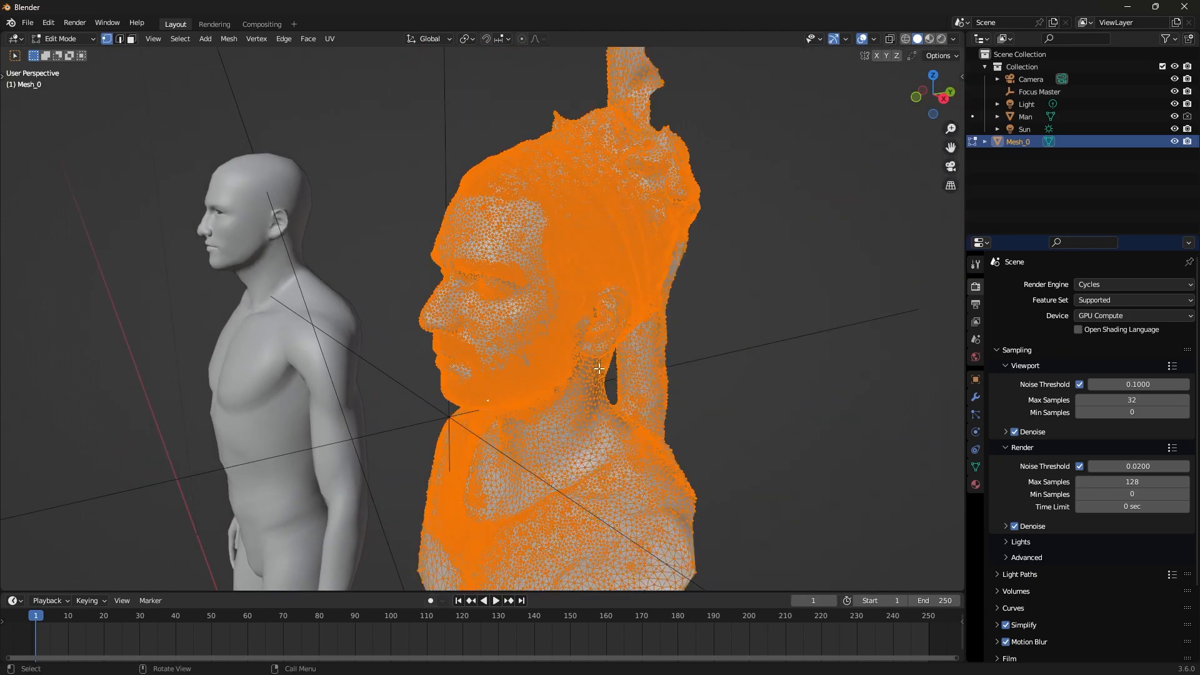
pyautogui.press('f3')
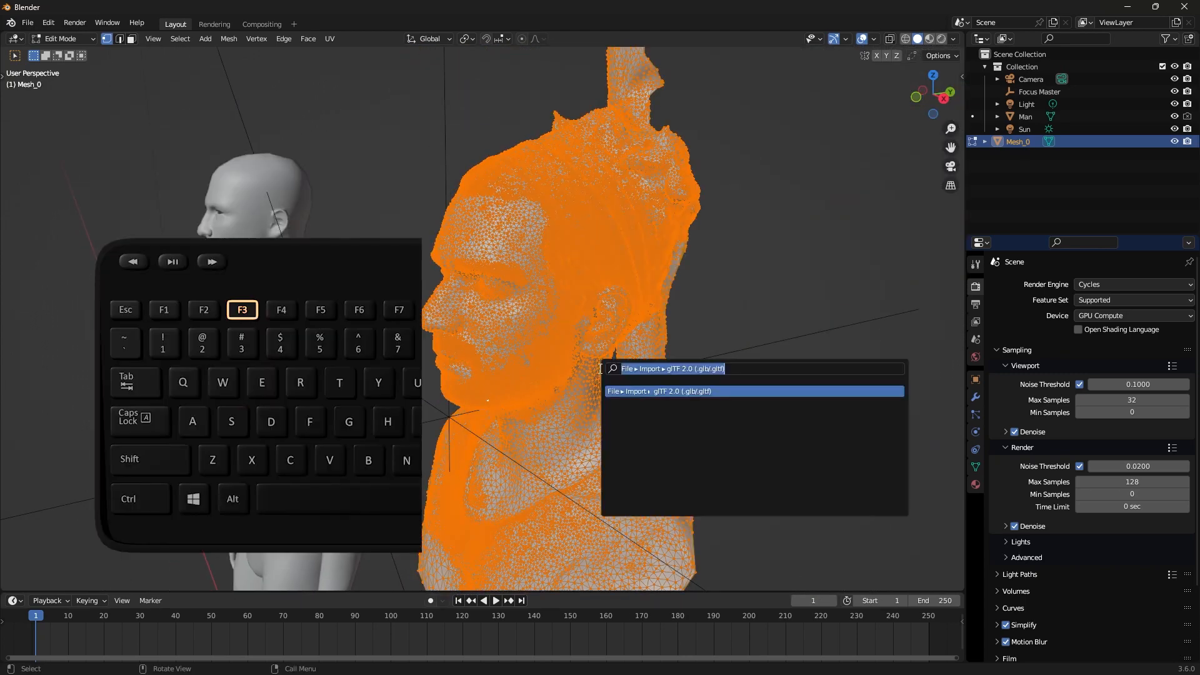
pyautogui.write('by')
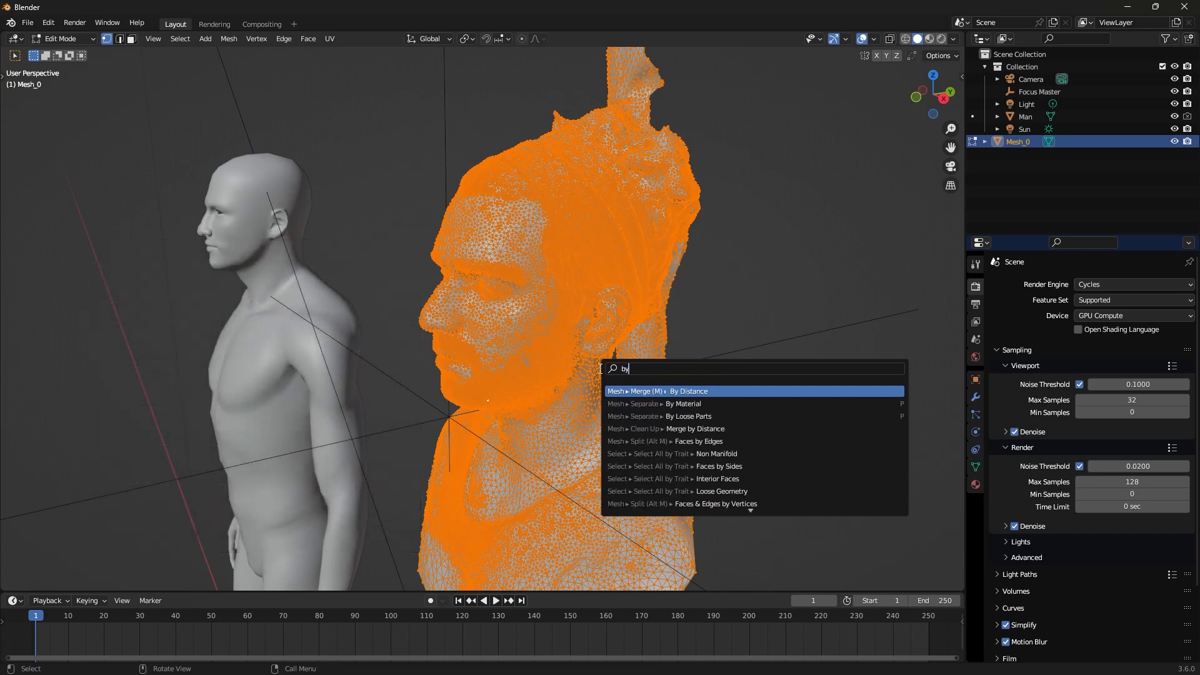
pyautogui.click(657, 391)
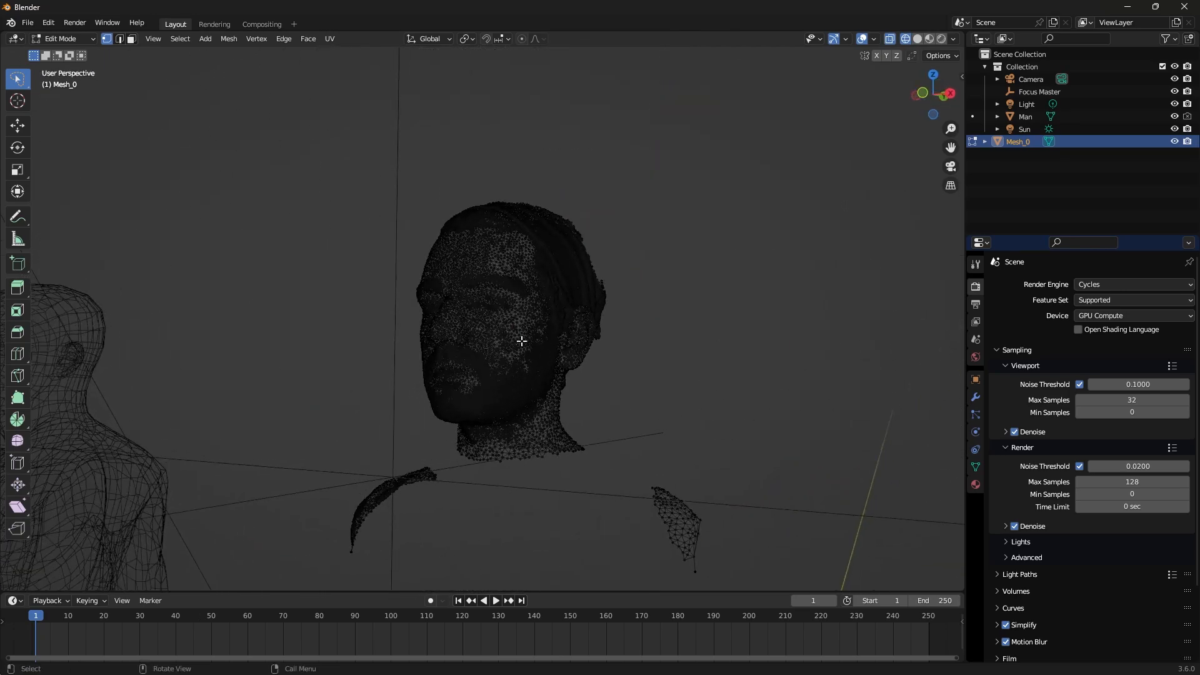
# Delete the leftover shoulder pieces and show the head with its photo texture.
pyautogui.press('l')
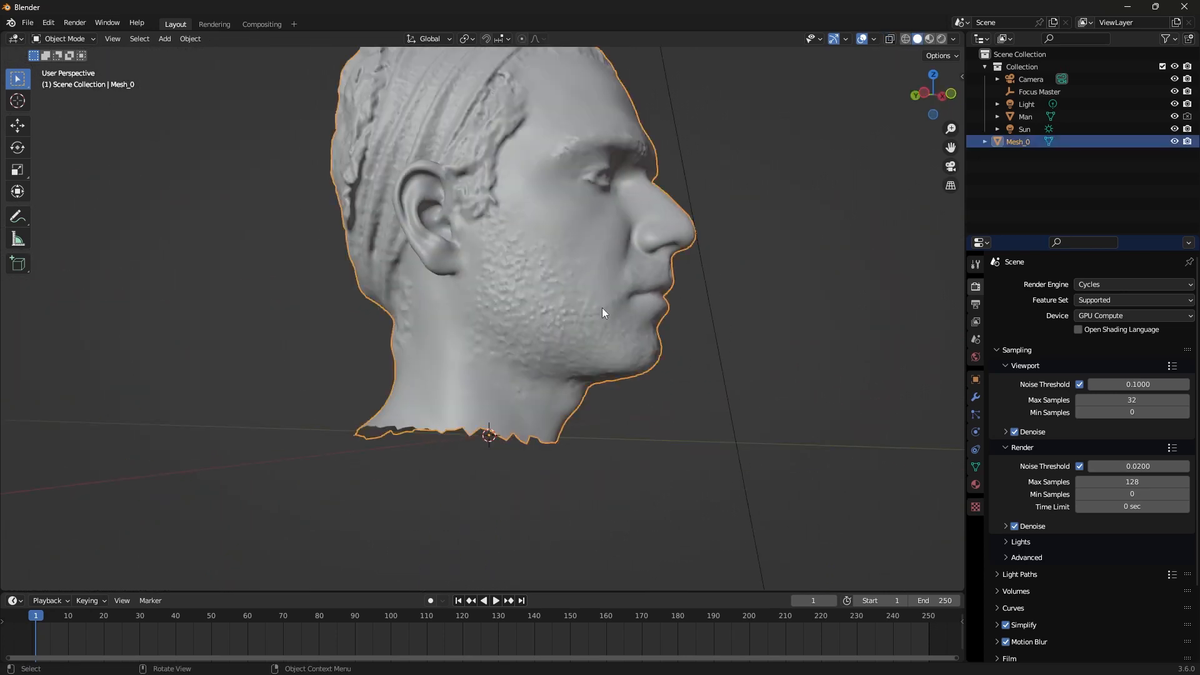
pyautogui.moveTo(603, 313); pyautogui.dragTo(541, 313)
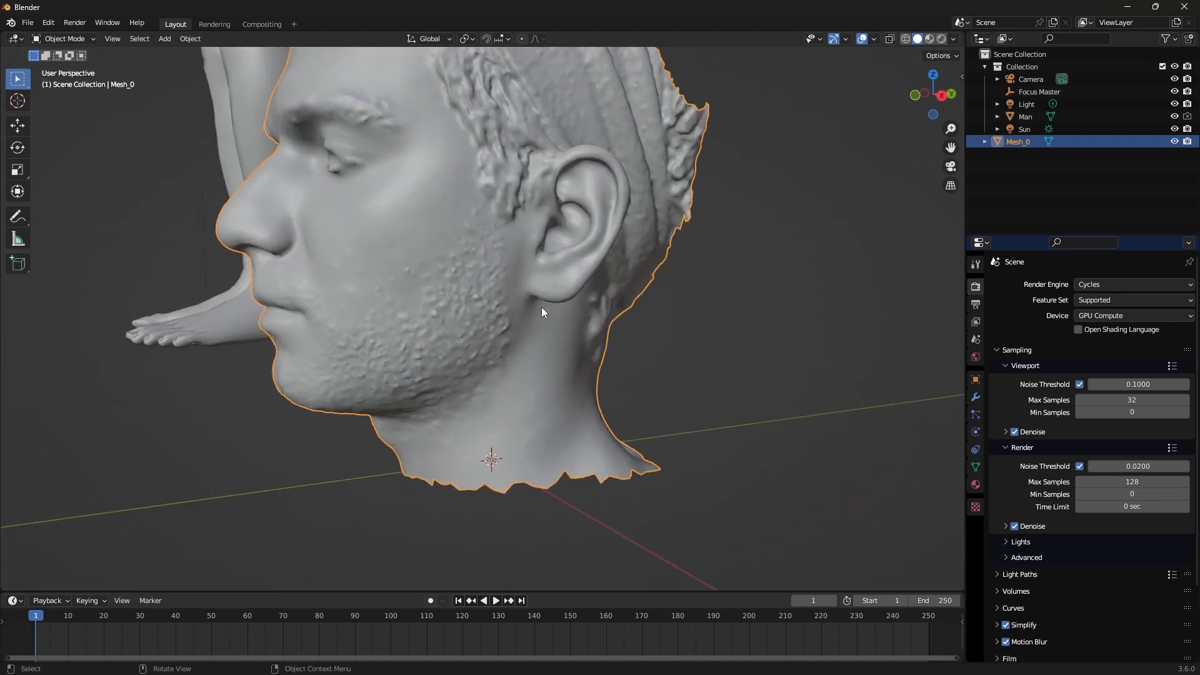
pyautogui.click(63, 39)
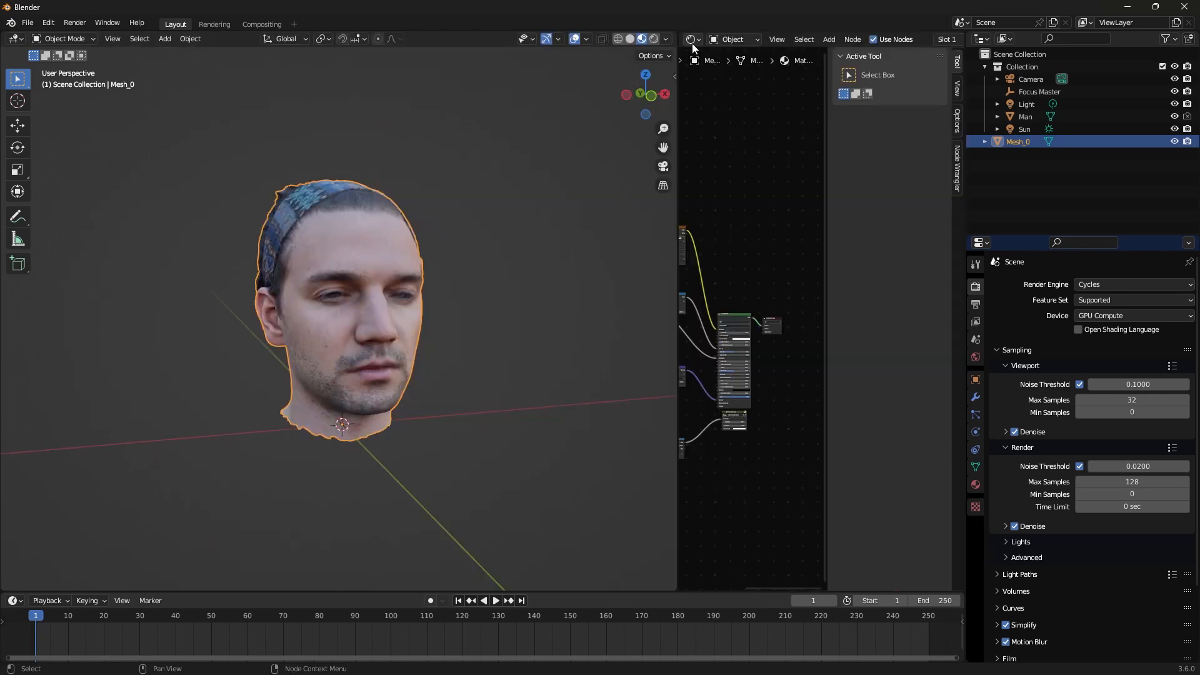
pyautogui.moveTo(693, 39)
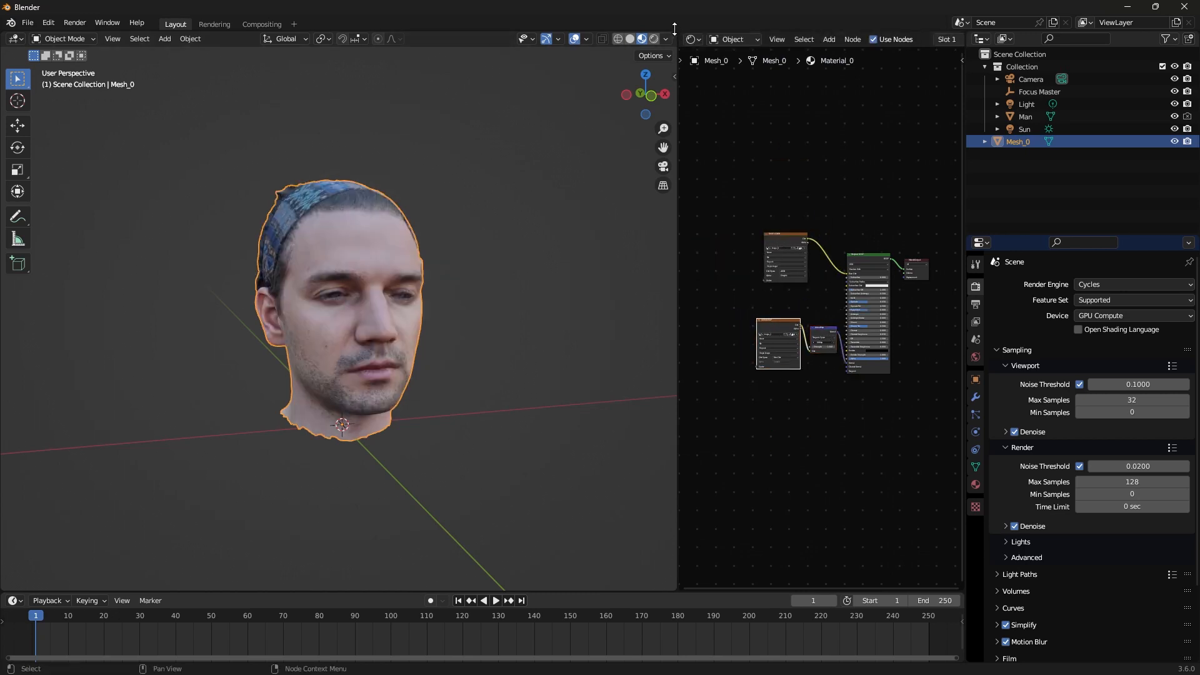
# Turn the extra editor area back into a 3D Viewport showing the textured head.
pyautogui.click(506, 39)
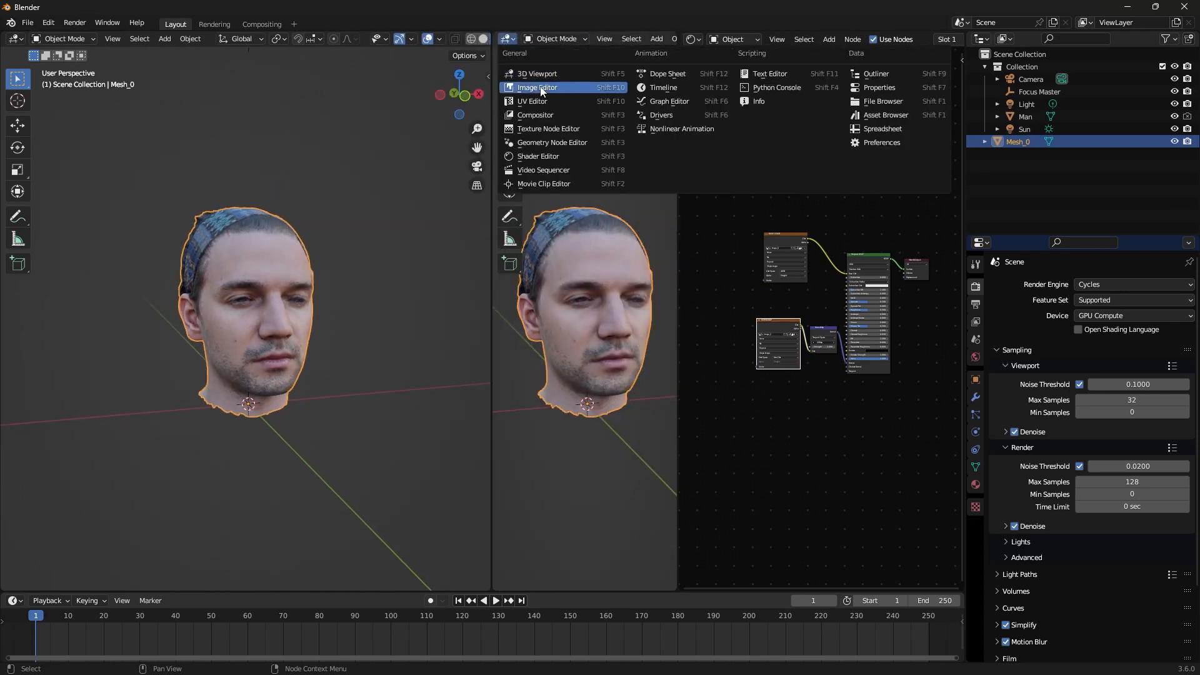
pyautogui.click(536, 88)
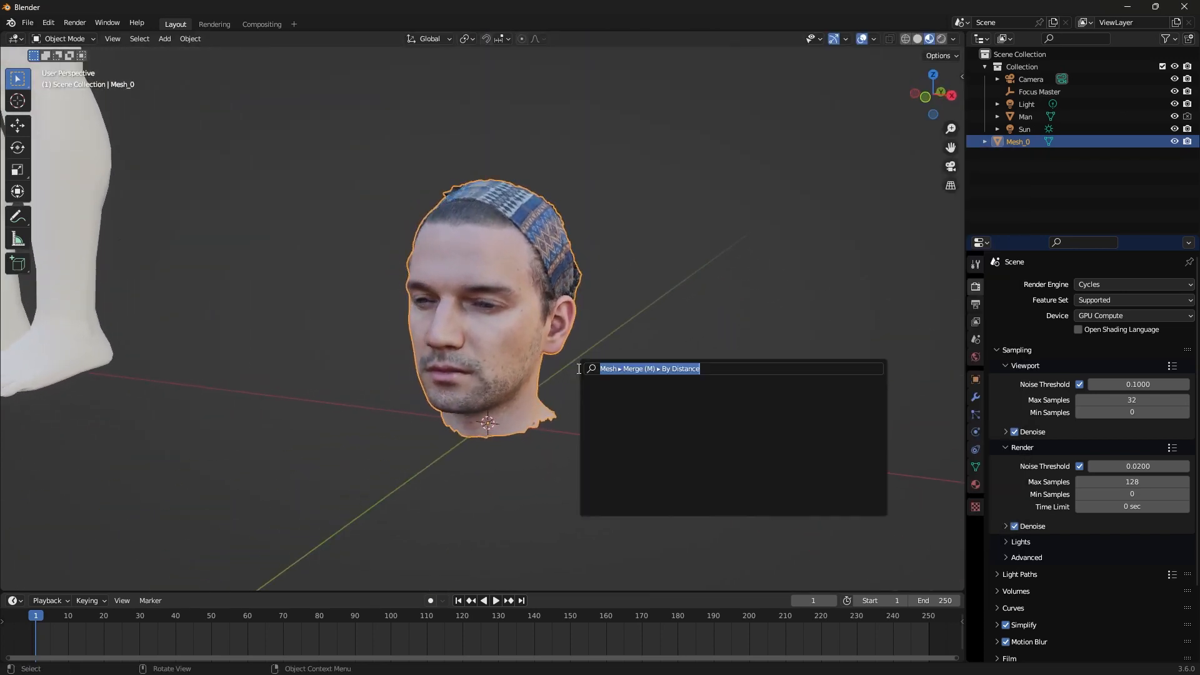
# Export the textured head as a Wavefront OBJ file via the 'wave' command search.
pyautogui.write('wave')
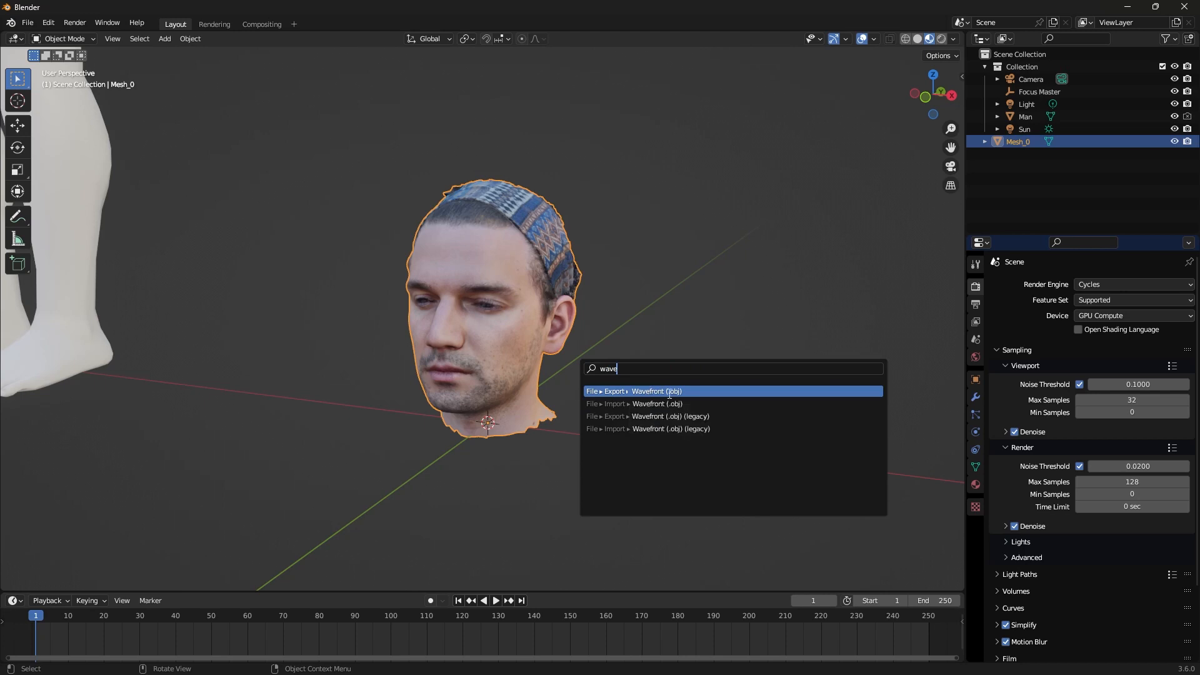
pyautogui.click(656, 391)
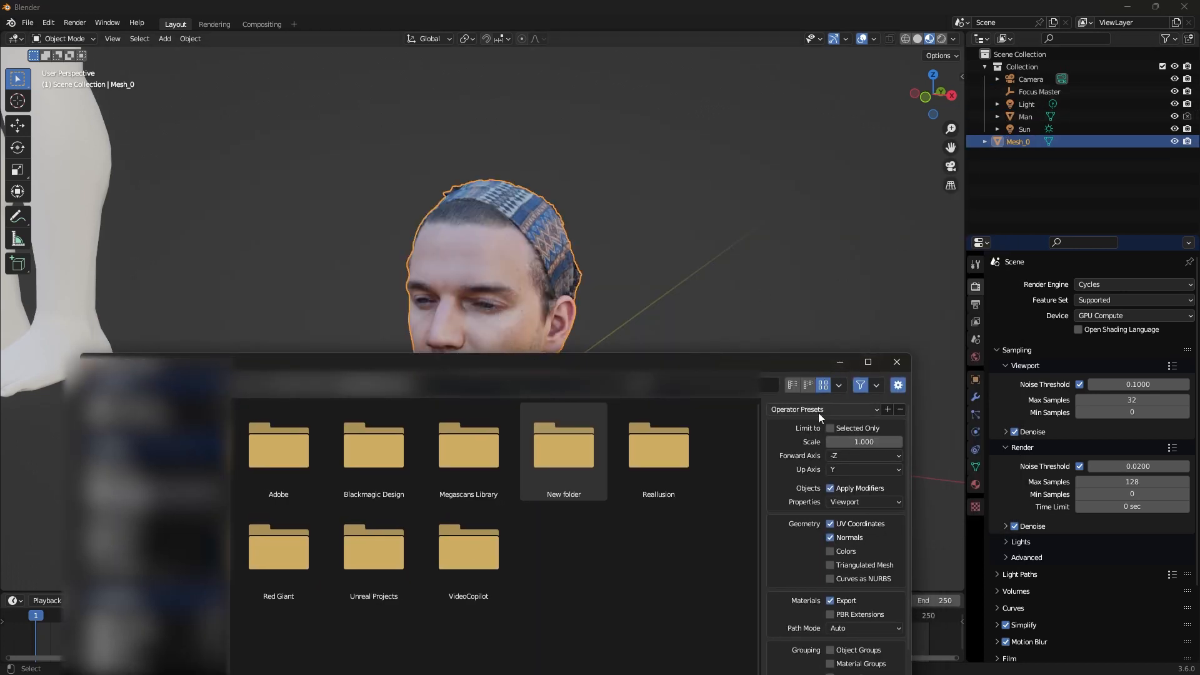
pyautogui.click(831, 427)
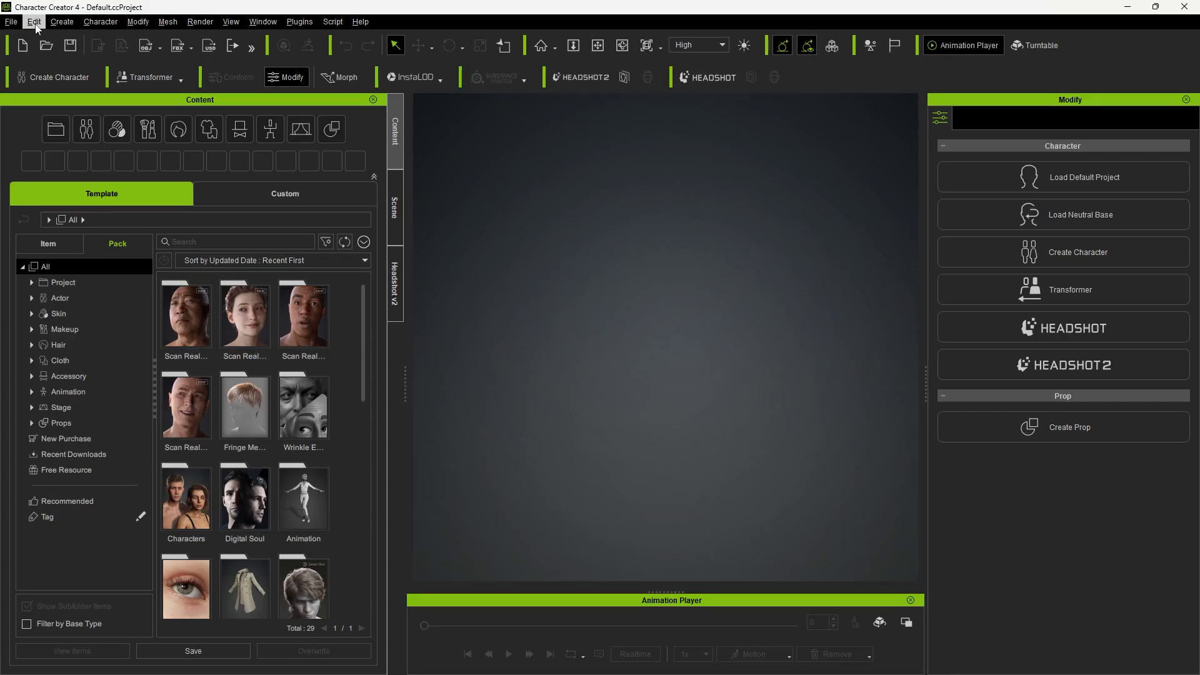
# Open an existing Character Creator 4 project for the base character.
pyautogui.click(32, 22)
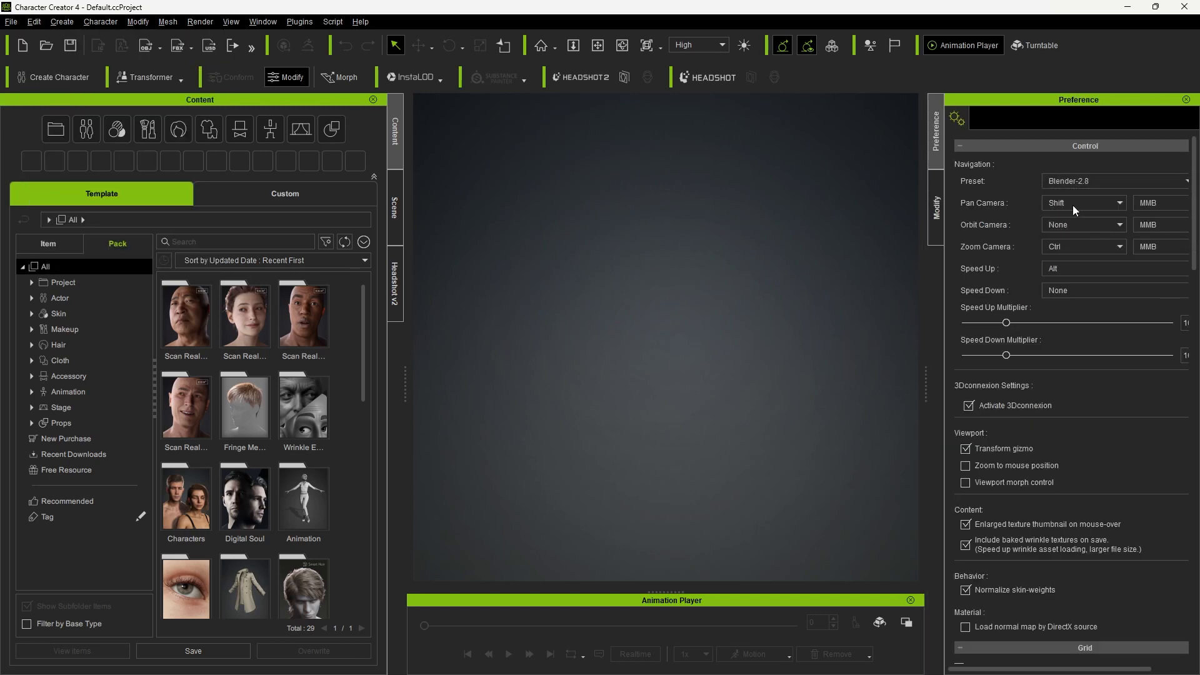
pyautogui.moveTo(431, 321)
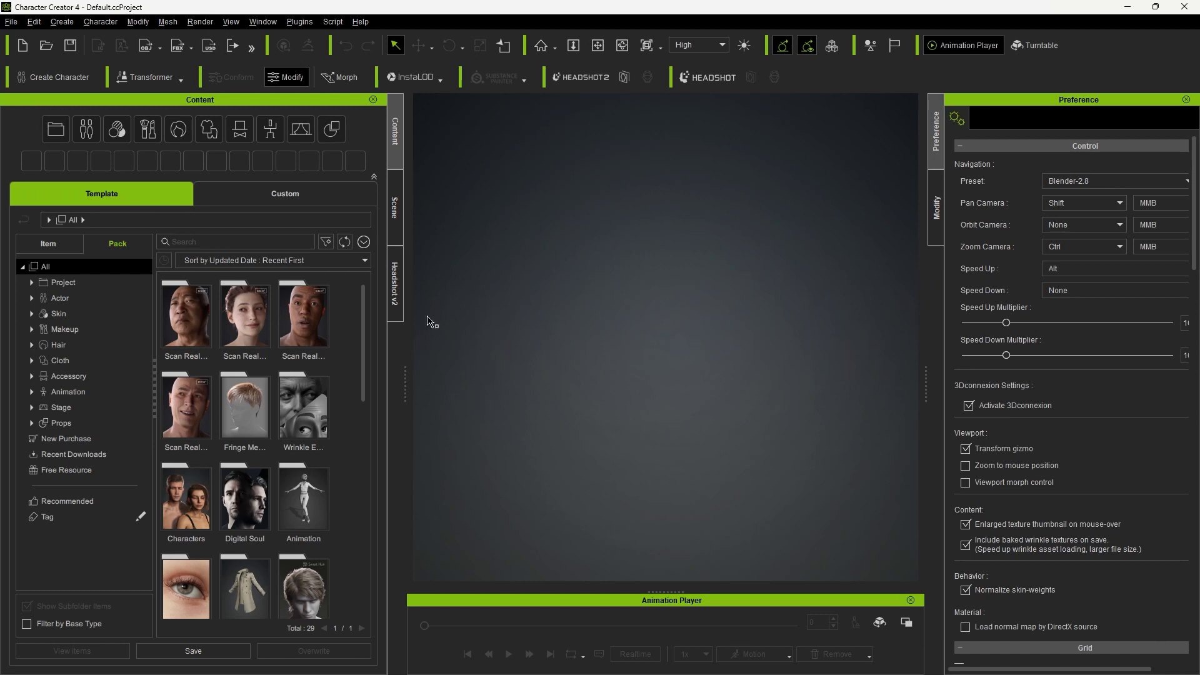
pyautogui.click(11, 21)
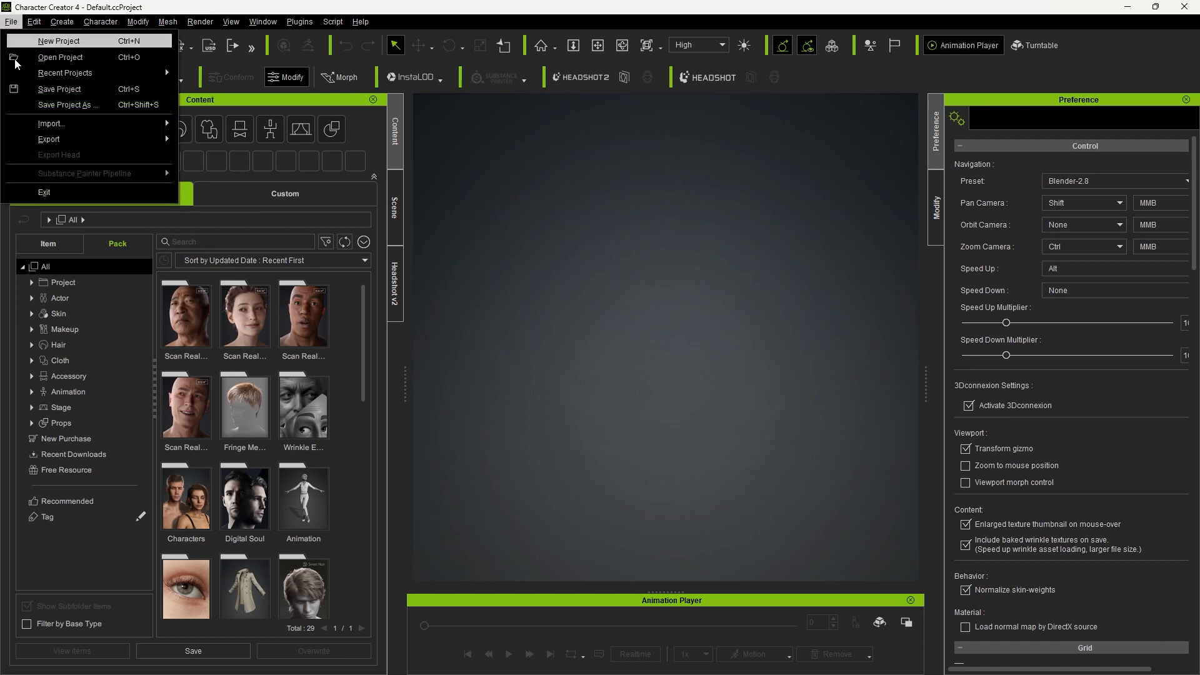
pyautogui.click(60, 57)
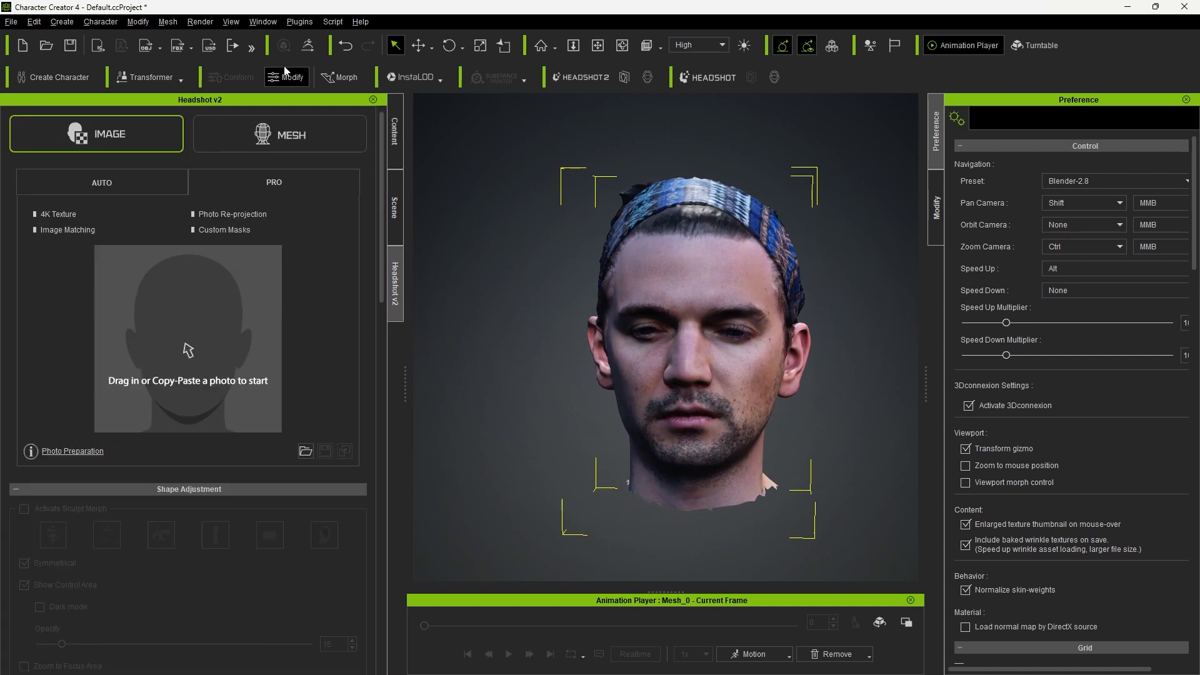
# Launch Headshot v2 in MESH mode and start head generation from the scanned head.
pyautogui.click(299, 21)
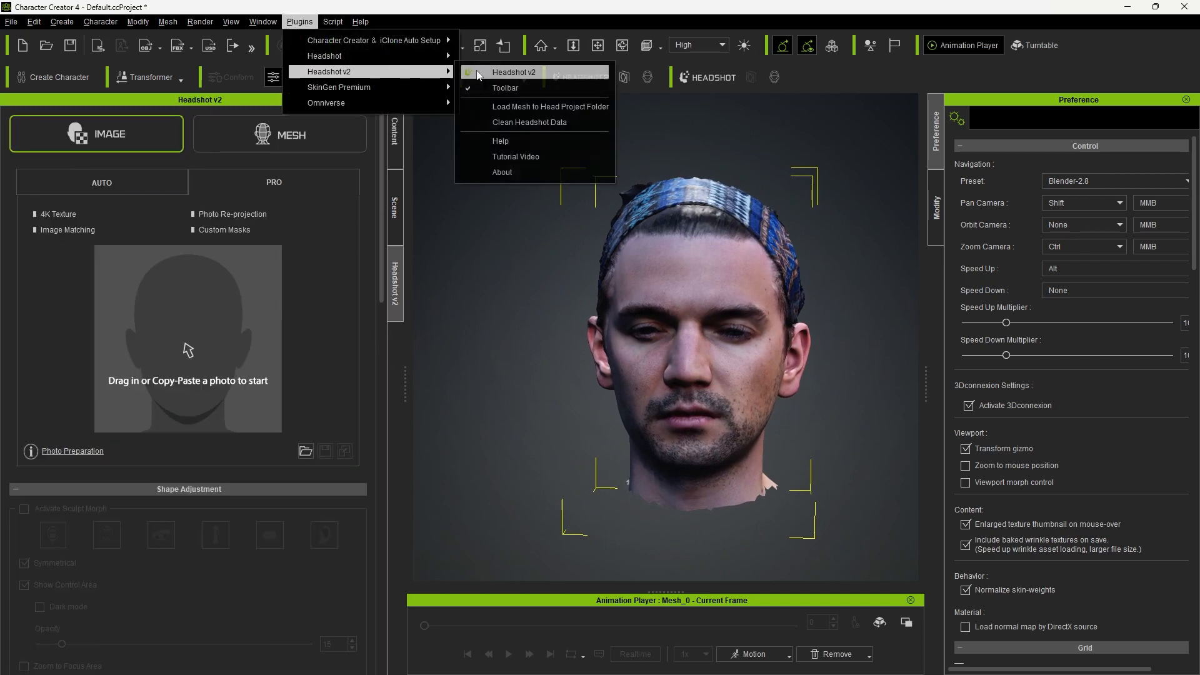
pyautogui.click(279, 134)
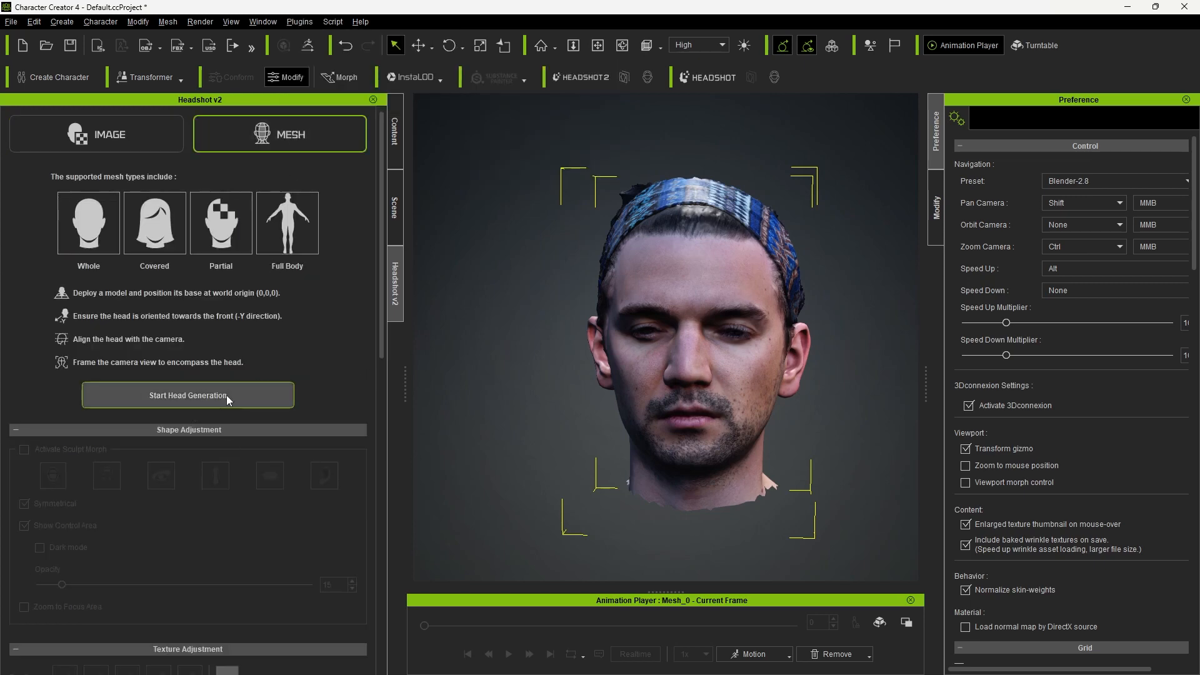
pyautogui.click(186, 395)
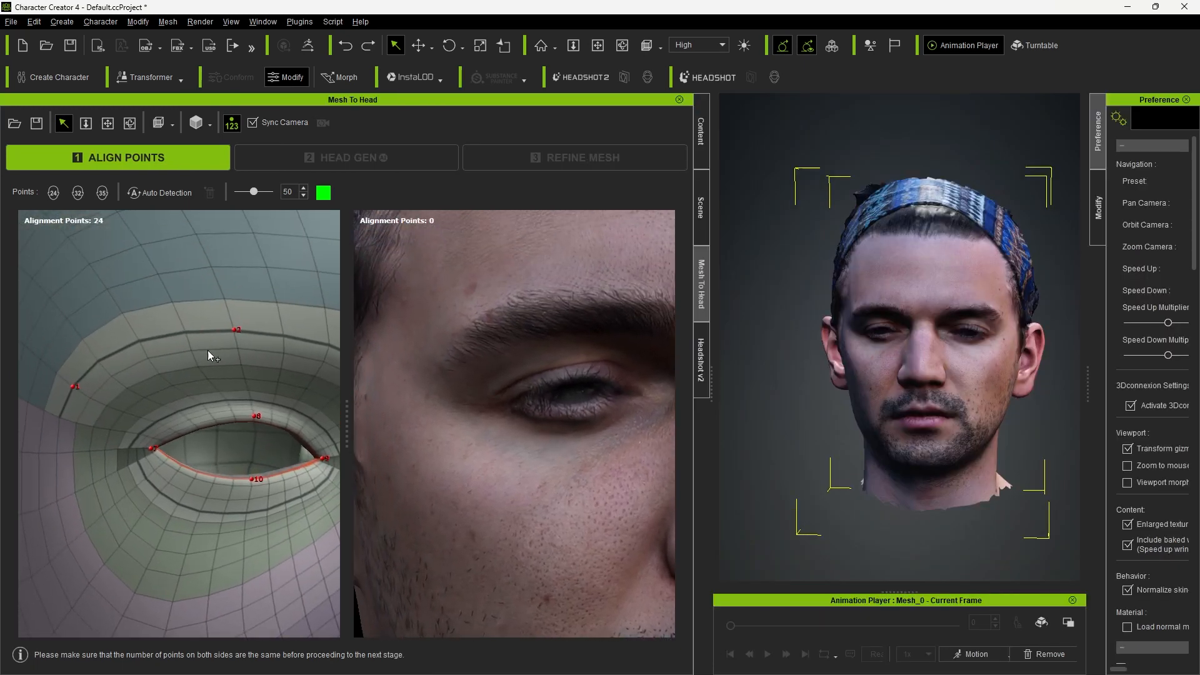
# Auto-detect the 24 alignment points on the scanned face to match the template head.
pyautogui.click(458, 327)
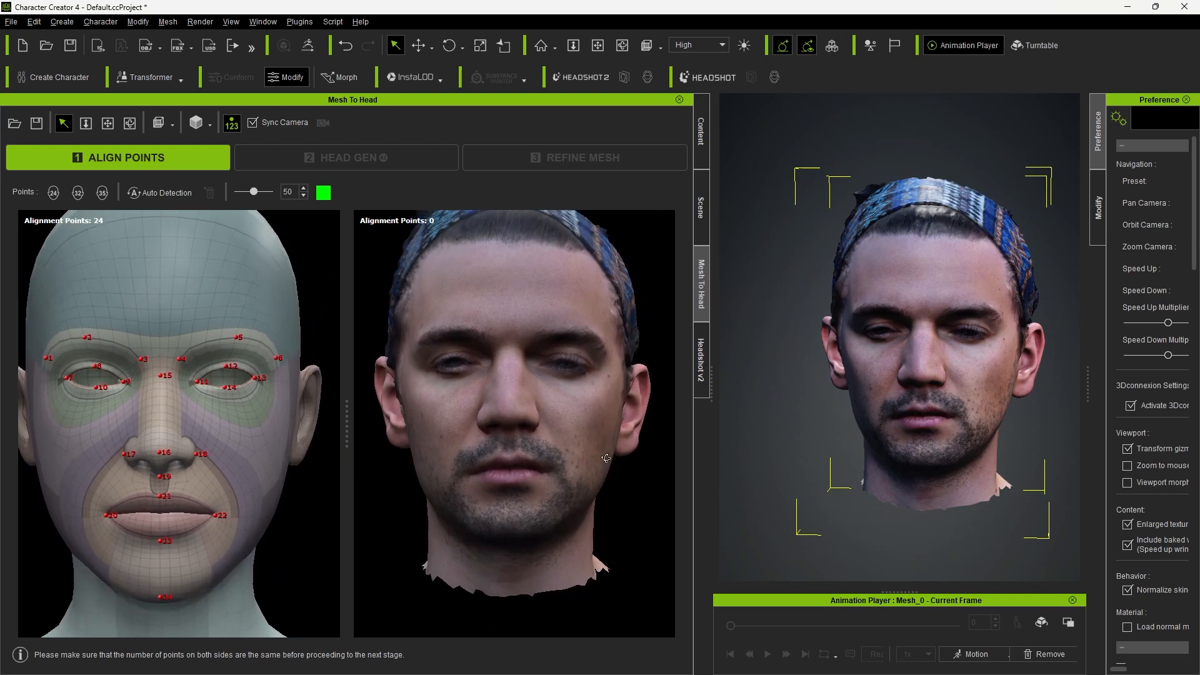
pyautogui.click(165, 193)
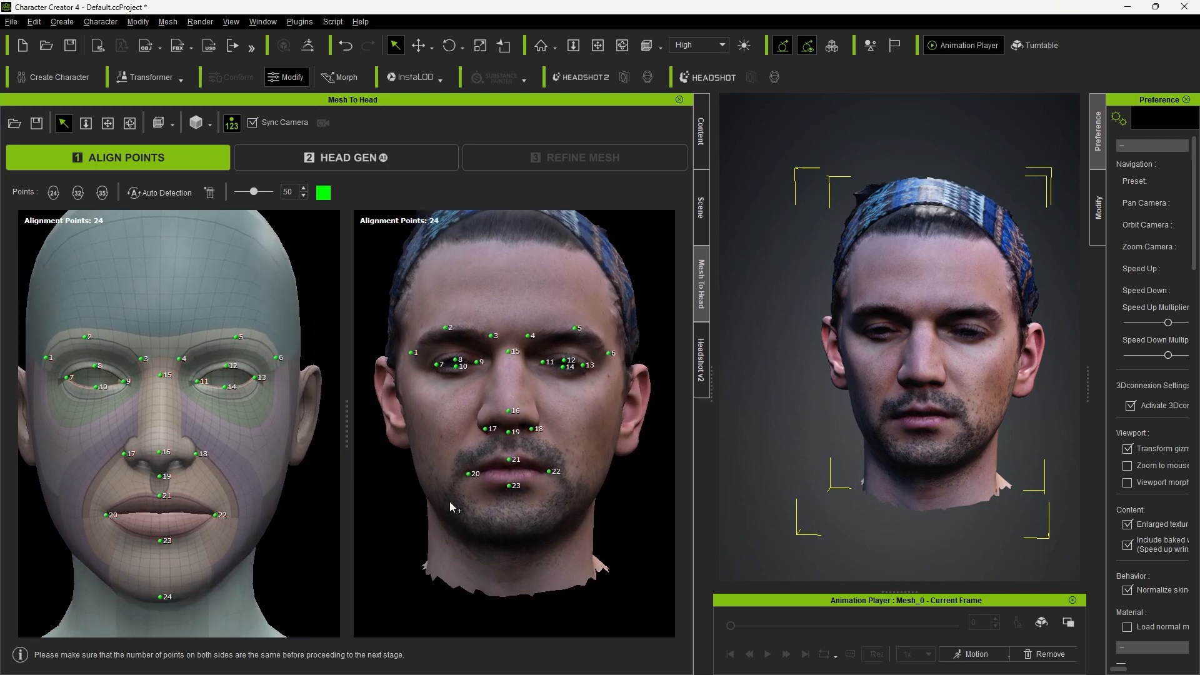
pyautogui.moveTo(504, 509)
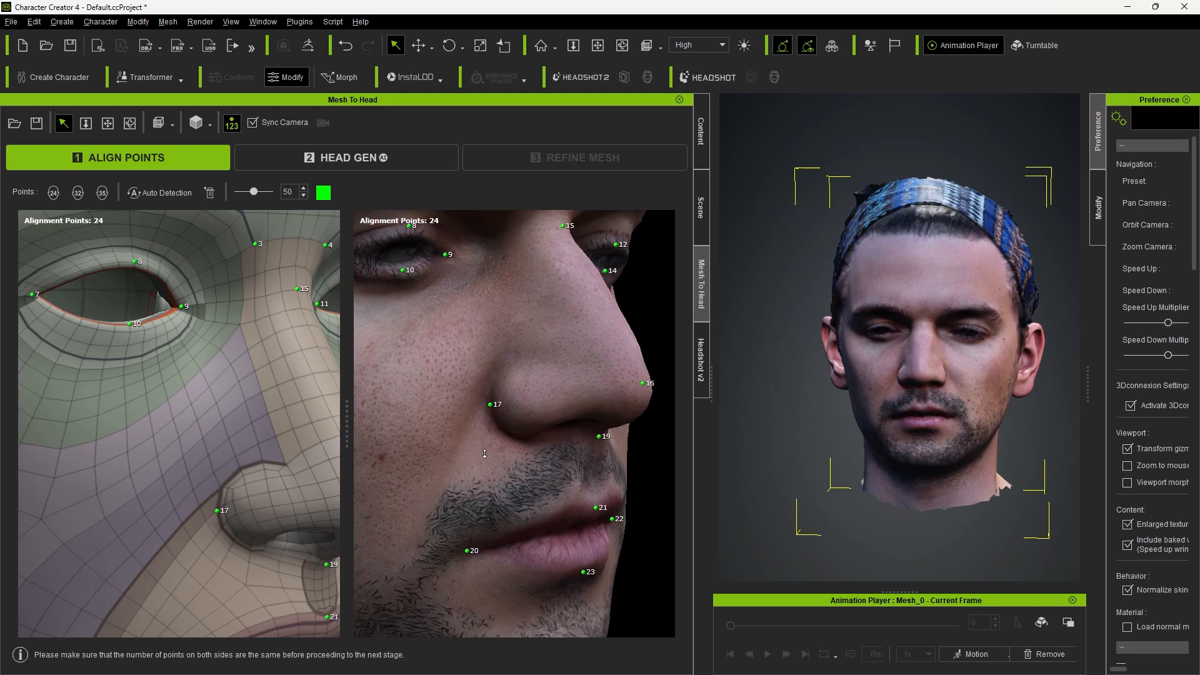
pyautogui.moveTo(490, 424)
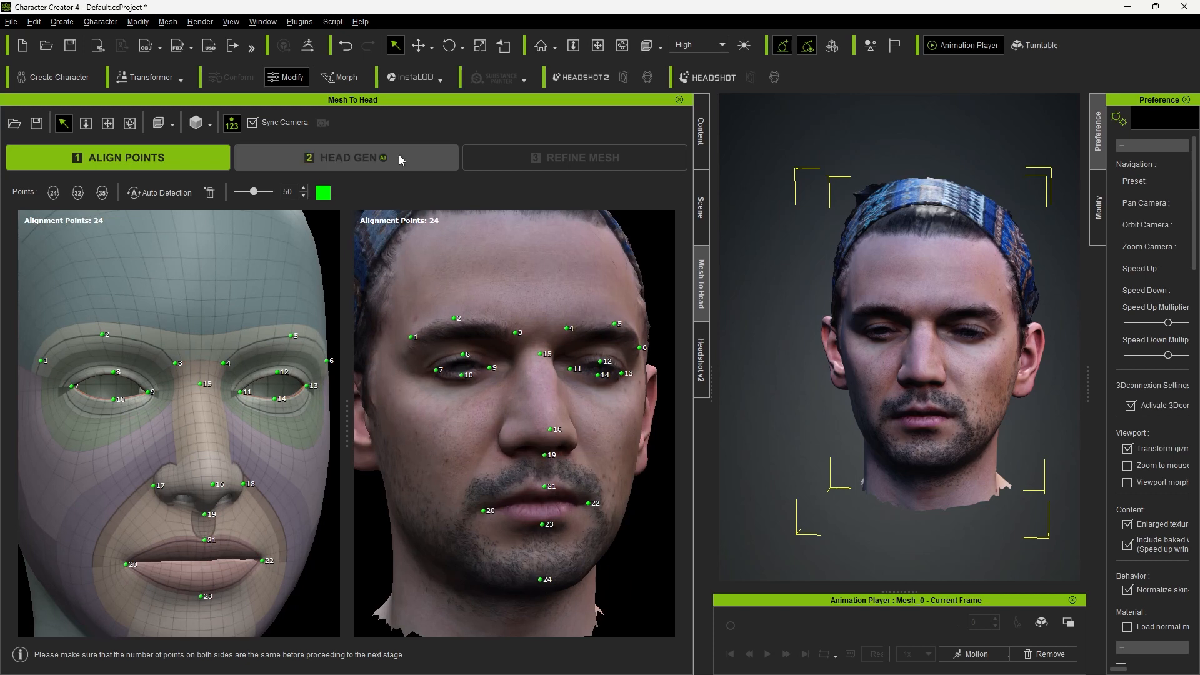
# Generate the head from the aligned points and move on to the Refine Mesh stage.
pyautogui.click(345, 157)
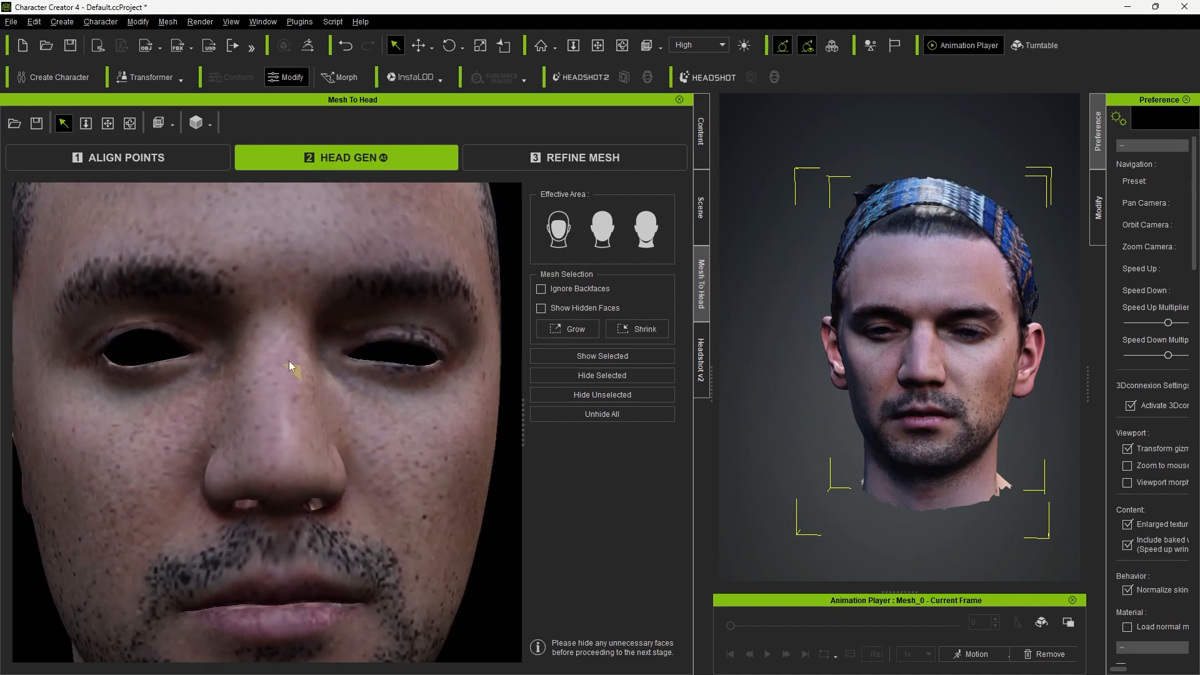
pyautogui.click(118, 158)
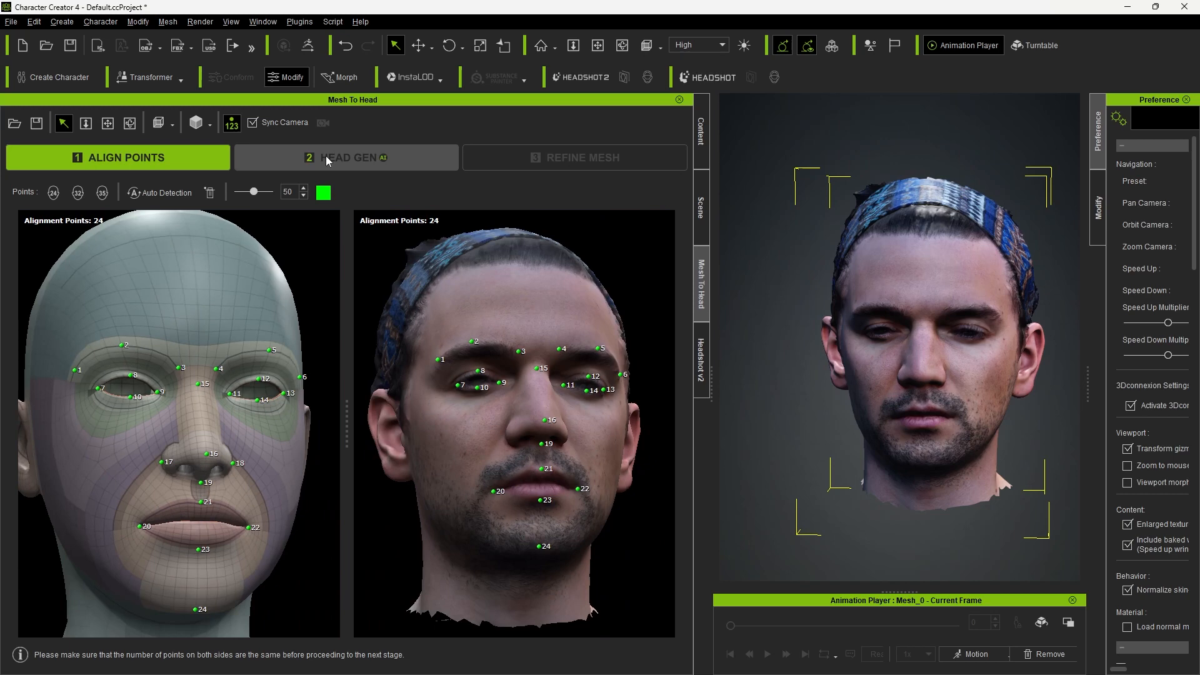
pyautogui.click(346, 158)
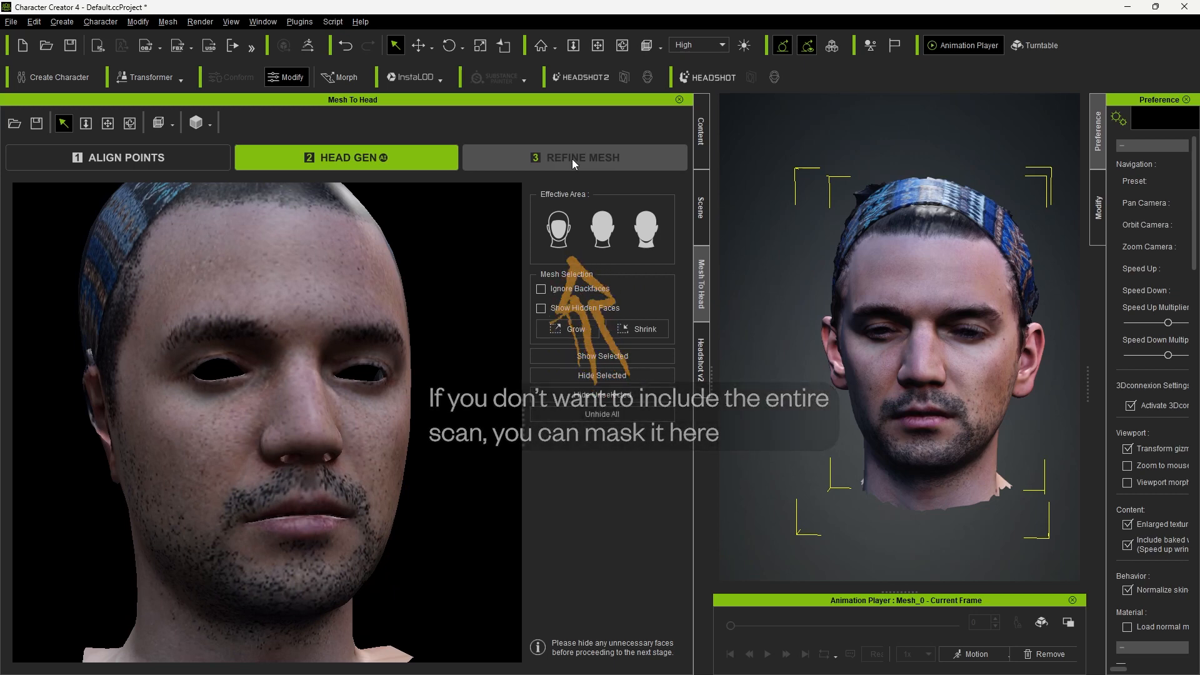
pyautogui.click(575, 157)
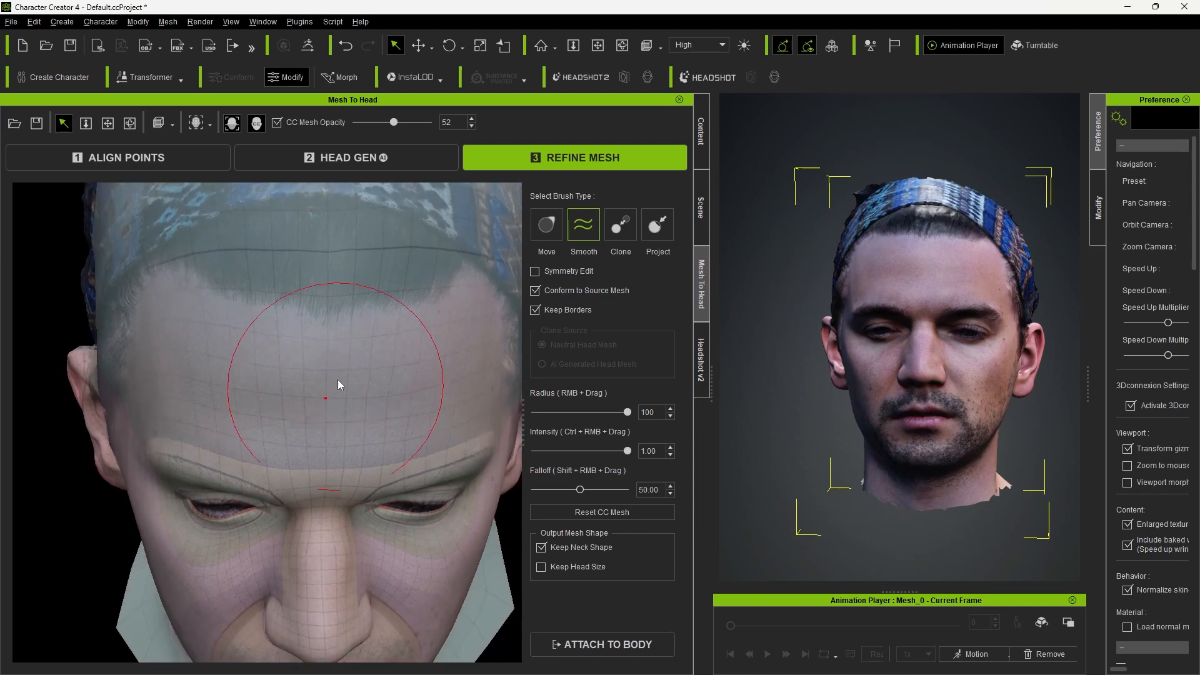
# Attach the head to a body and generate the character with 4096 textures and the Type 2 mask.
pyautogui.click(546, 225)
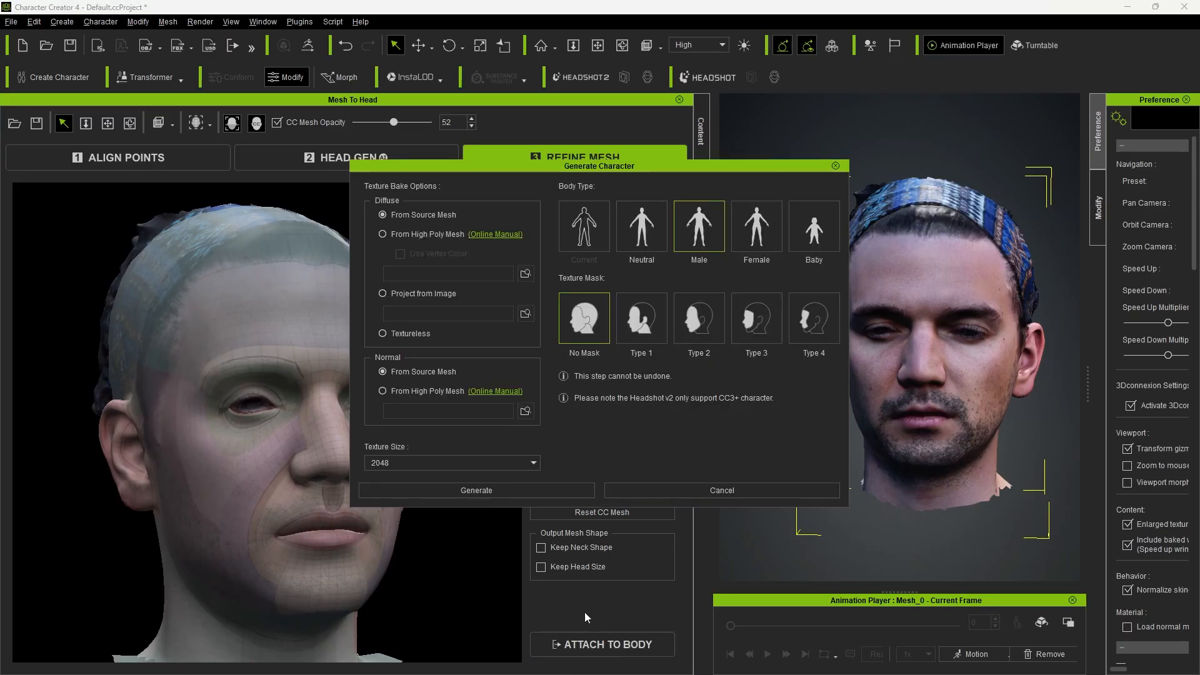
pyautogui.click(452, 463)
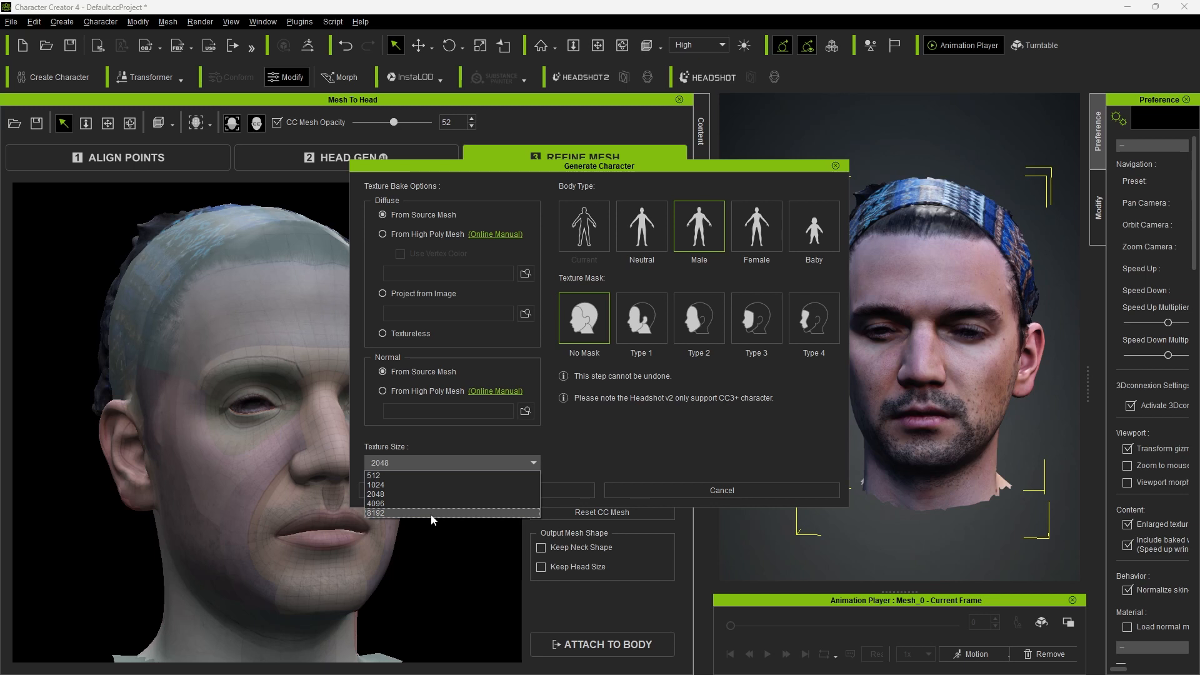
pyautogui.click(375, 504)
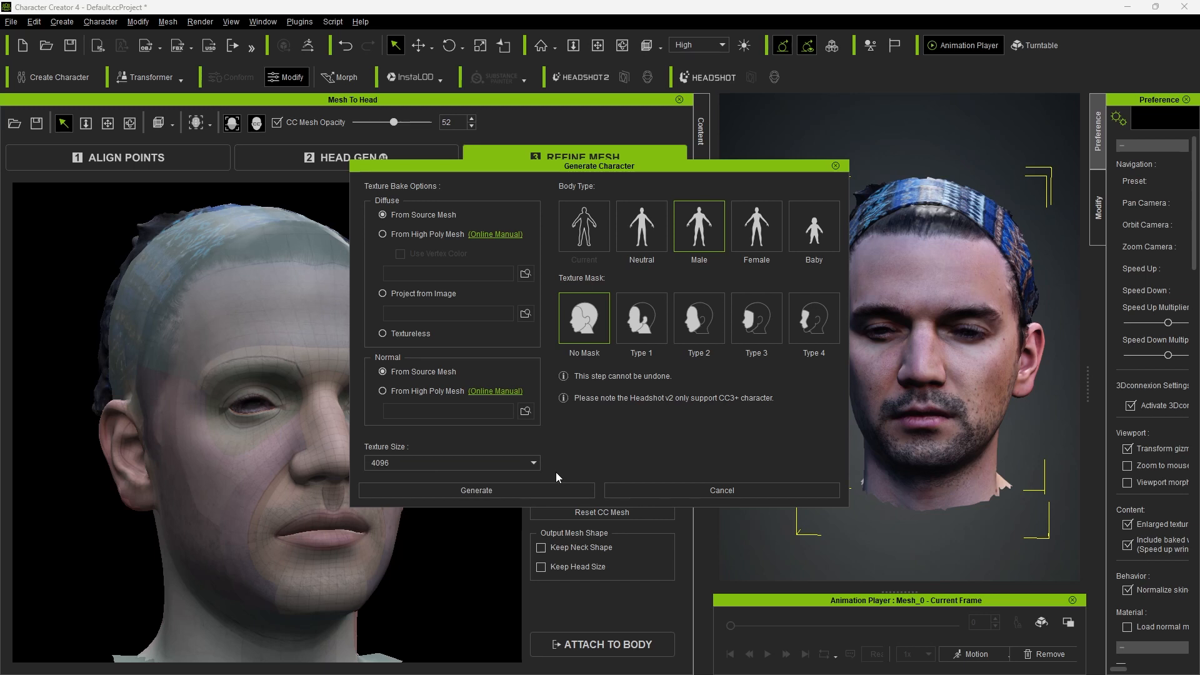
pyautogui.moveTo(701, 236)
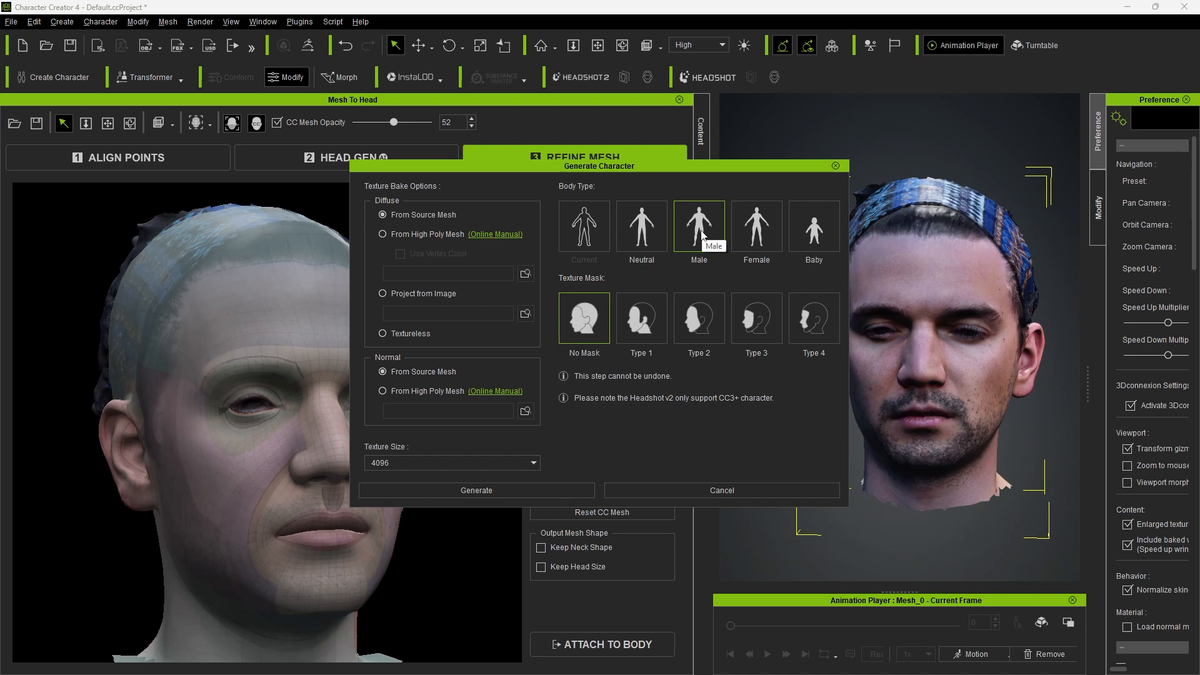
pyautogui.moveTo(697, 341)
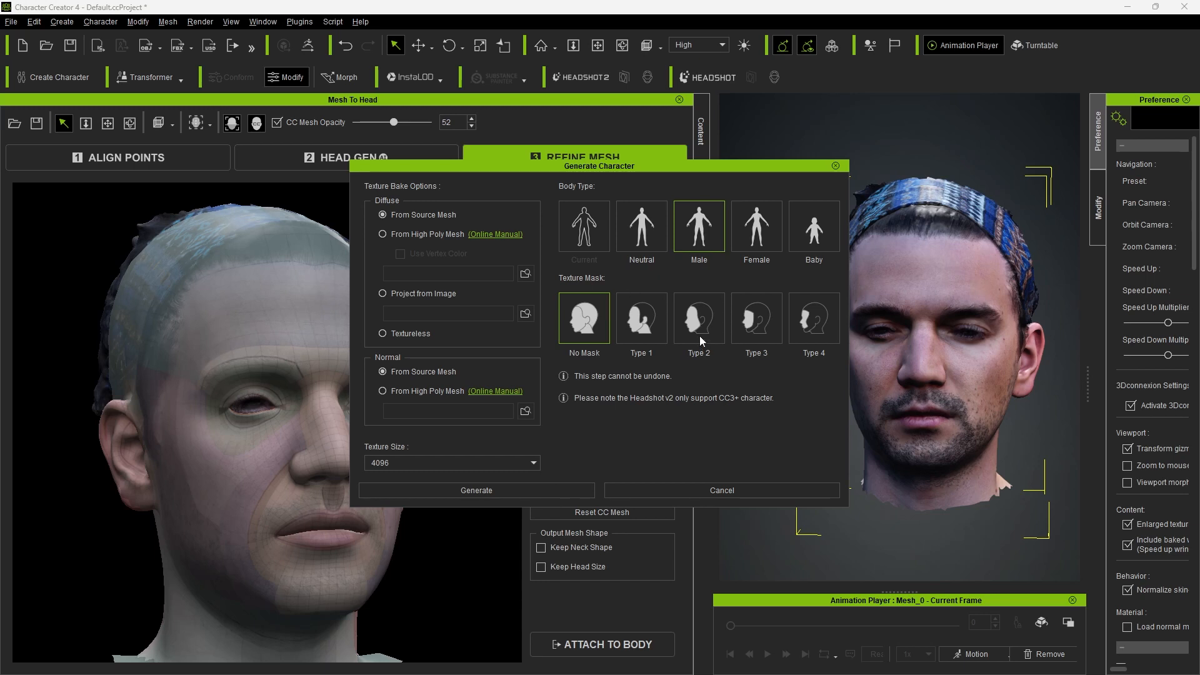
pyautogui.click(697, 317)
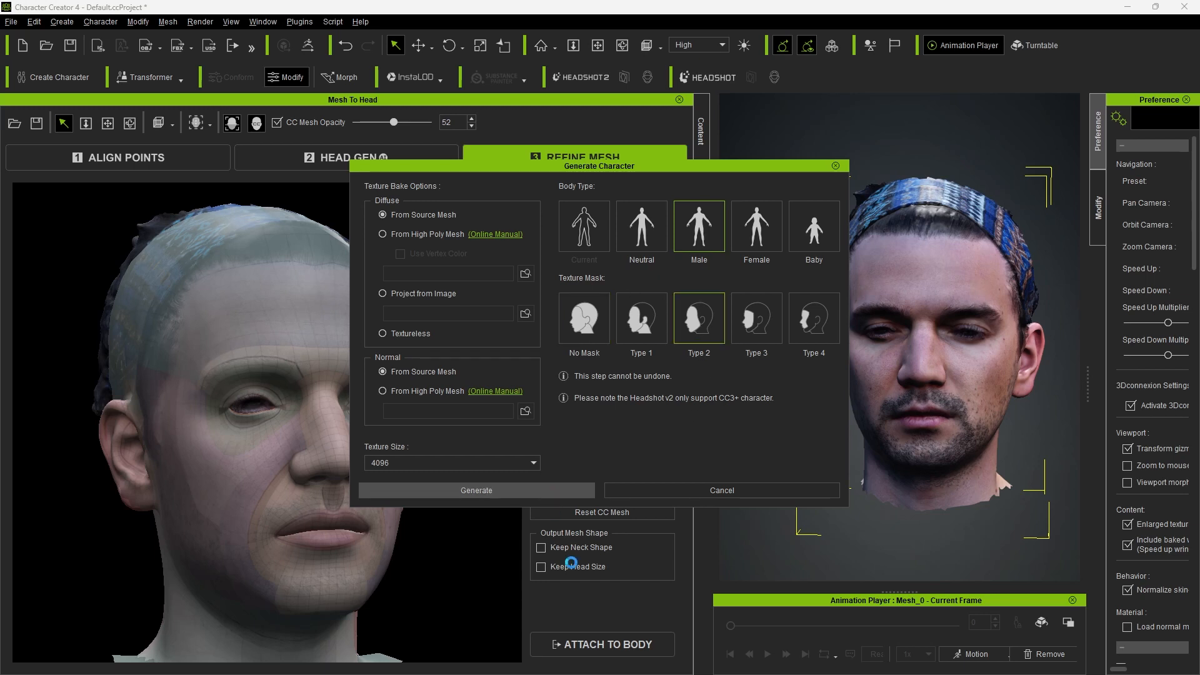
pyautogui.click(475, 490)
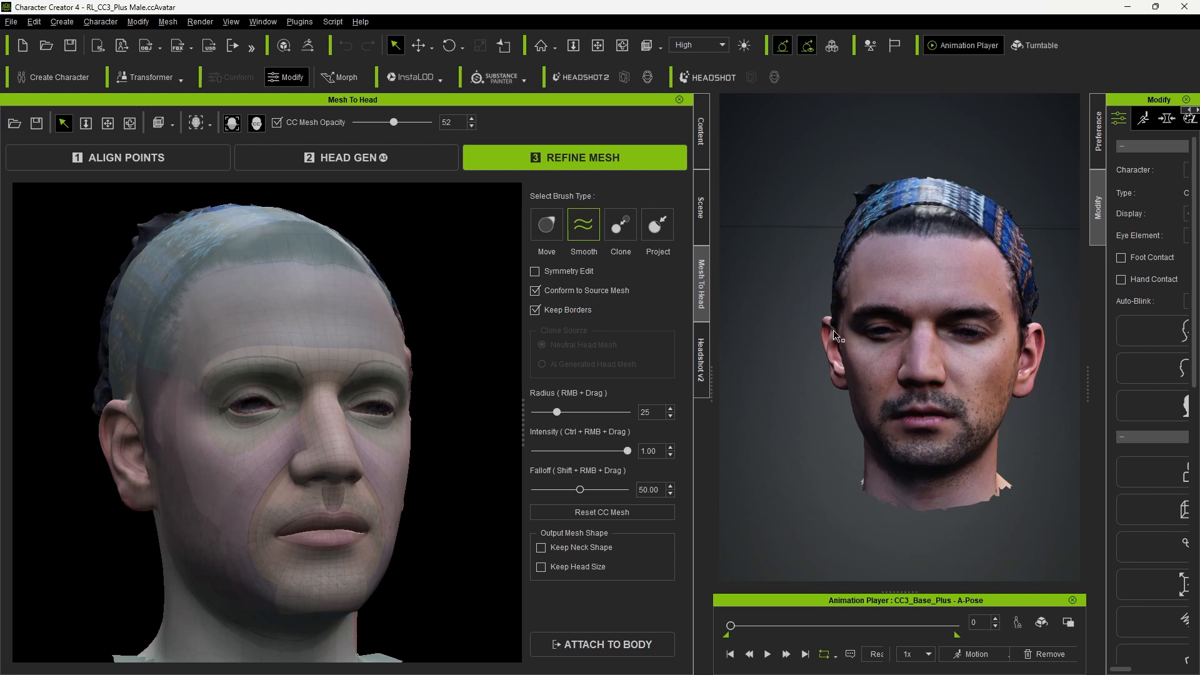
pyautogui.press('f')
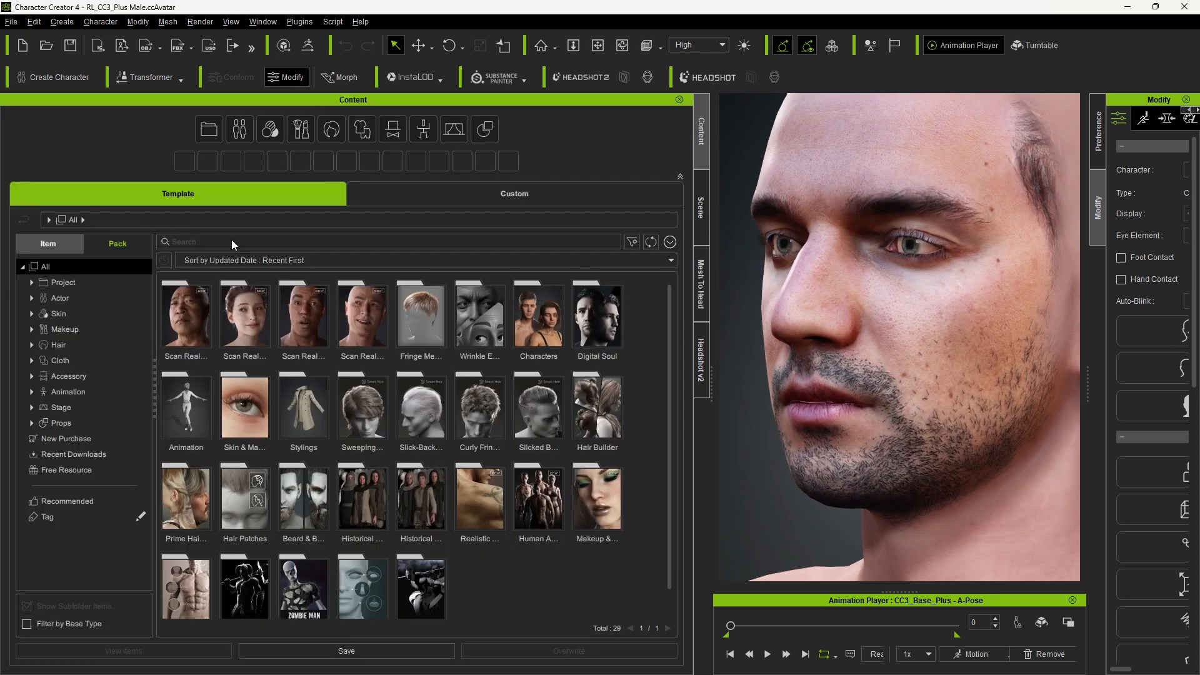
# Replace the character's eyes with a new eyeball preset.
pyautogui.doubleClick(346, 380)
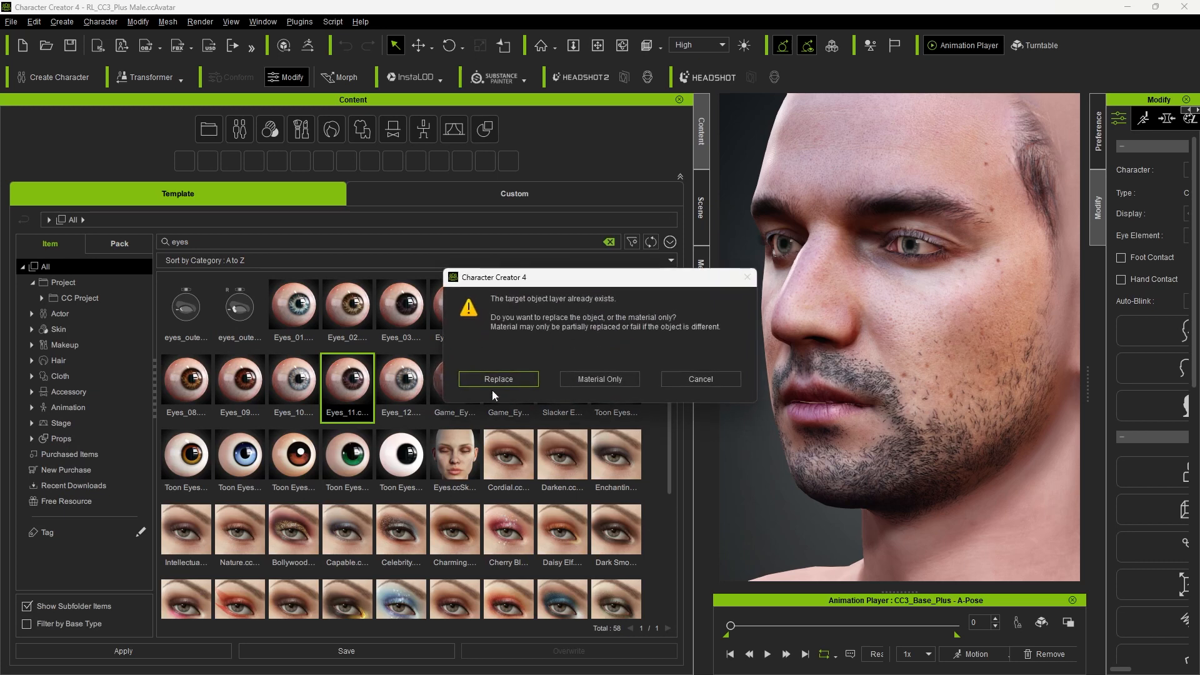
pyautogui.click(497, 379)
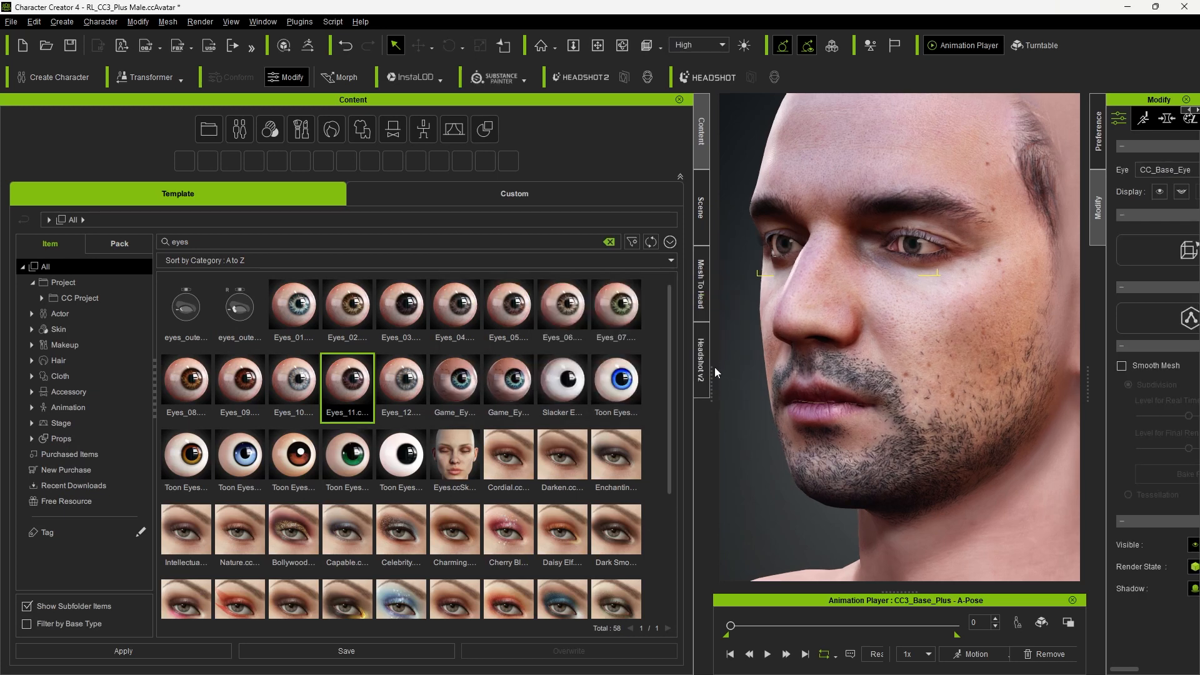
pyautogui.click(700, 360)
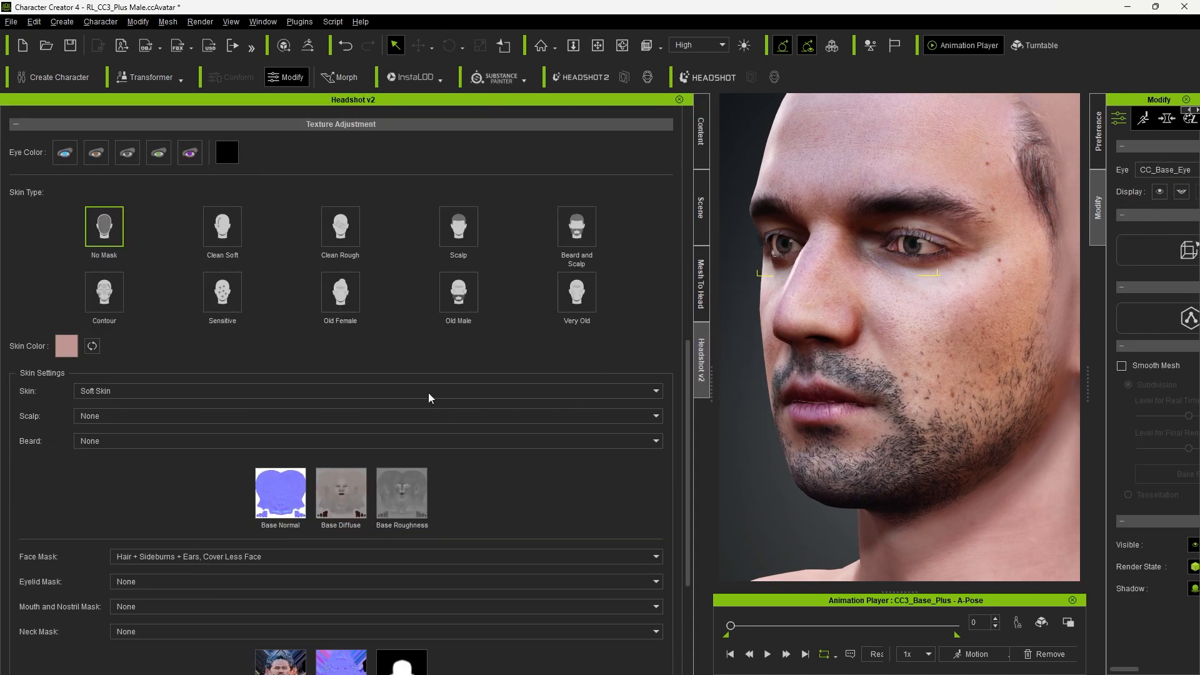
# Rebuild the skin texture with the Minimum Eyelid Rim and mouth masks.
pyautogui.click(385, 506)
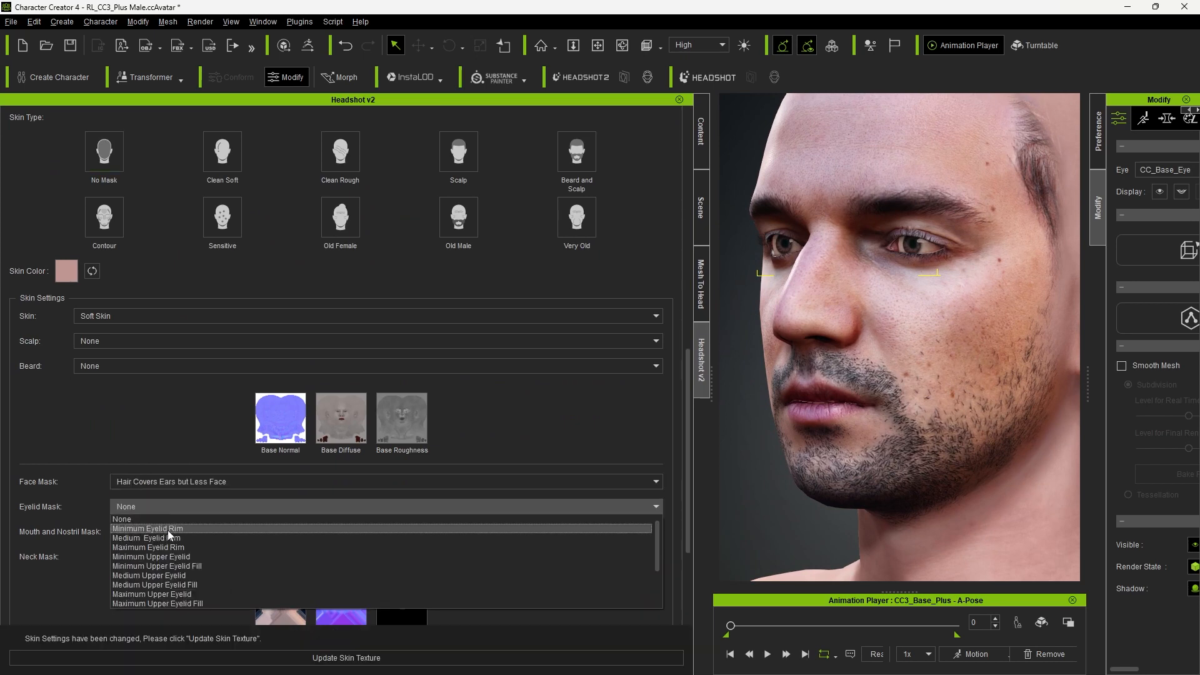
pyautogui.click(147, 527)
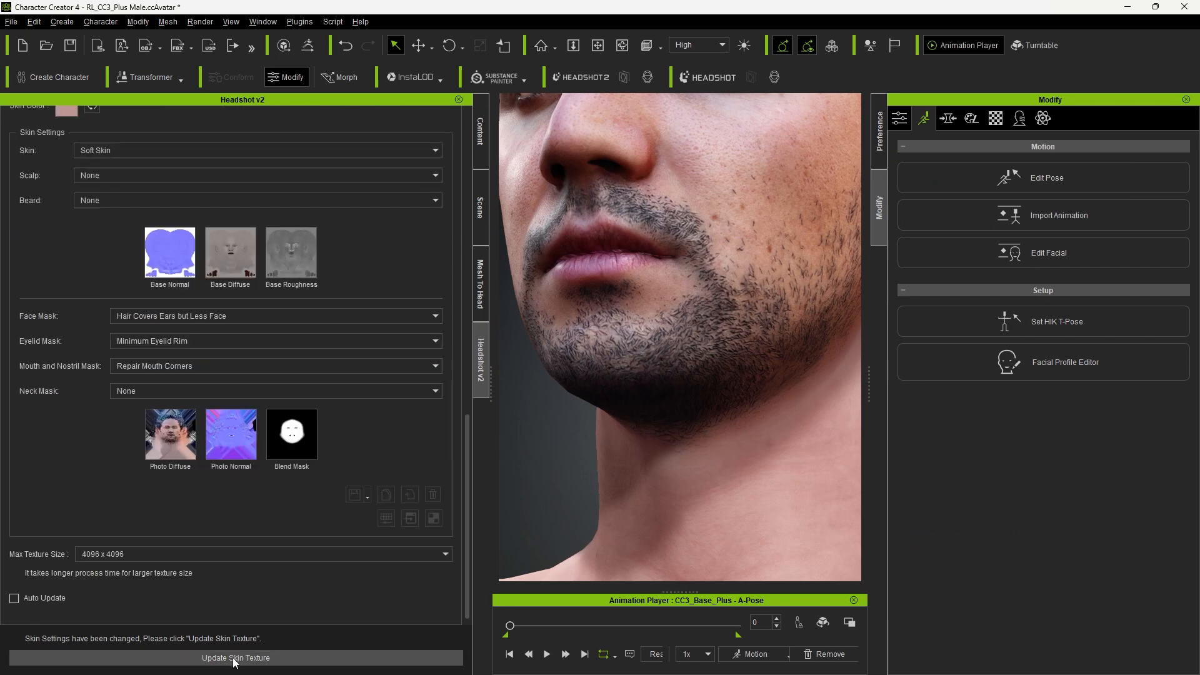
pyautogui.click(236, 657)
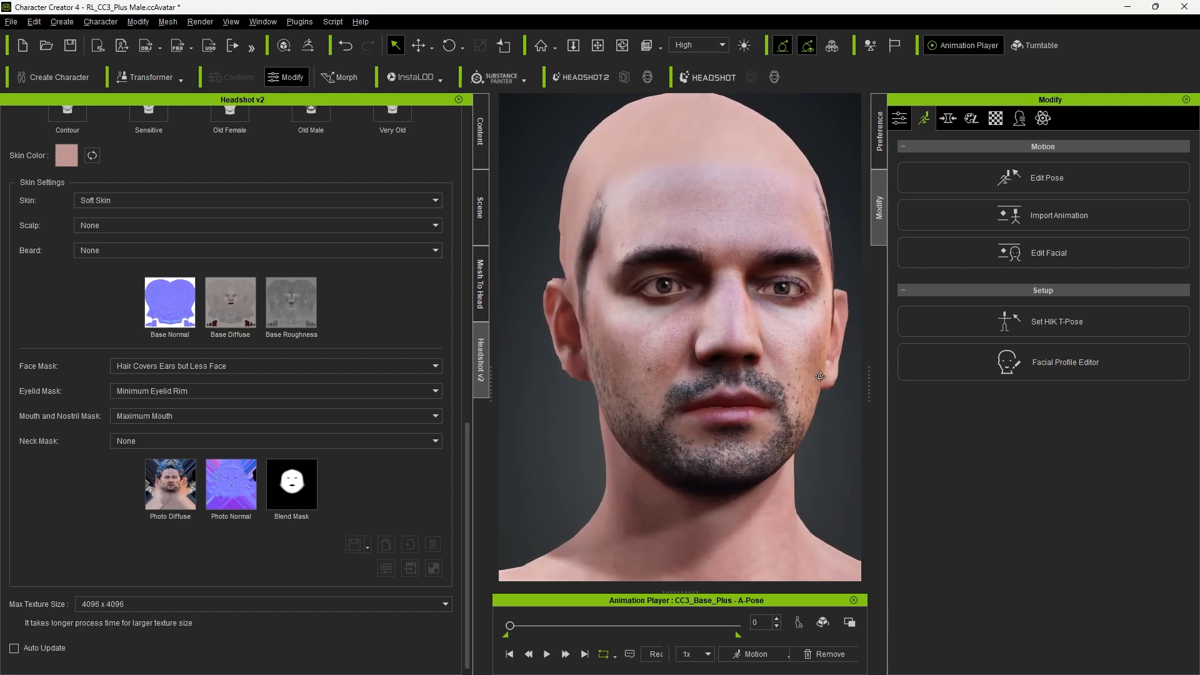
pyautogui.click(947, 118)
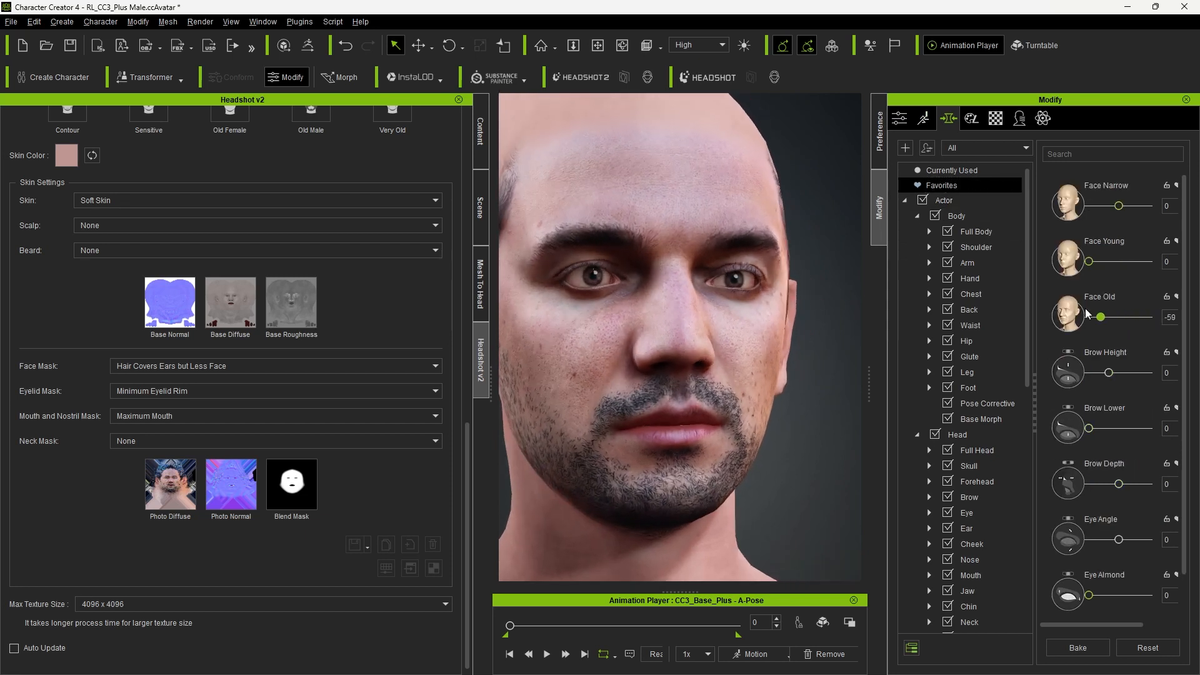
# Tilt the eyes to angle 12 and enlarge the left eye scale to 31.
pyautogui.moveTo(1100, 317); pyautogui.dragTo(1077, 316)
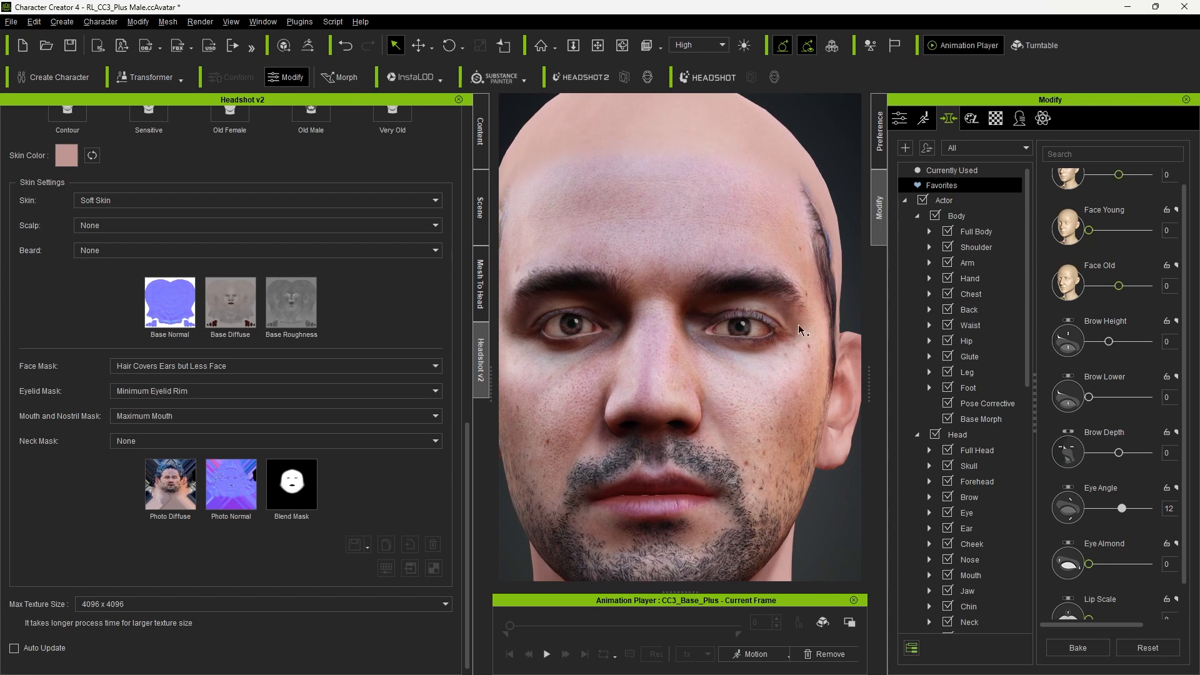
pyautogui.click(968, 420)
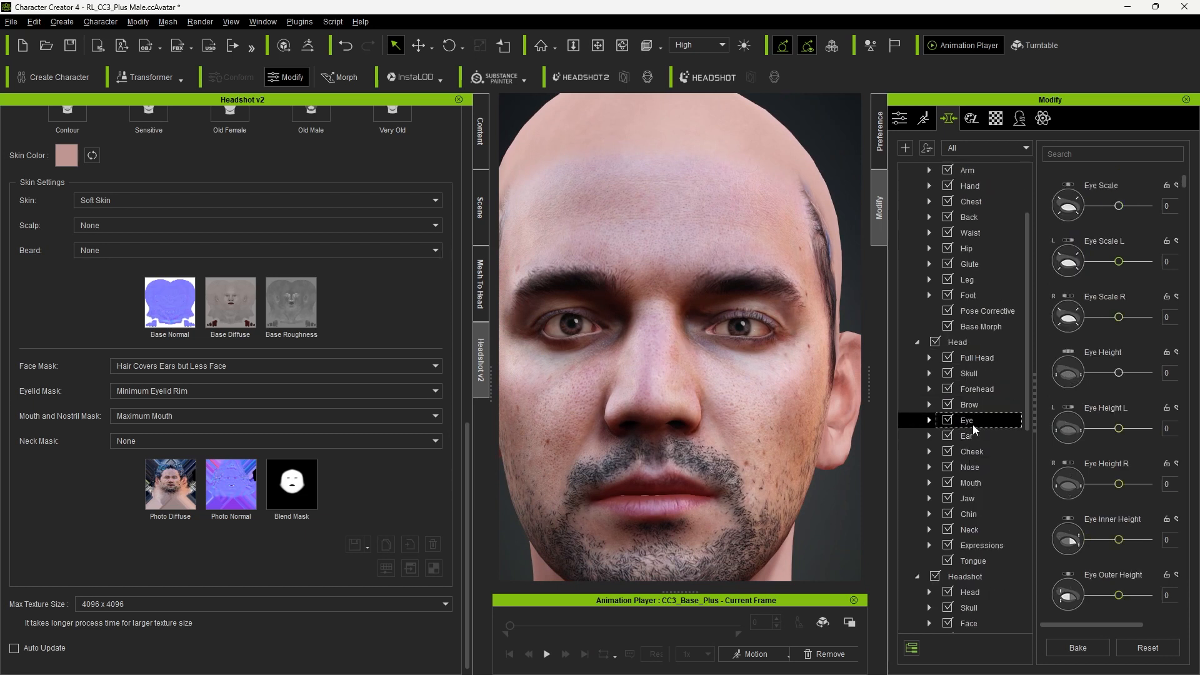
pyautogui.moveTo(1121, 261); pyautogui.dragTo(1126, 261)
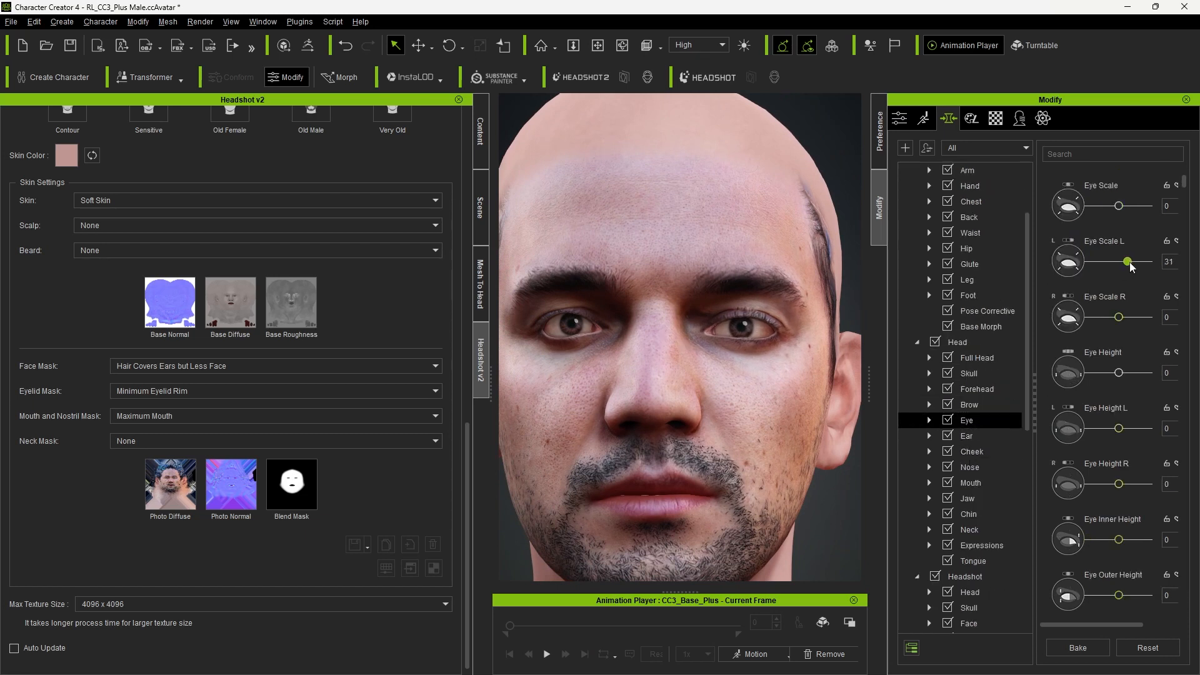
pyautogui.moveTo(1127, 261); pyautogui.dragTo(1122, 261)
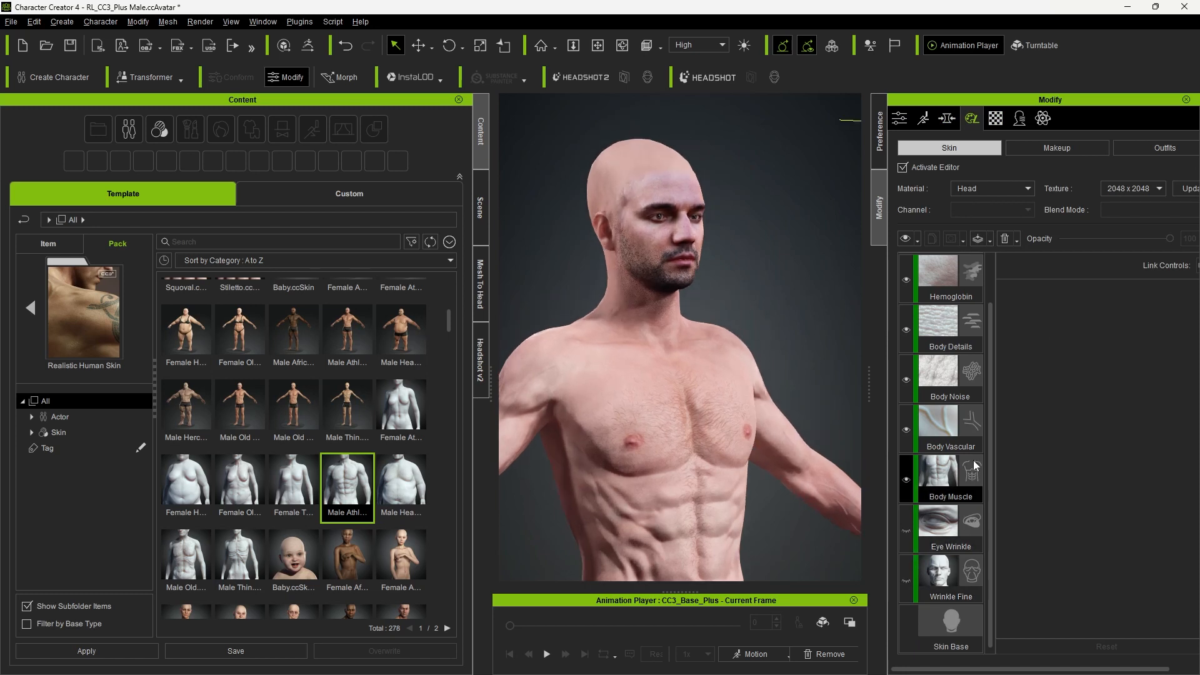
# Inspect the muscle skin layer and add a healed scar layer to the face.
pyautogui.click(940, 479)
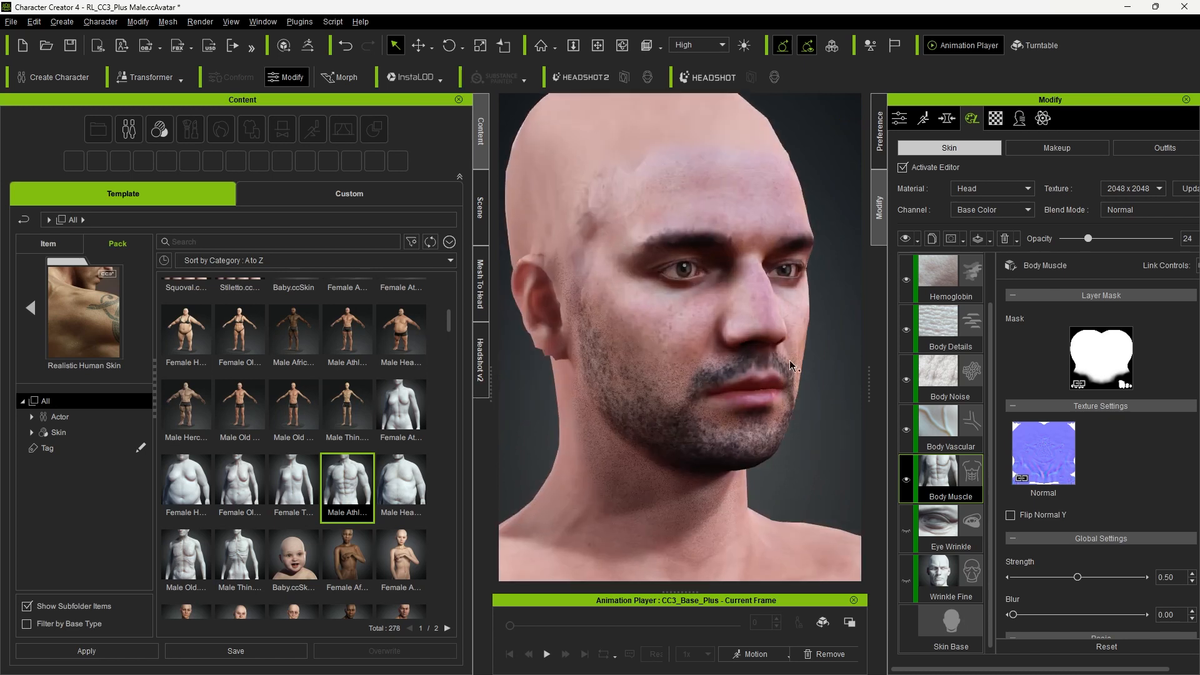
pyautogui.moveTo(293, 410)
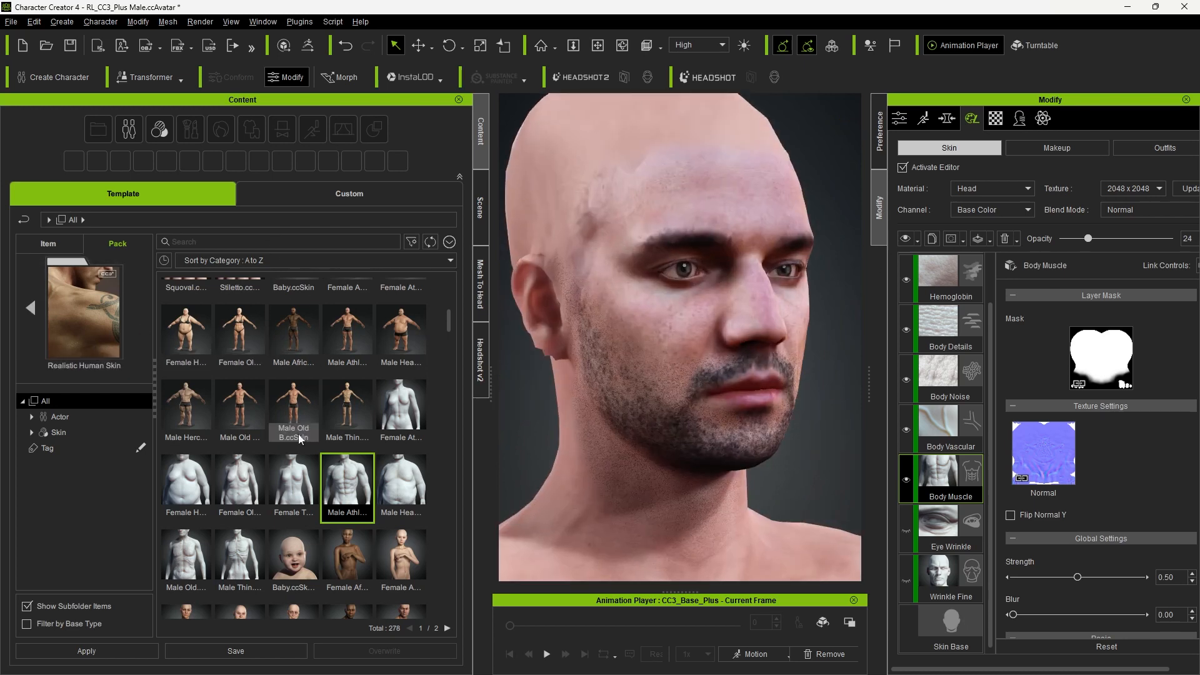
pyautogui.scroll(-3)
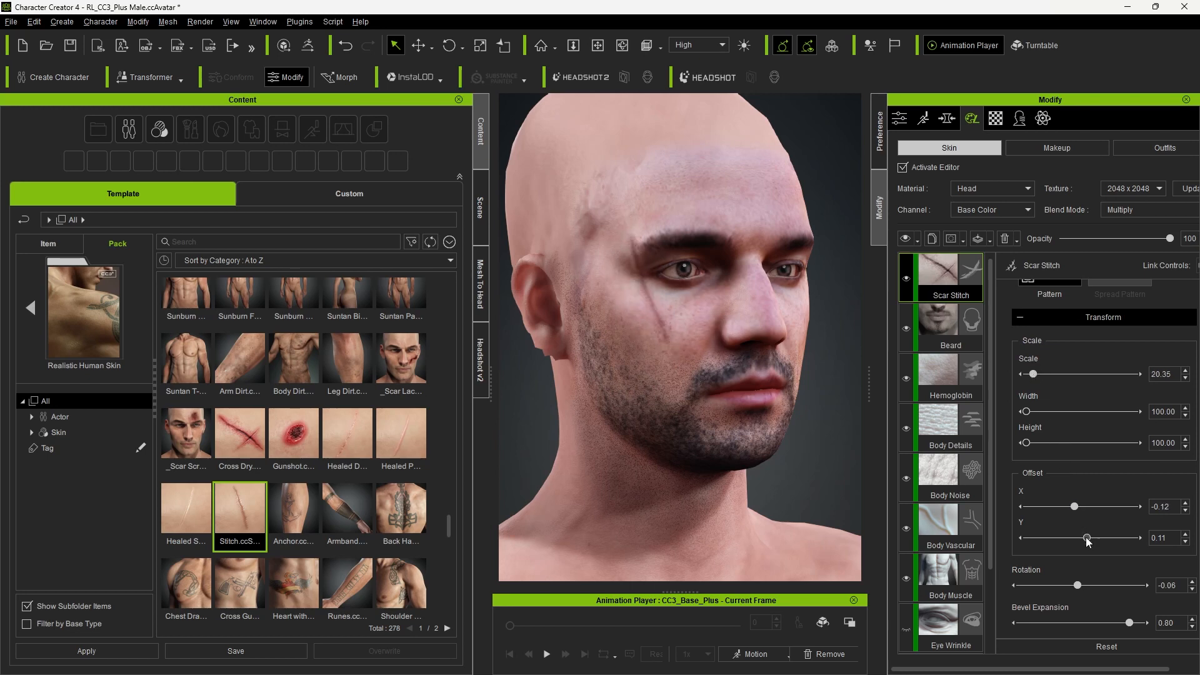
pyautogui.click(1025, 616)
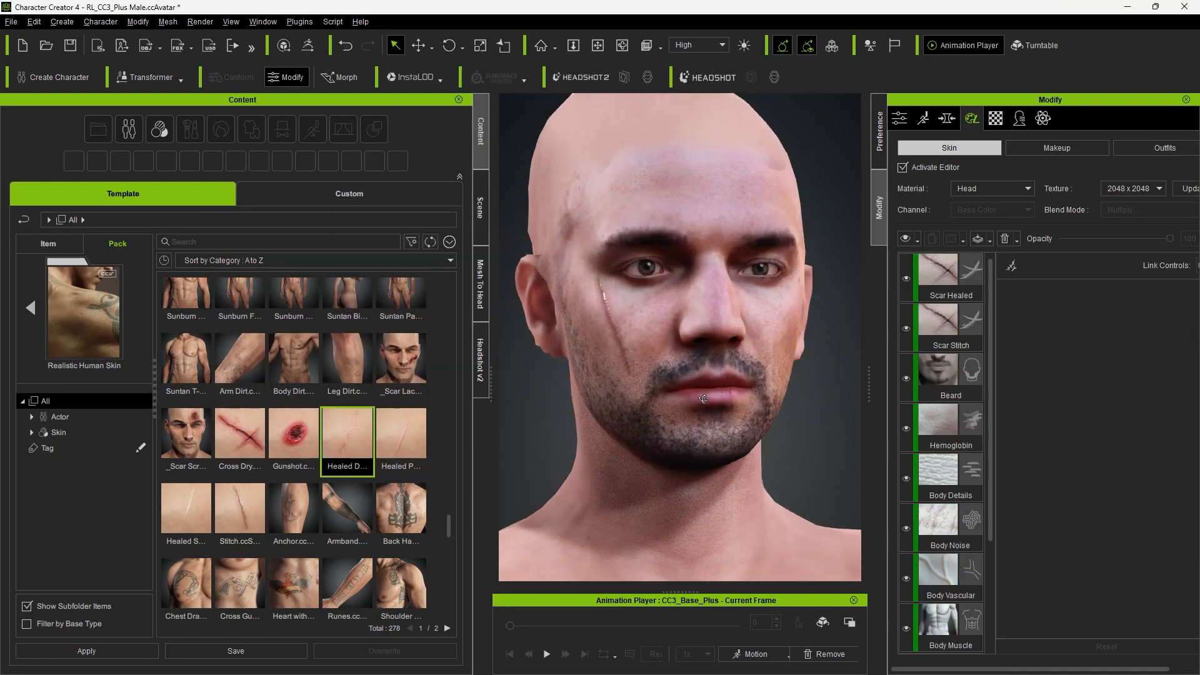
pyautogui.click(938, 271)
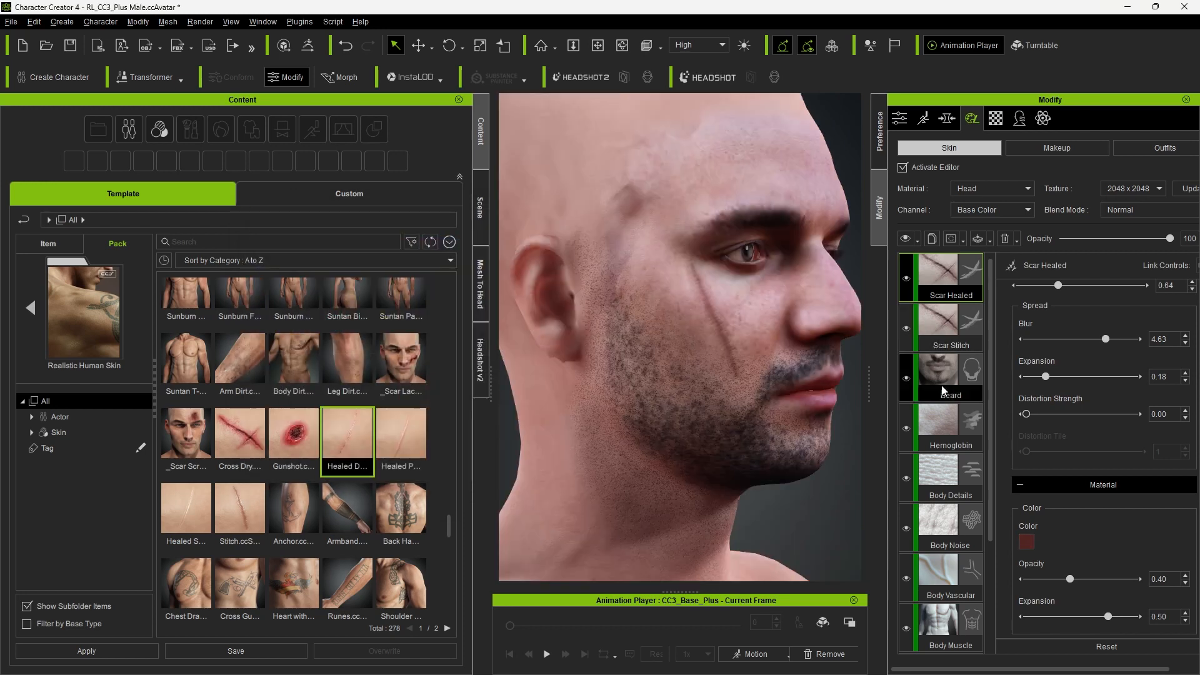
# Review the beard layer, add a second healed scar, and raise skin textures to 4096 × 4096.
pyautogui.click(949, 377)
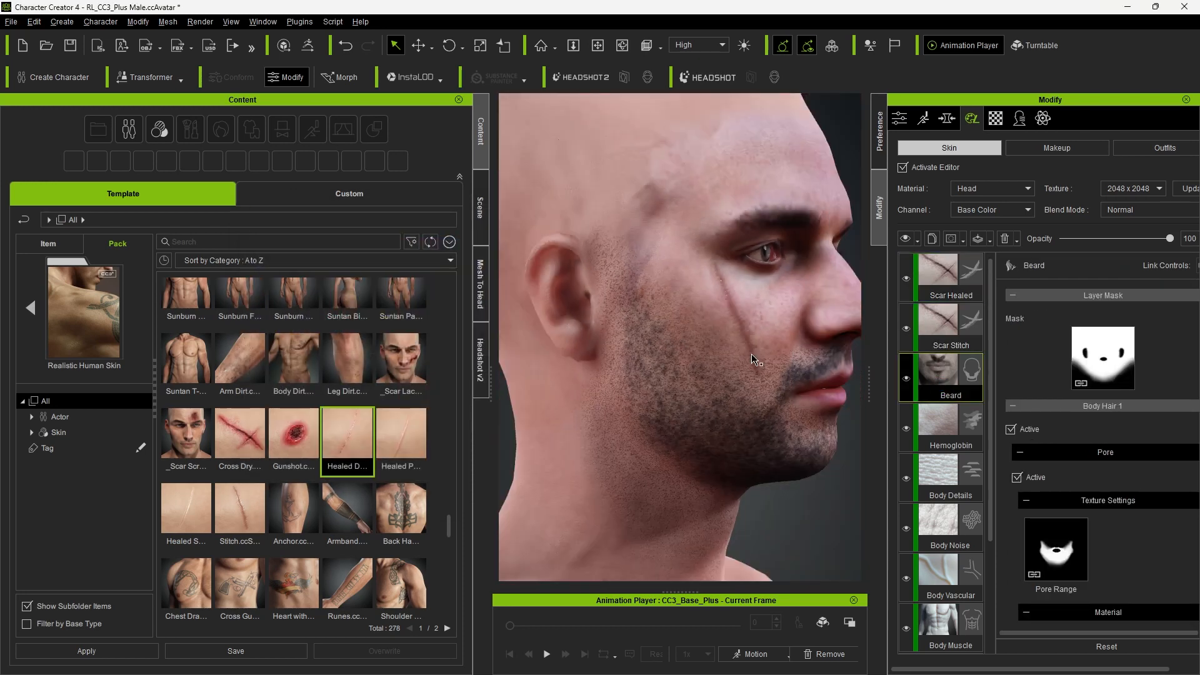
pyautogui.click(950, 275)
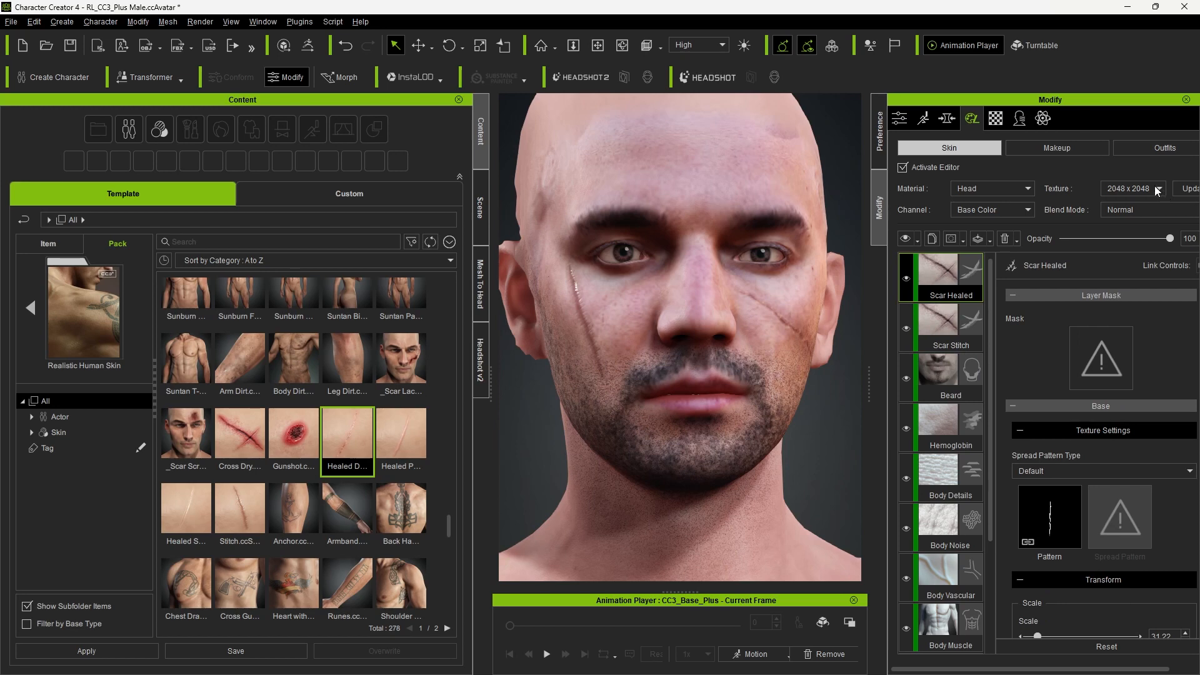
pyautogui.click(1159, 189)
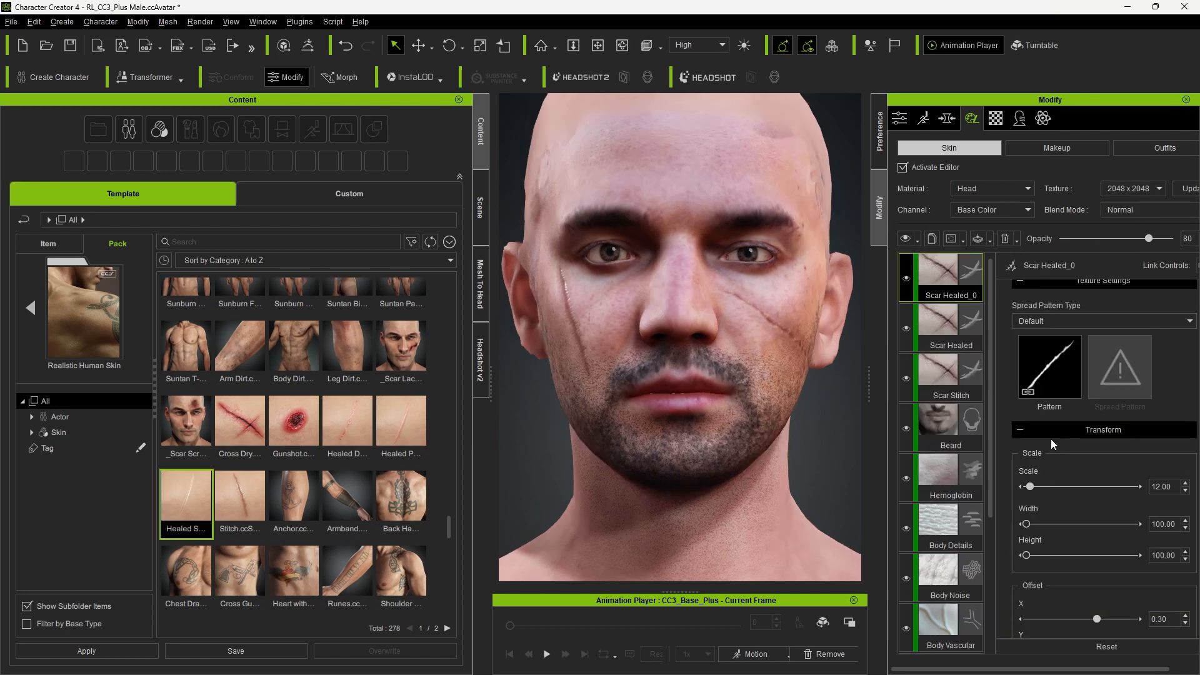
pyautogui.click(1134, 188)
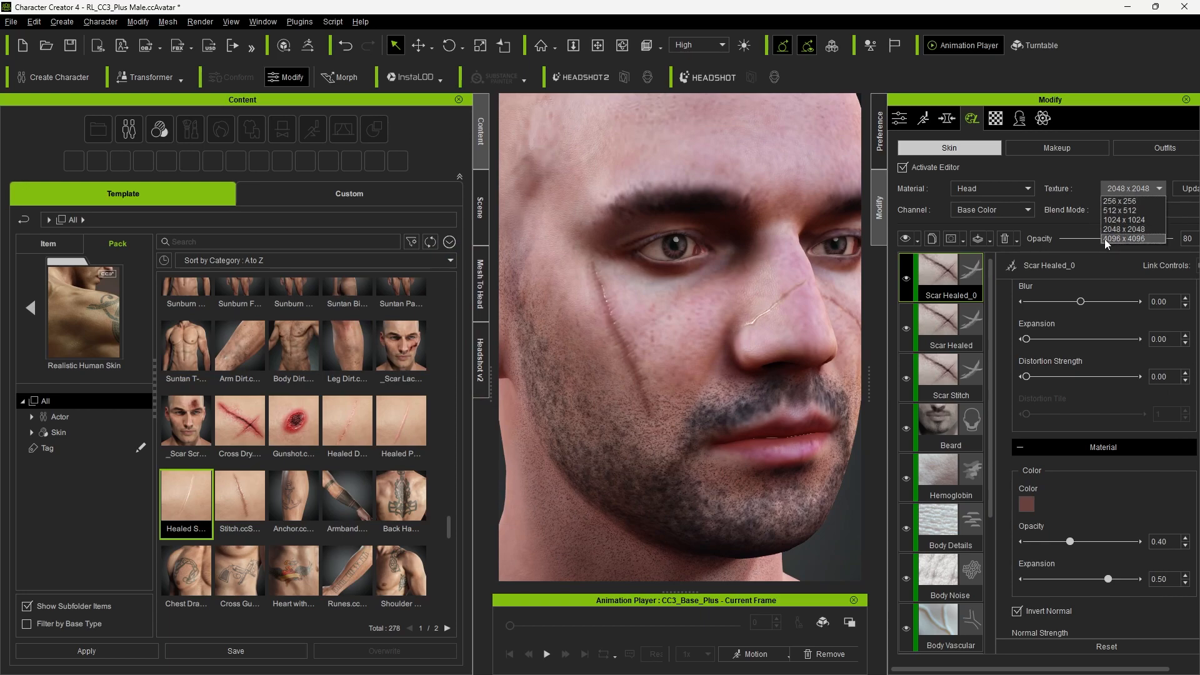
pyautogui.click(1127, 238)
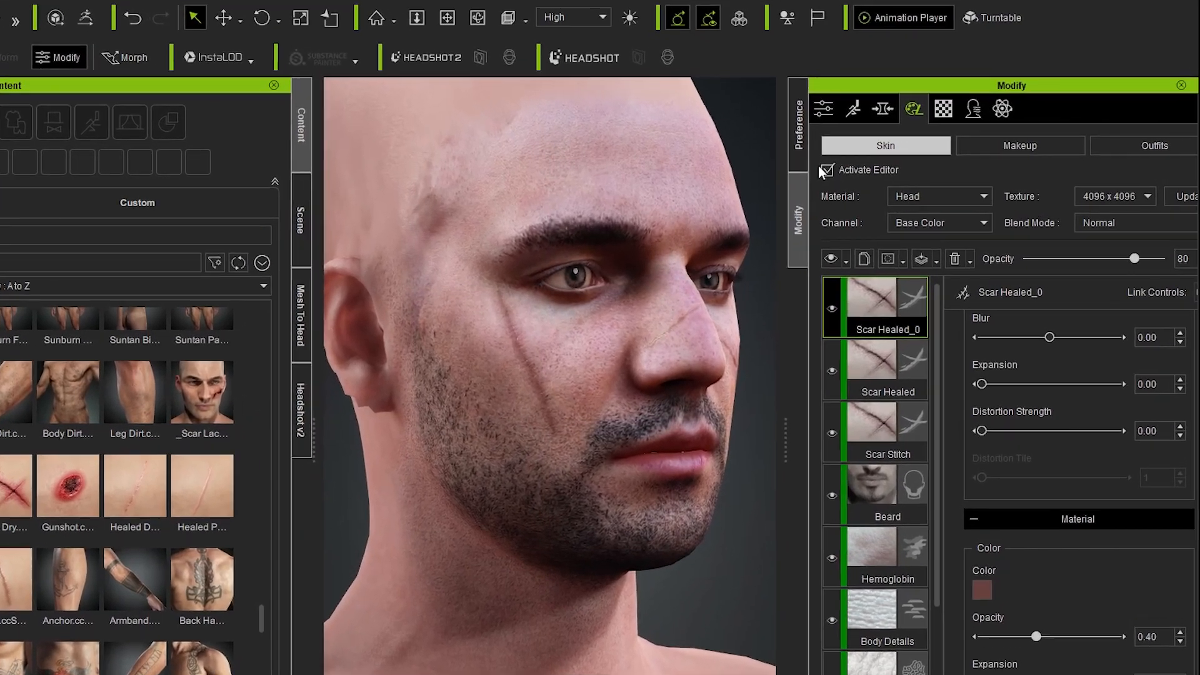
# Leave the skin editor and apply the Katana_Bushido_M motion to the warrior.
pyautogui.click(826, 170)
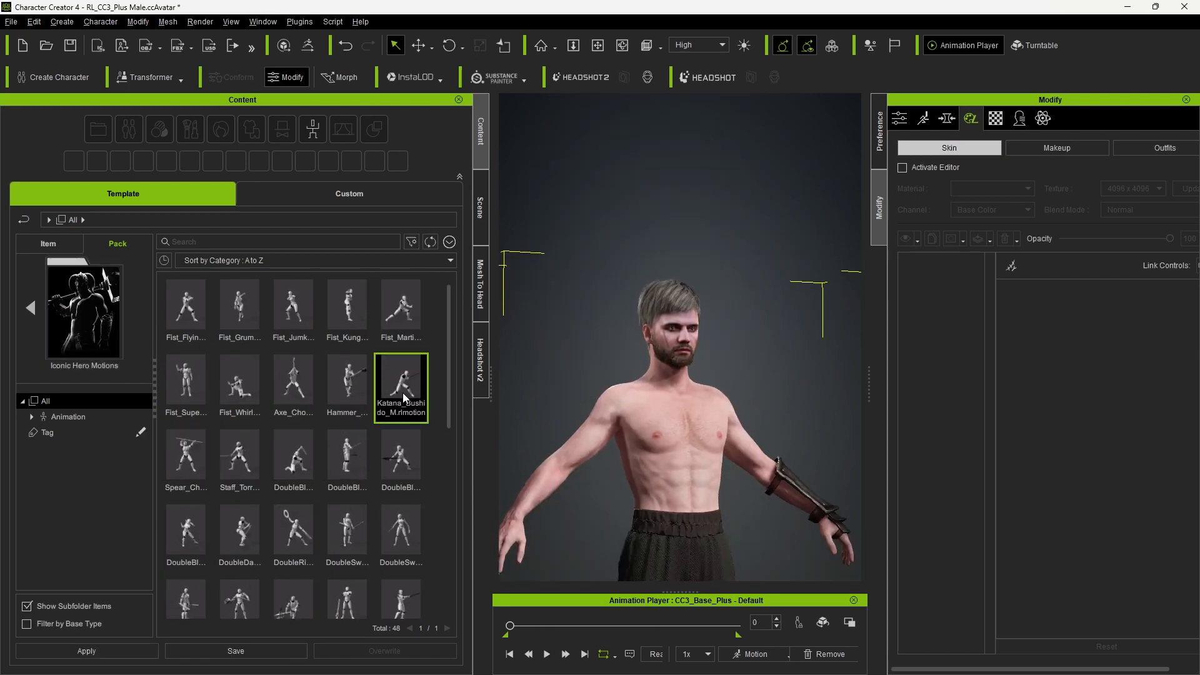
pyautogui.doubleClick(400, 386)
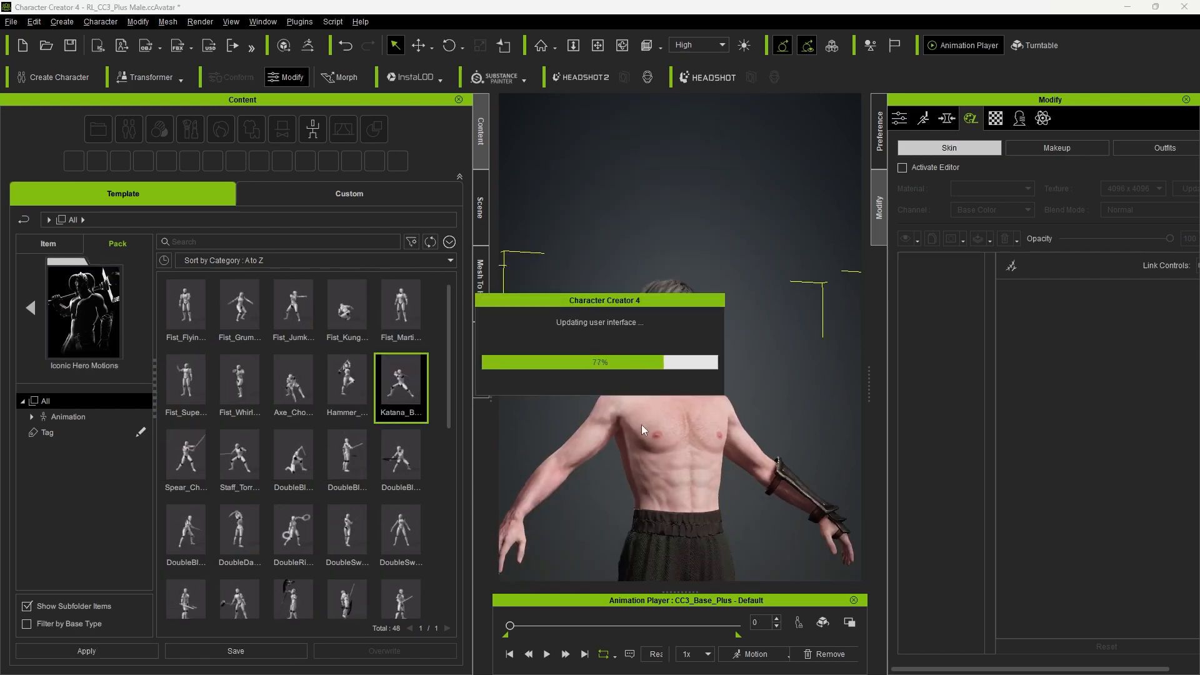
pyautogui.click(11, 22)
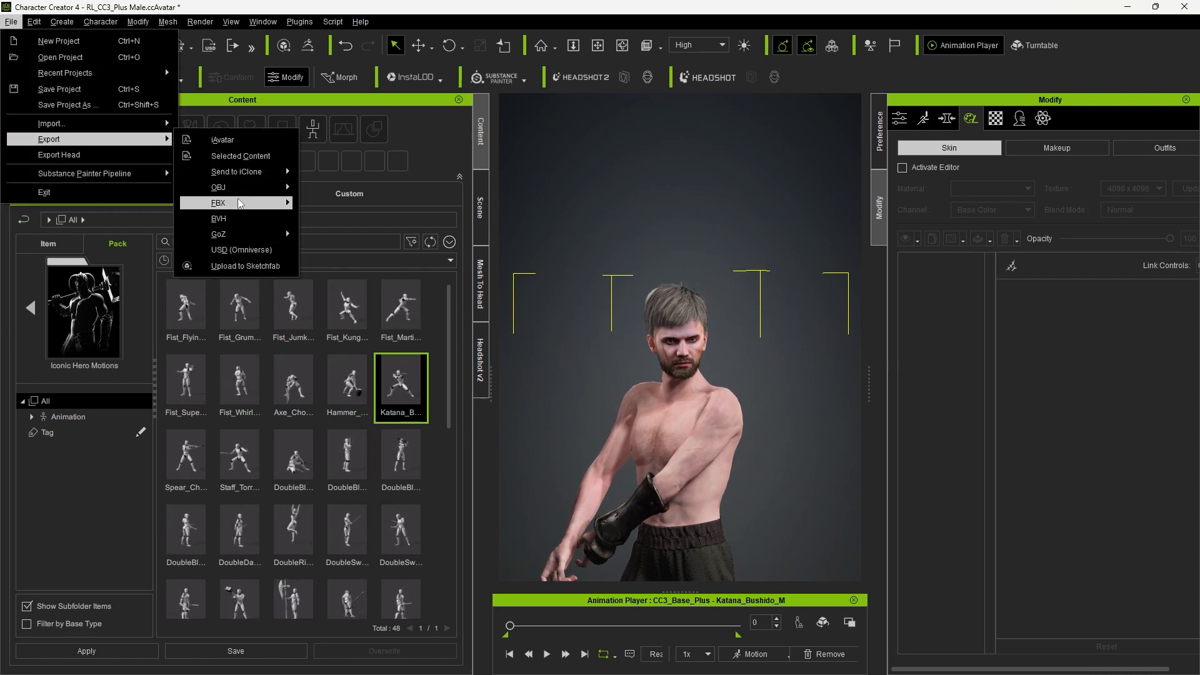
# Export as FBX for Blender with 4096 JPEG textures, 24 fps, current animation, all frames.
pyautogui.click(219, 202)
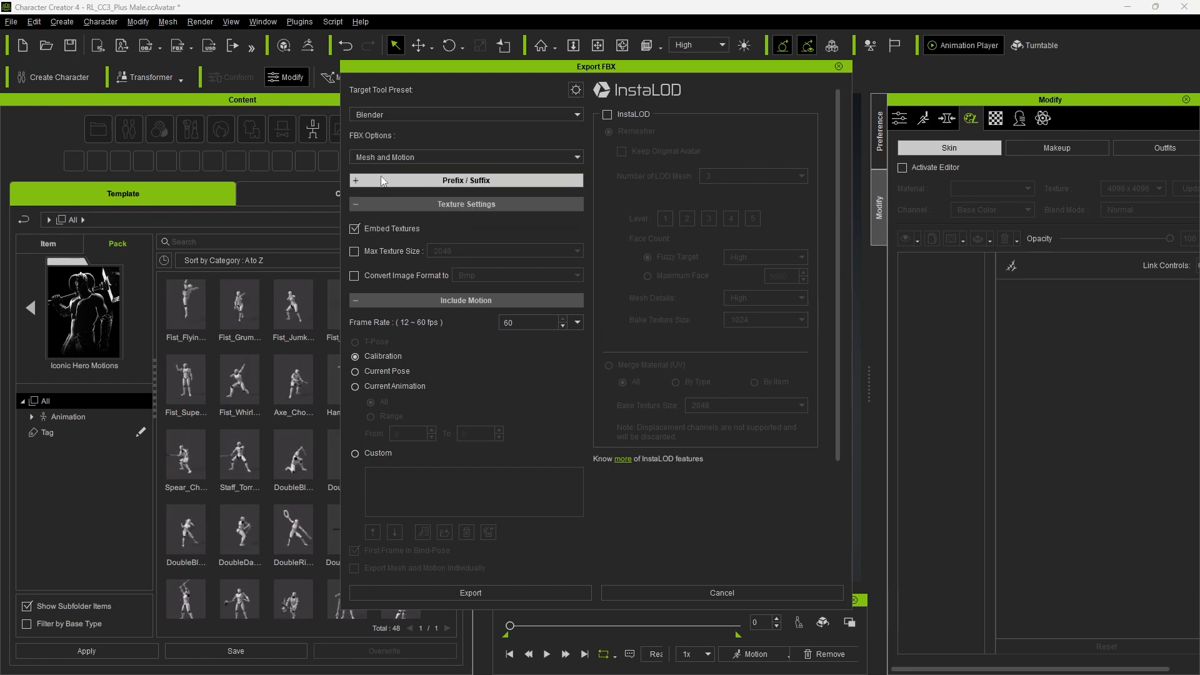
pyautogui.click(354, 251)
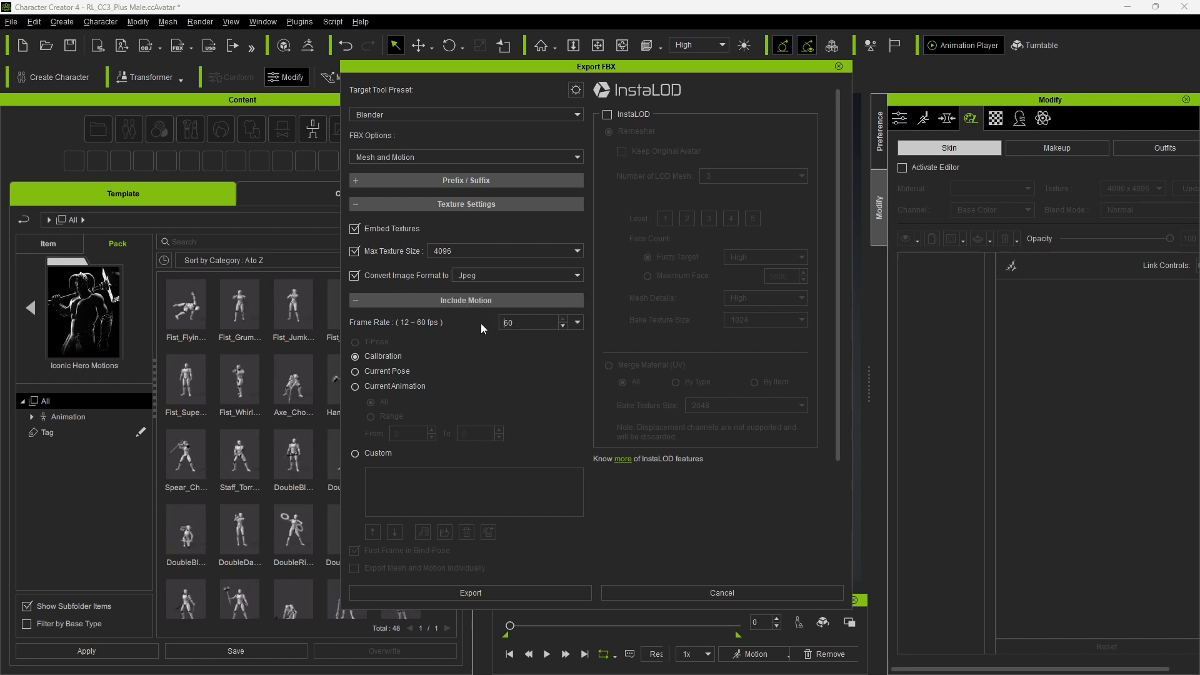
pyautogui.click(527, 323)
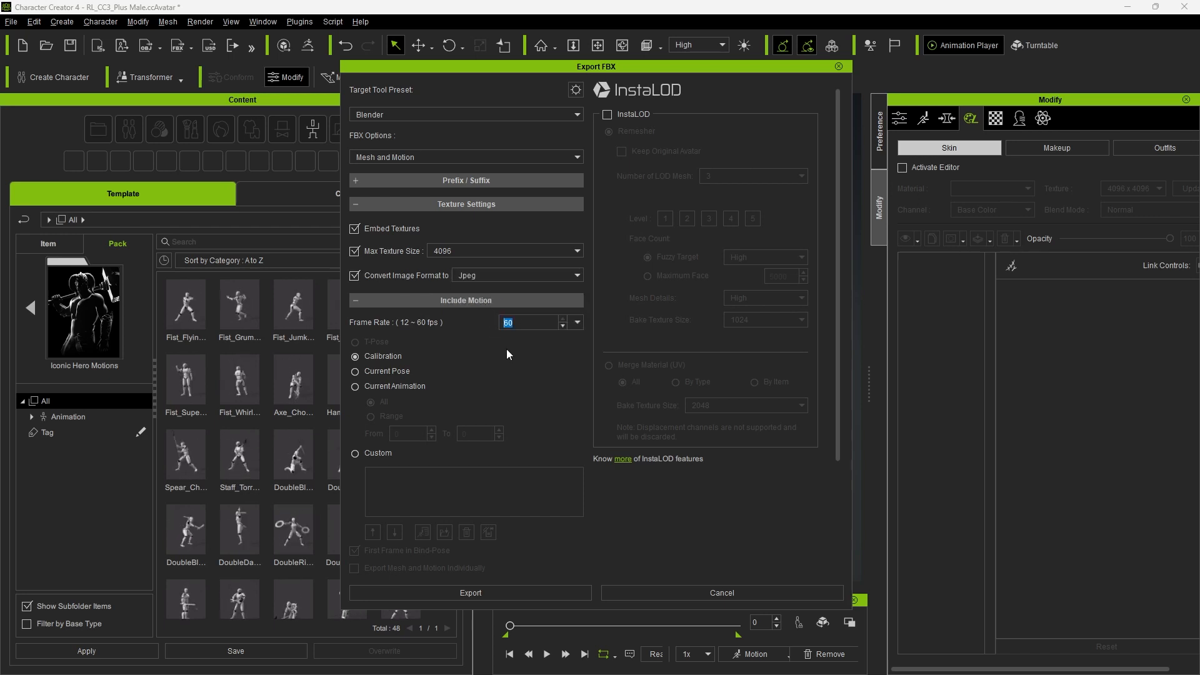
pyautogui.click(355, 386)
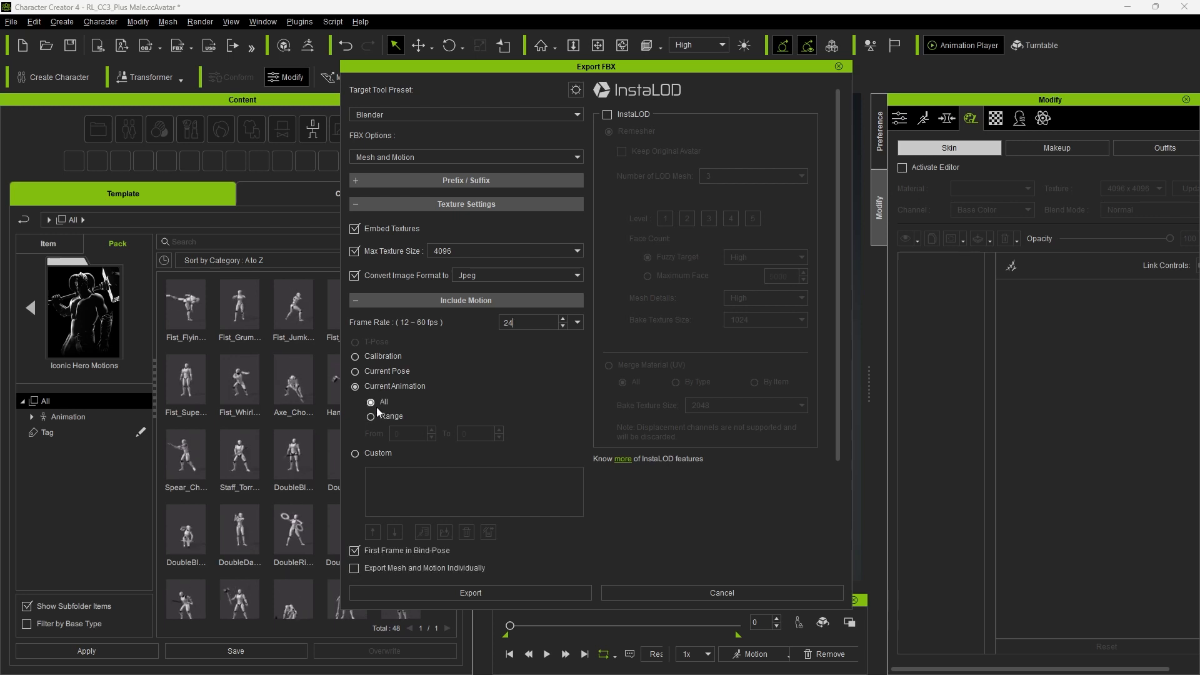
pyautogui.click(470, 592)
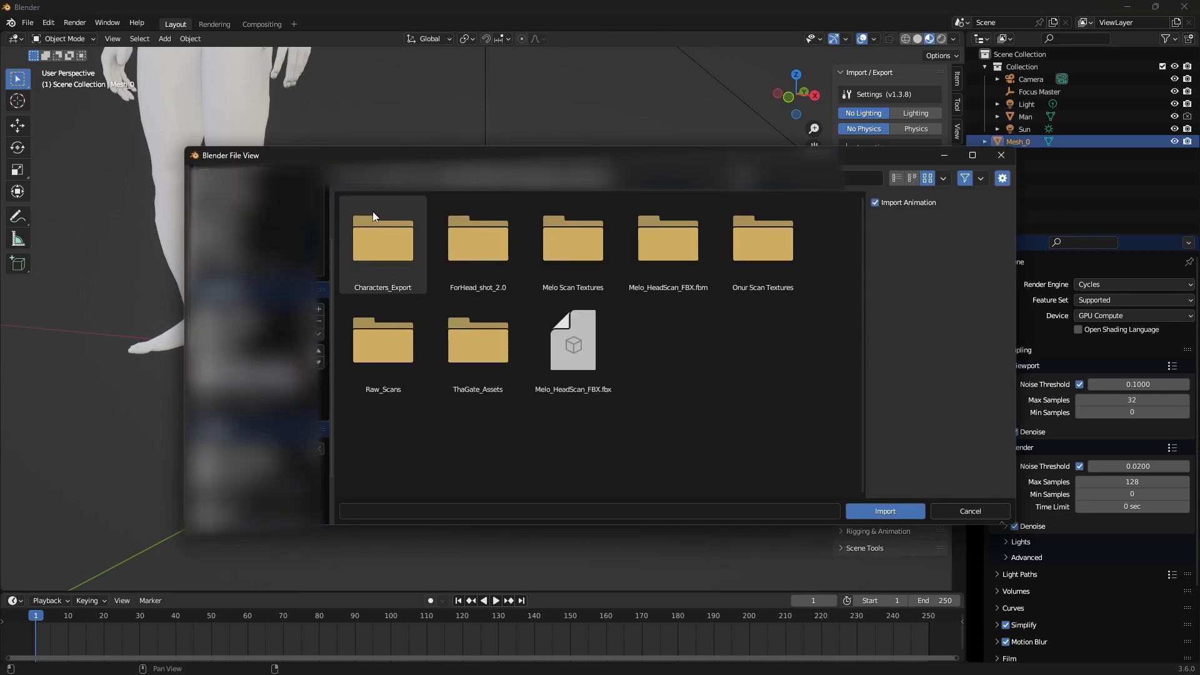
# Import the exported warrior FBX and view it with rendered materials.
pyautogui.click(884, 511)
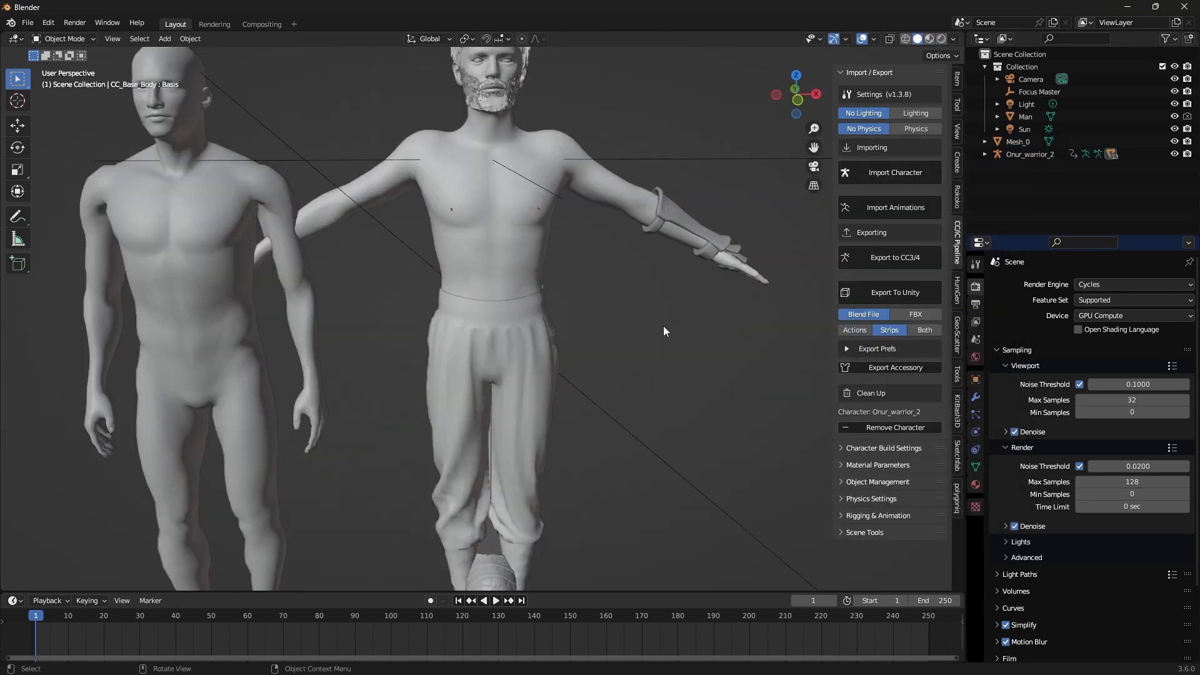
pyautogui.click(711, 39)
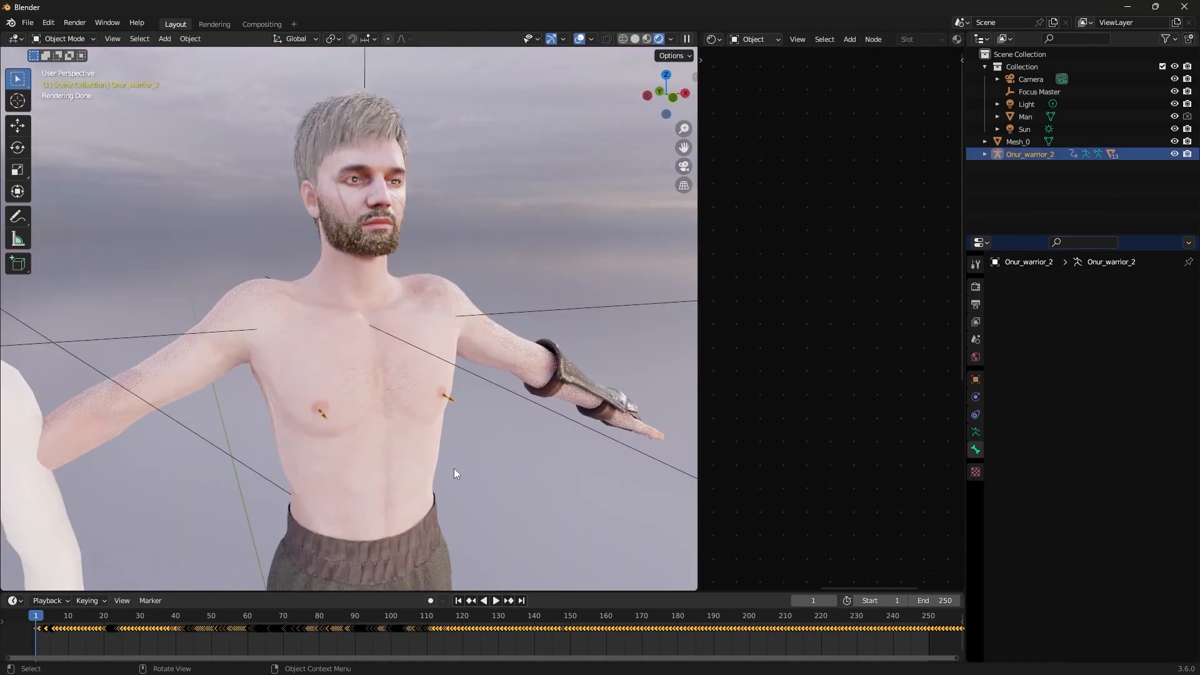
# Display the armature's bones as thin sticks in the viewport.
pyautogui.click(976, 432)
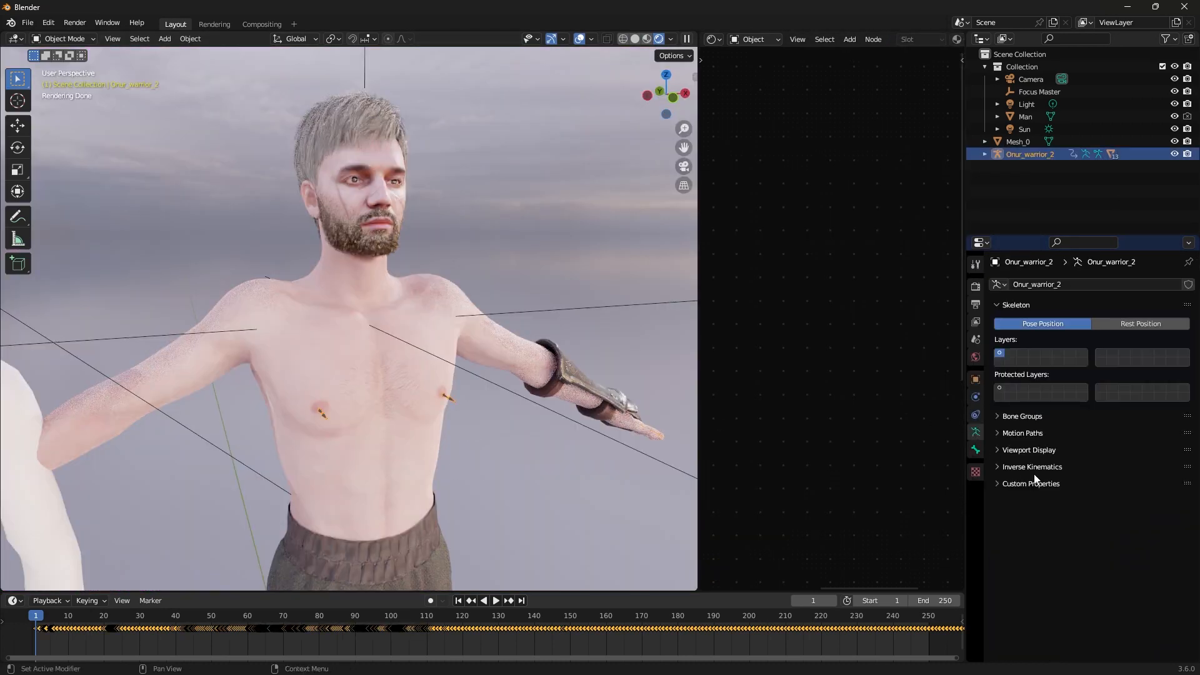
pyautogui.click(1027, 449)
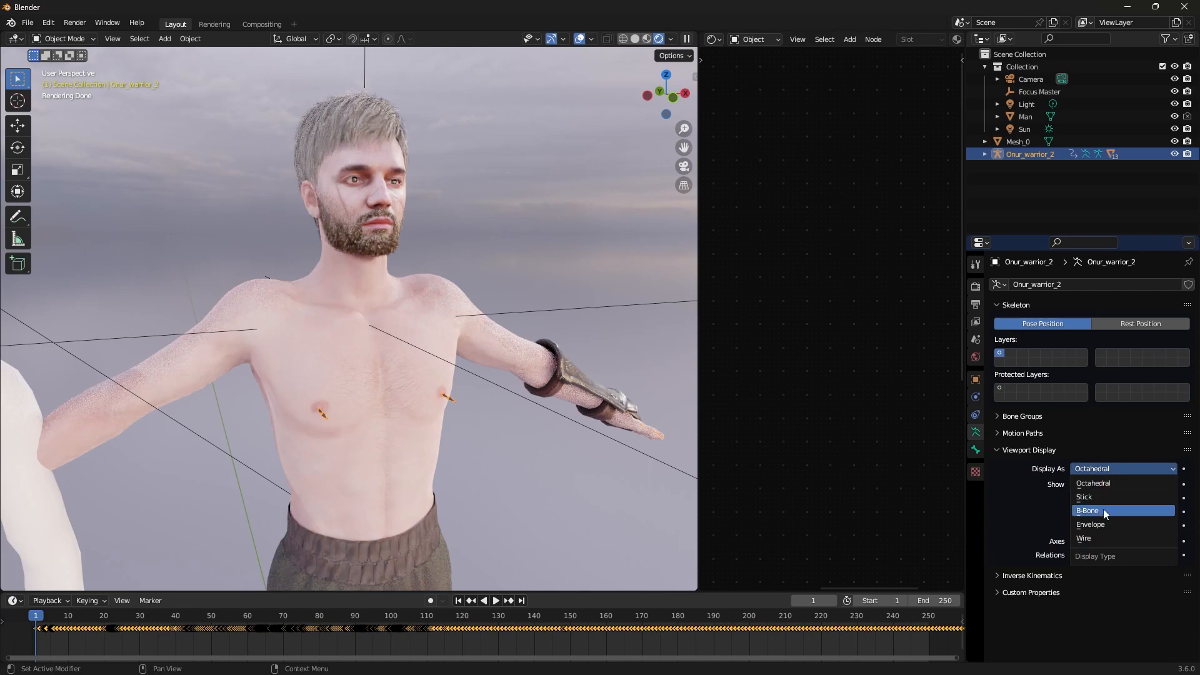
pyautogui.click(1083, 497)
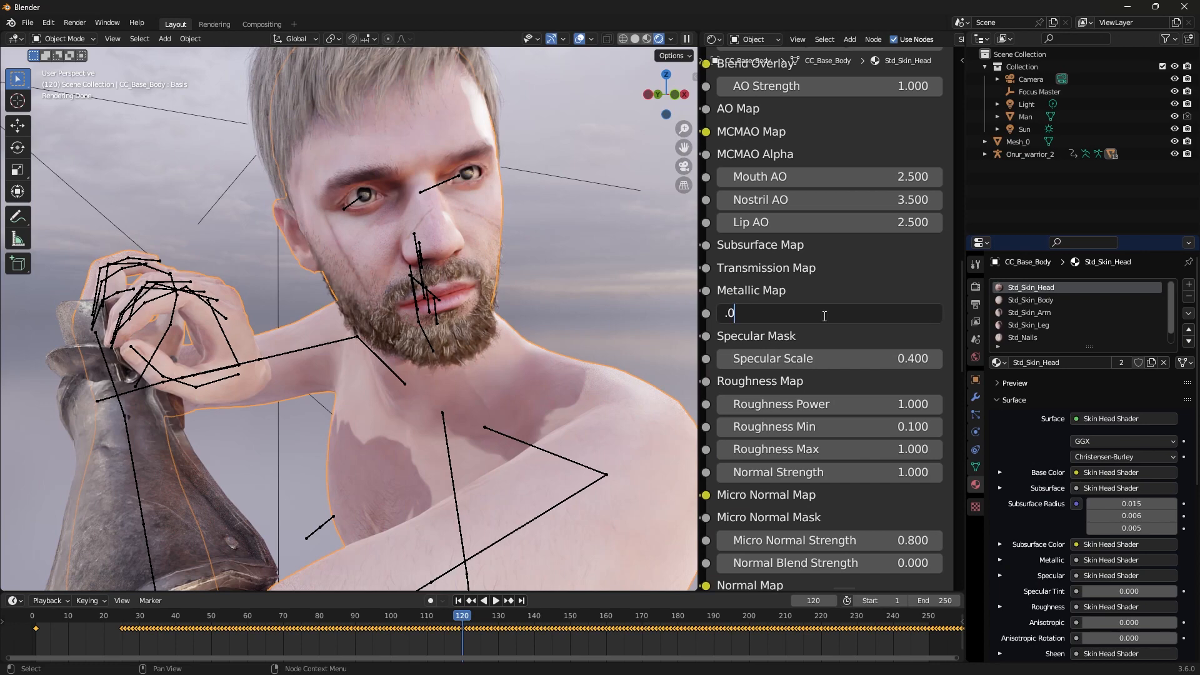
# Switch to the Std_Skin_Body material, then select the eyes to edit their materials.
pyautogui.click(1031, 299)
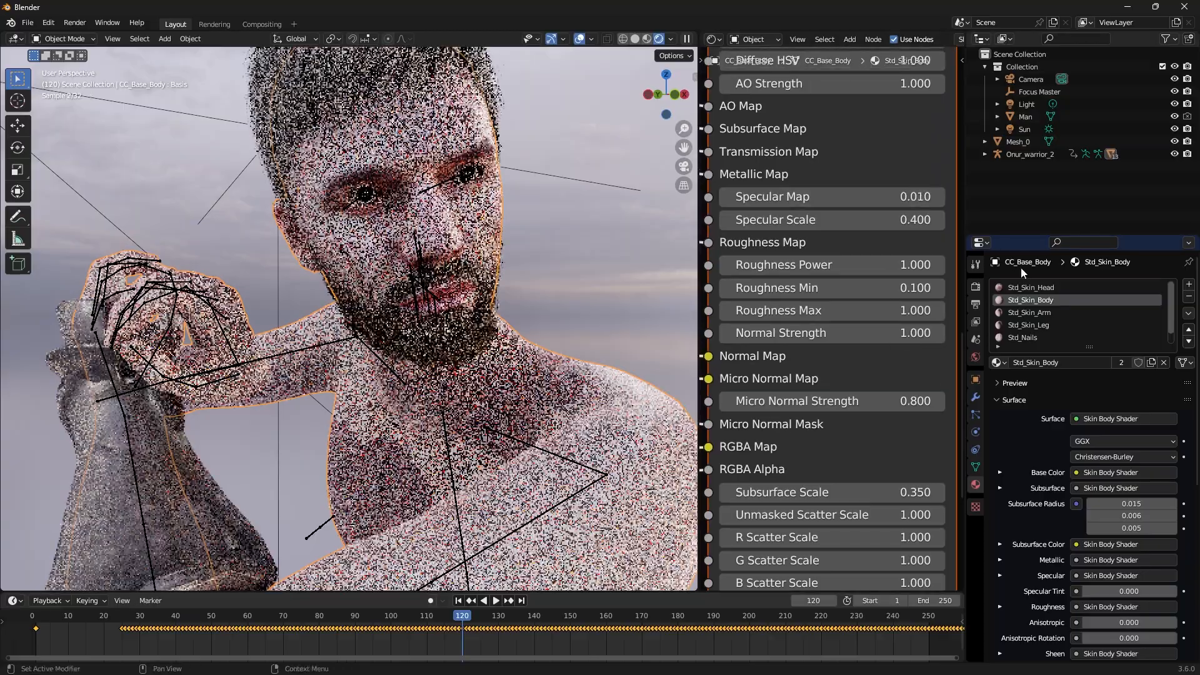
pyautogui.click(1030, 312)
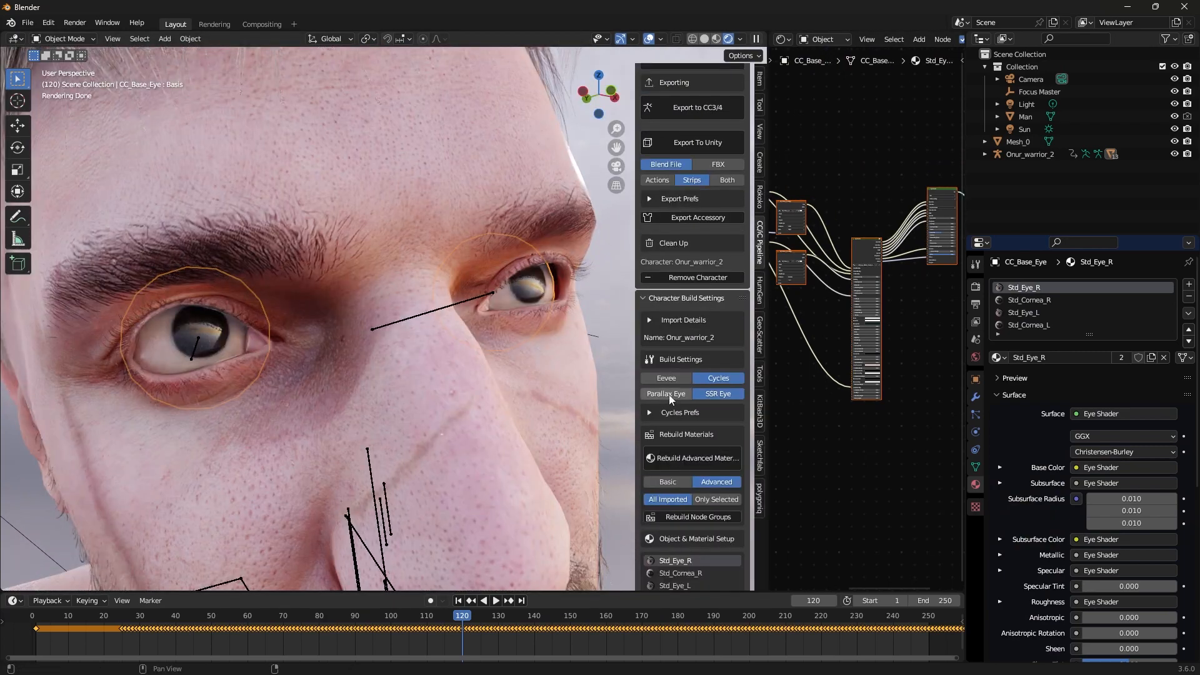
# Rebuild the eye materials as basic shaders with clearcoat 1.0 and select Std_Cornea_R.
pyautogui.scroll(-3)
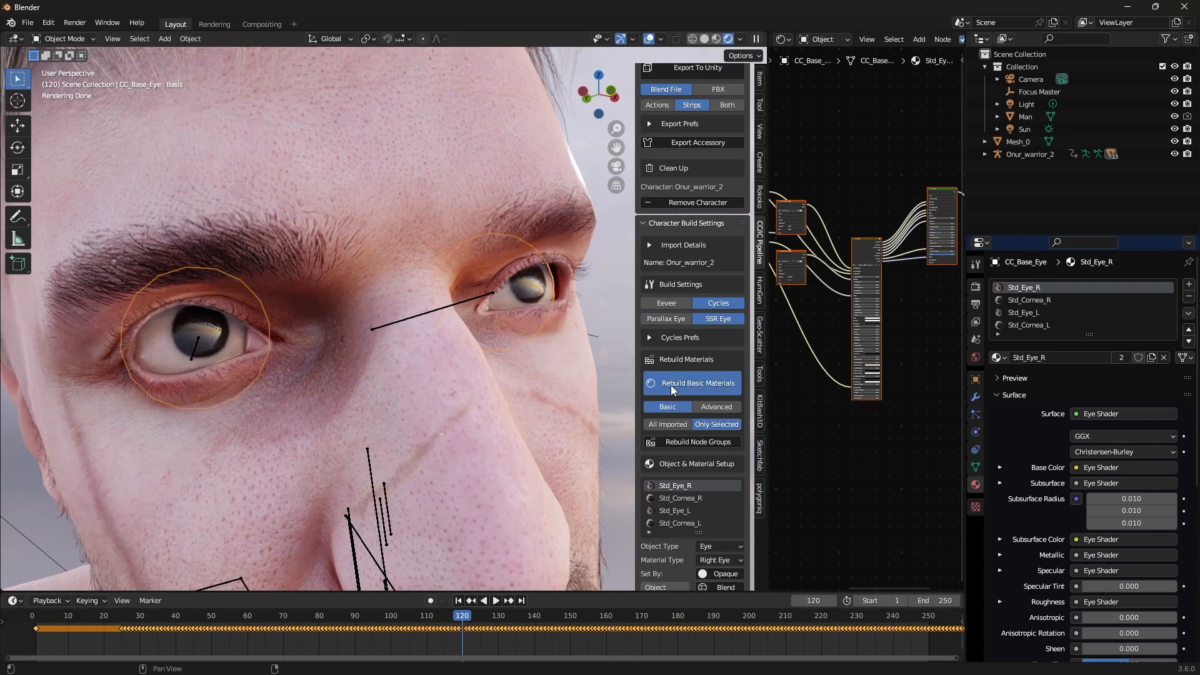
pyautogui.click(697, 383)
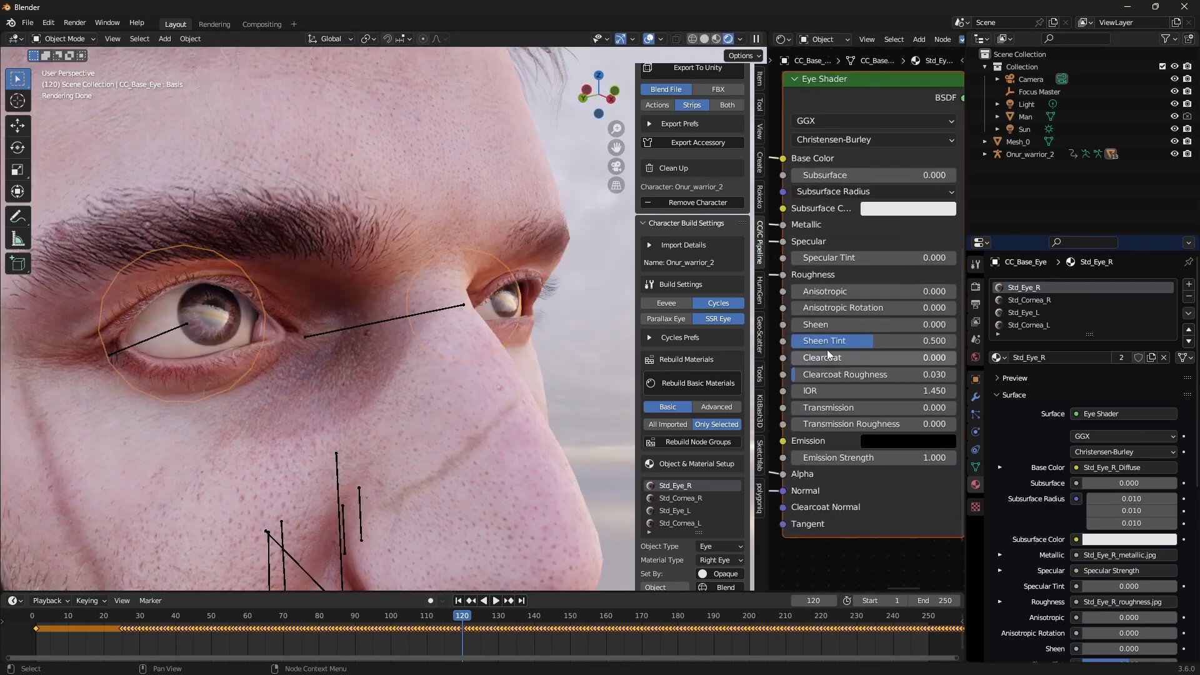
pyautogui.click(873, 358)
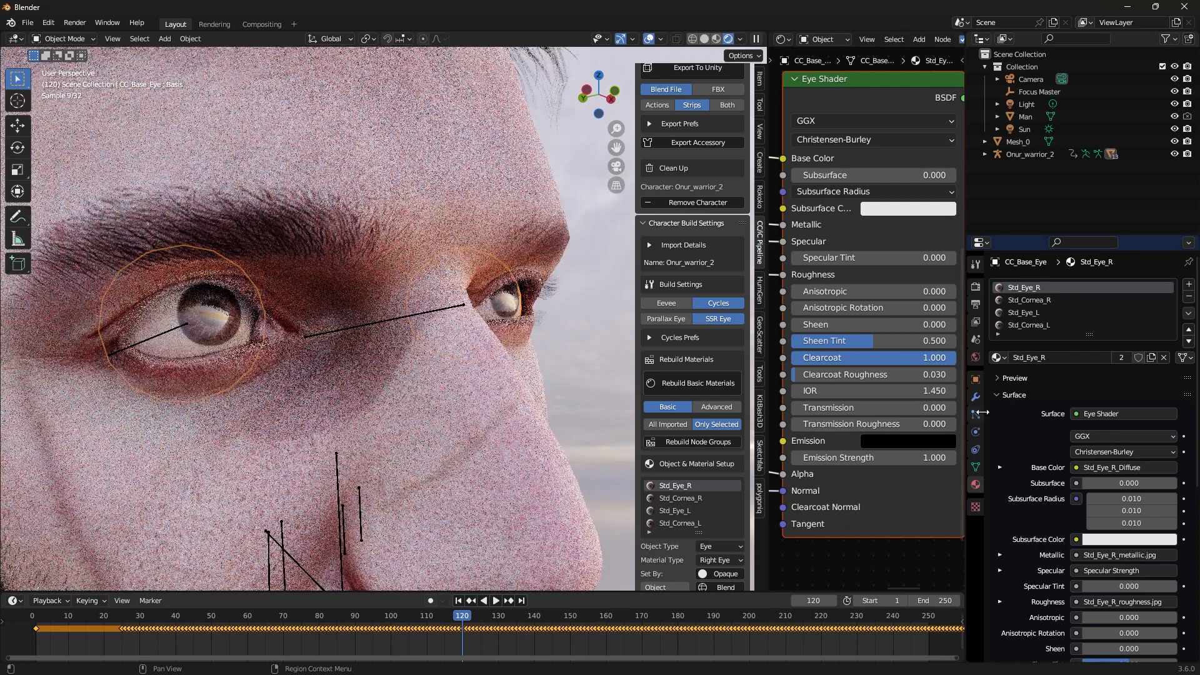
pyautogui.click(680, 499)
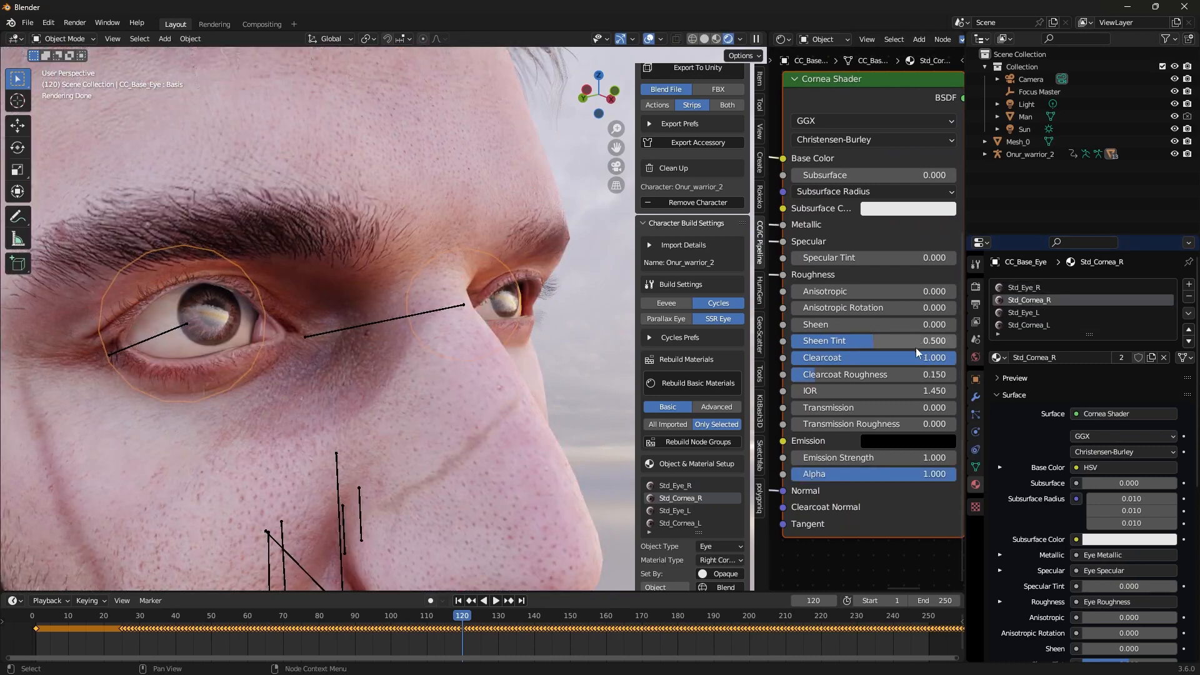